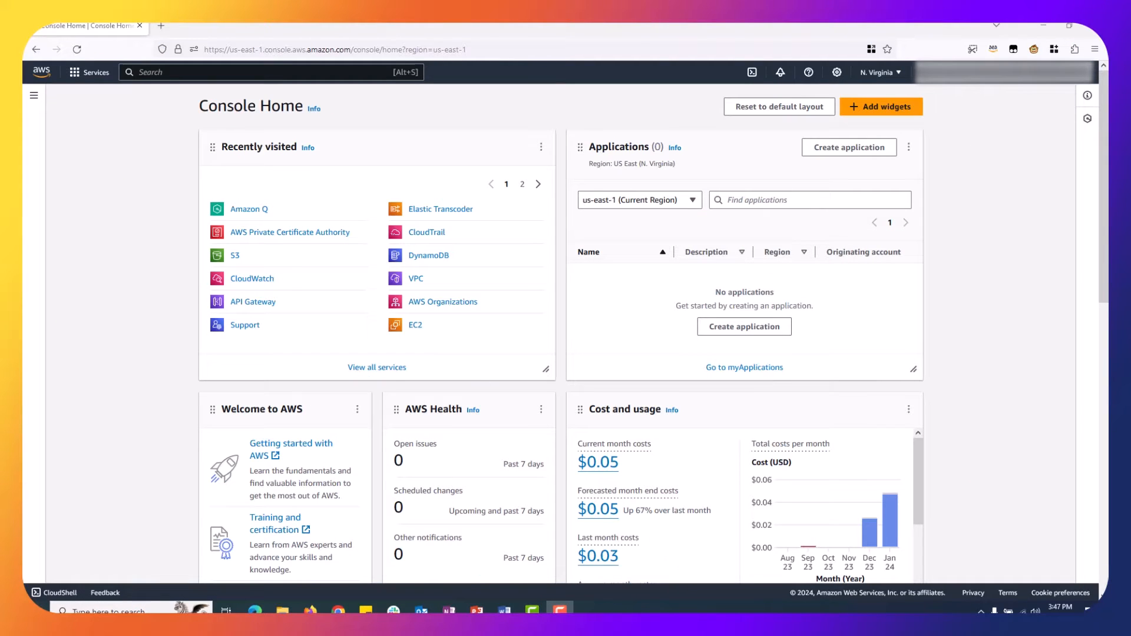
pyautogui.moveTo(348, 316)
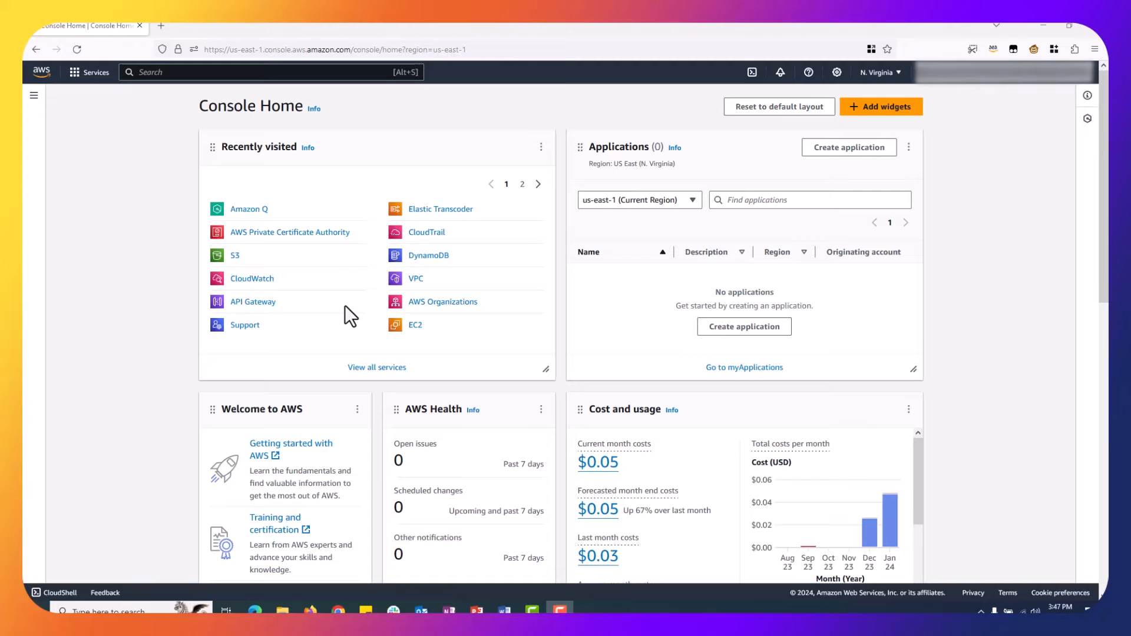
pyautogui.moveTo(887, 302)
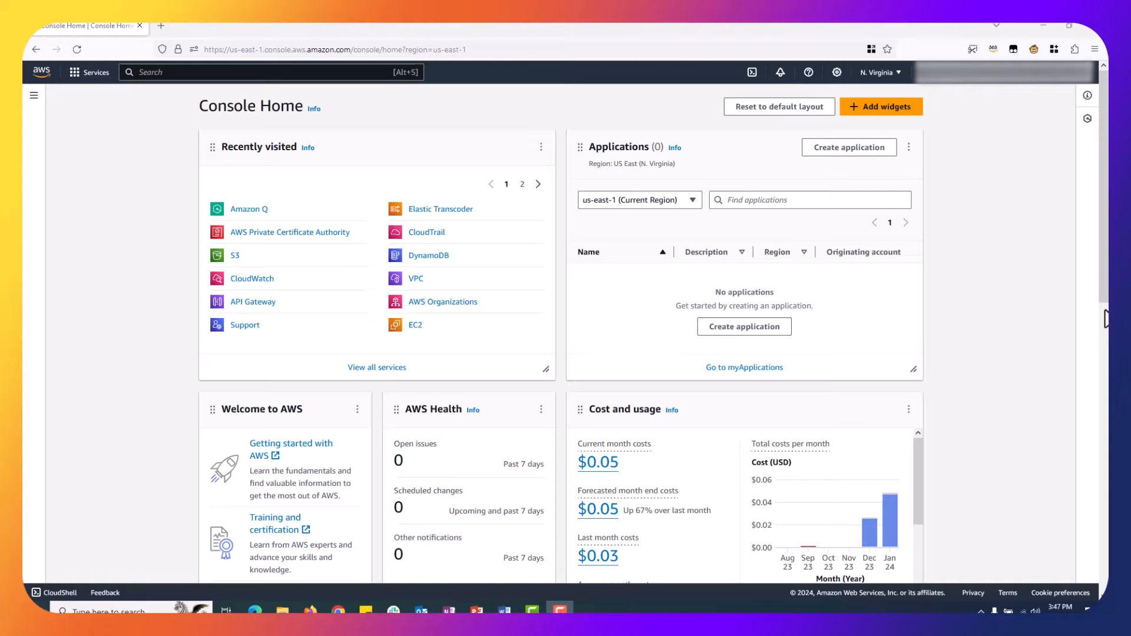
pyautogui.moveTo(654, 222)
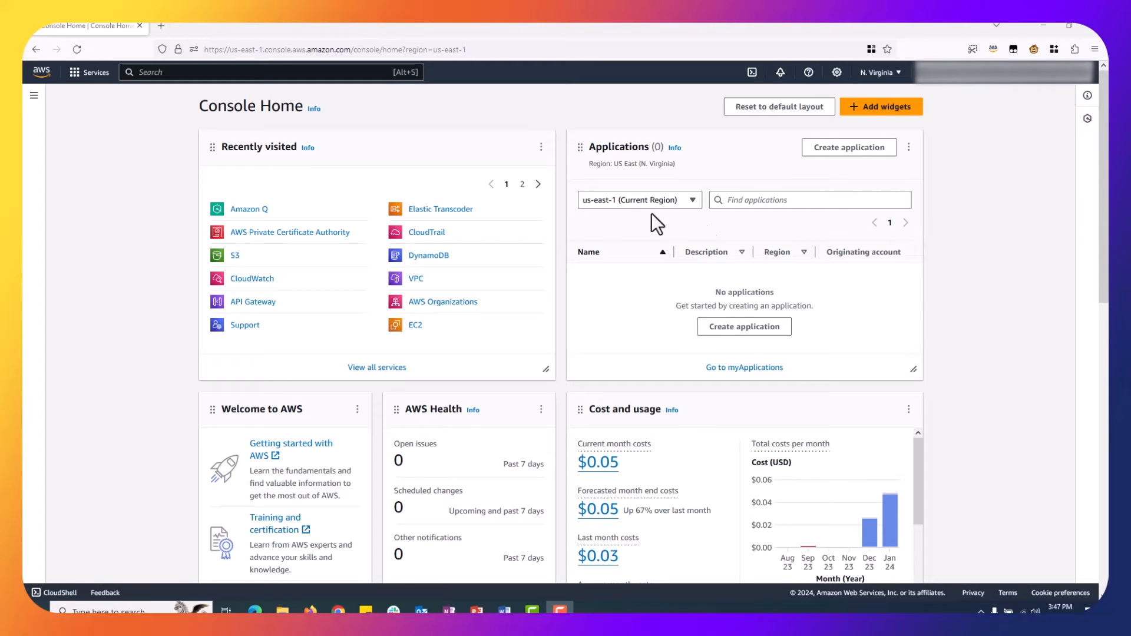
pyautogui.moveTo(693, 195)
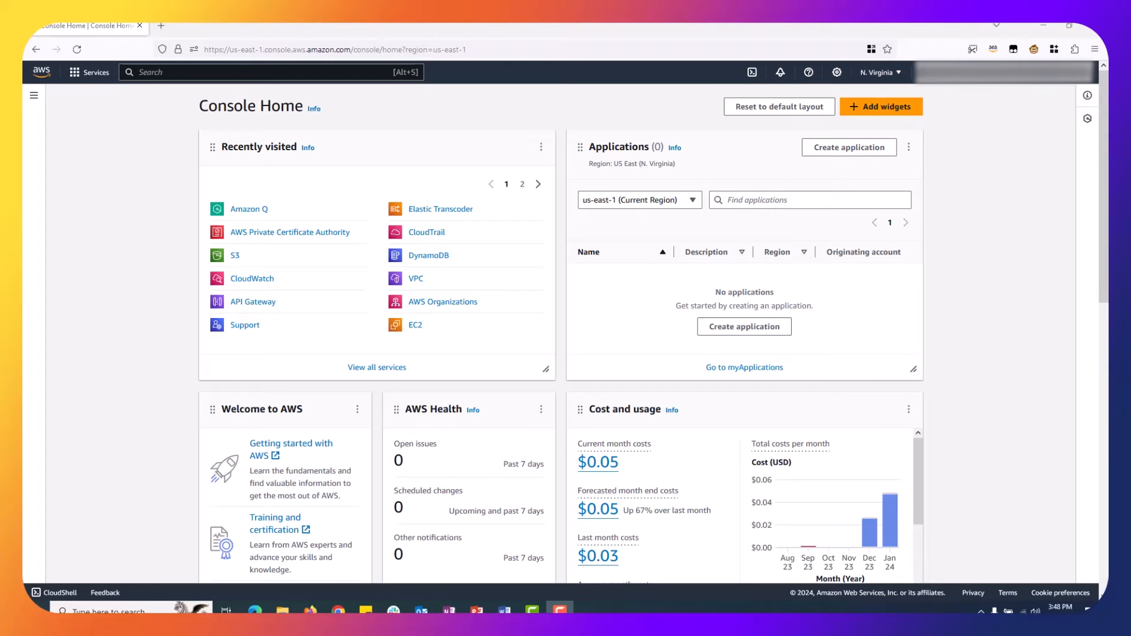
pyautogui.moveTo(108, 68)
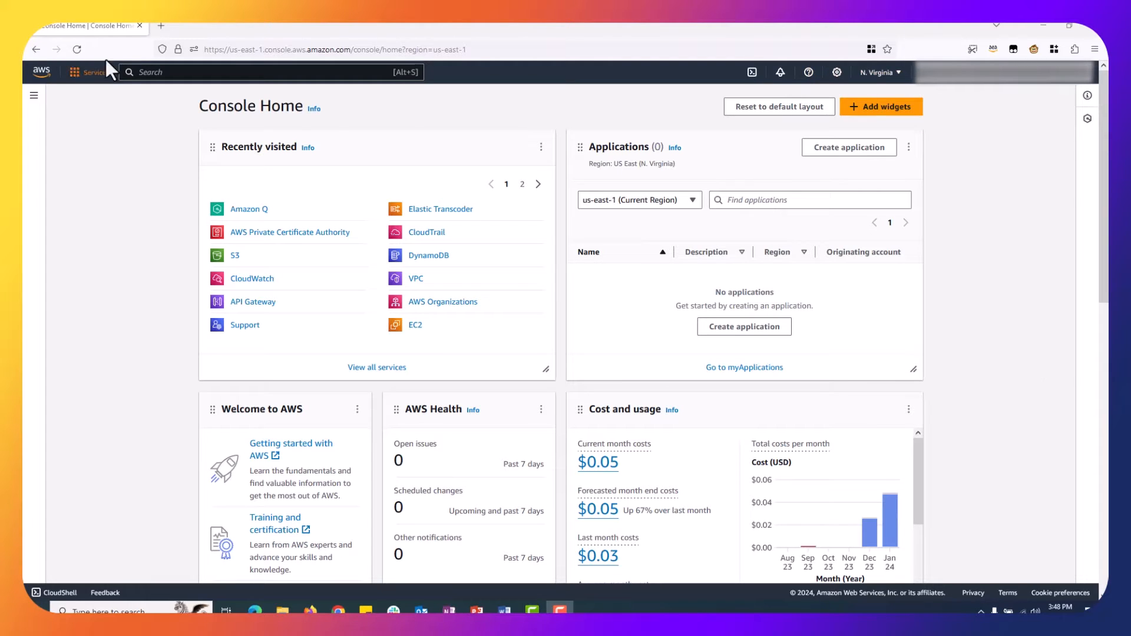
# Search 's3' in the services bar and go to the Amazon S3 service page
pyautogui.write('s')
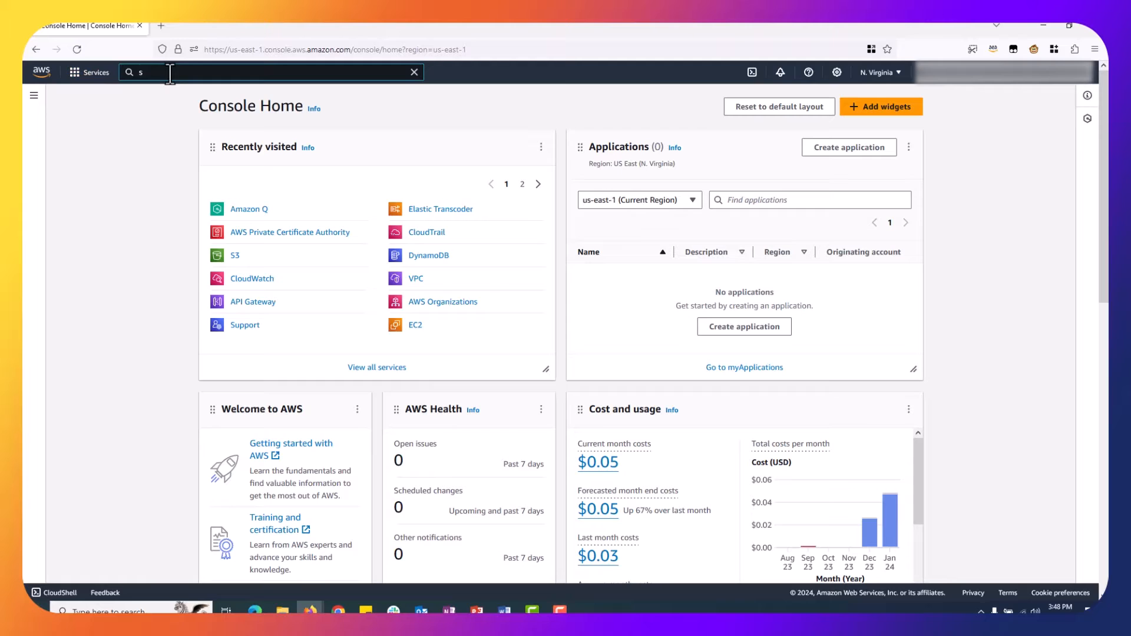
pyautogui.write('3')
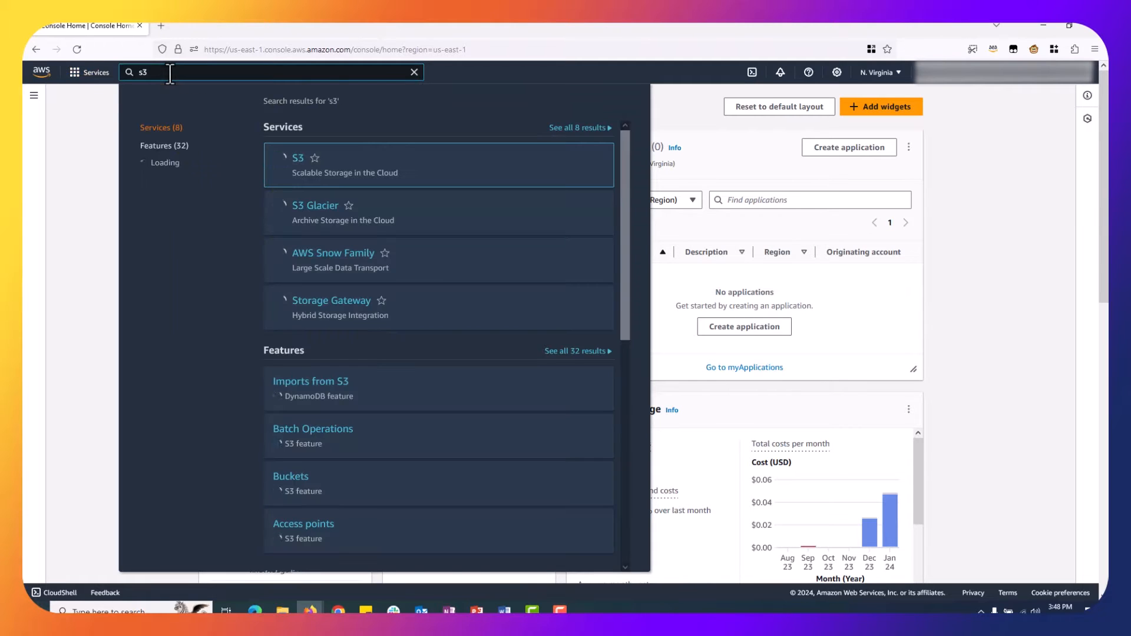
pyautogui.moveTo(298, 158)
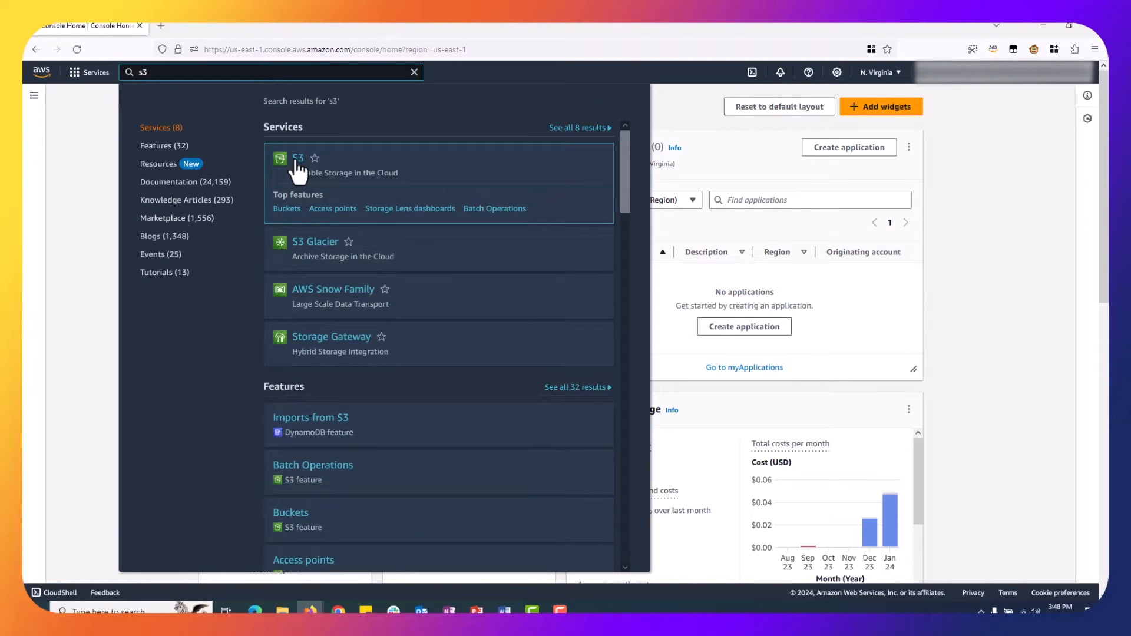
pyautogui.click(296, 158)
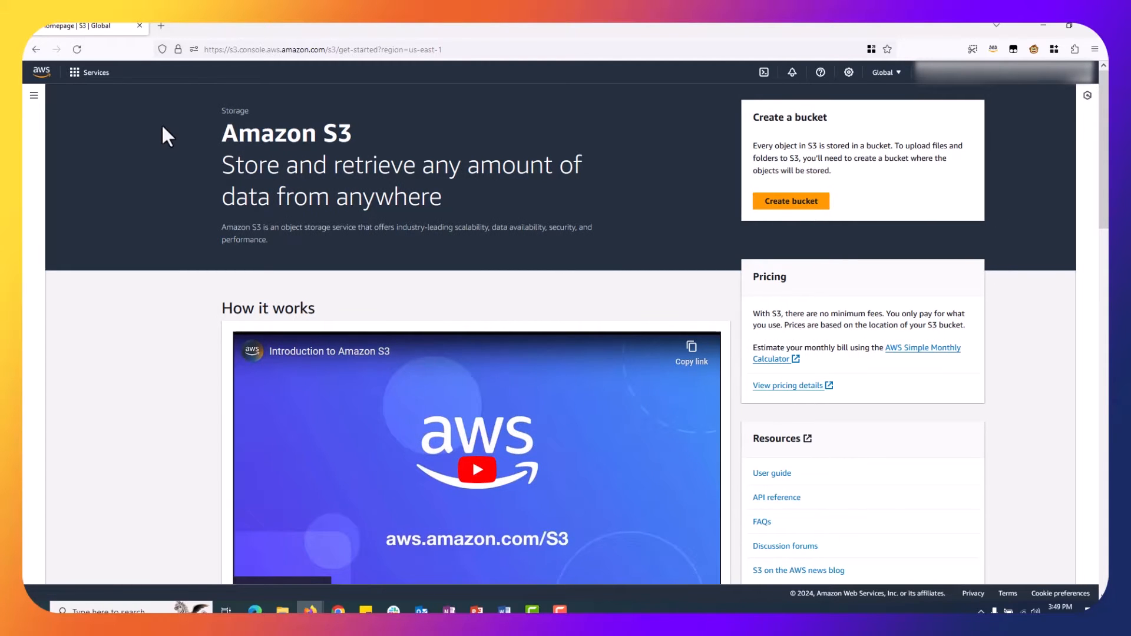
# Start a new general purpose bucket from the S3 buckets page
pyautogui.click(33, 95)
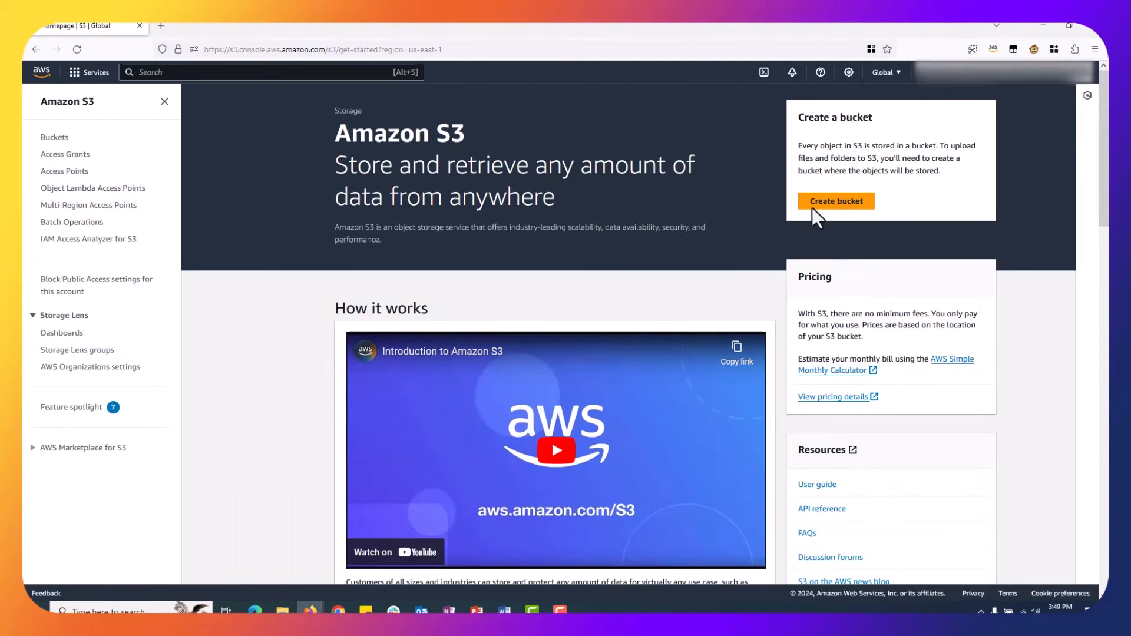
pyautogui.click(836, 200)
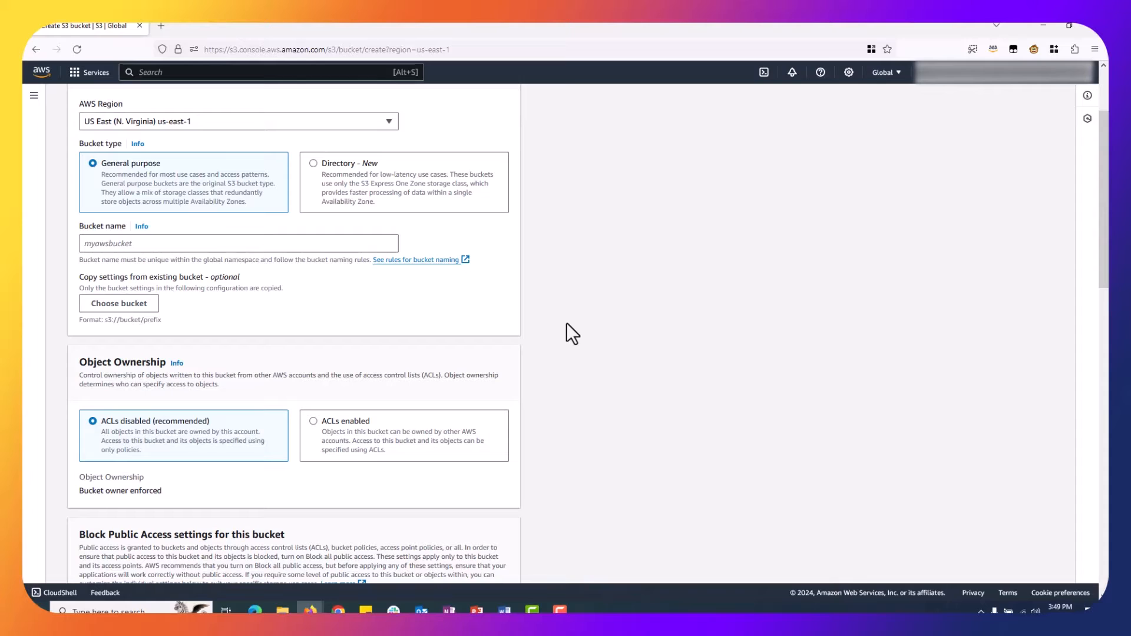
pyautogui.scroll(3)
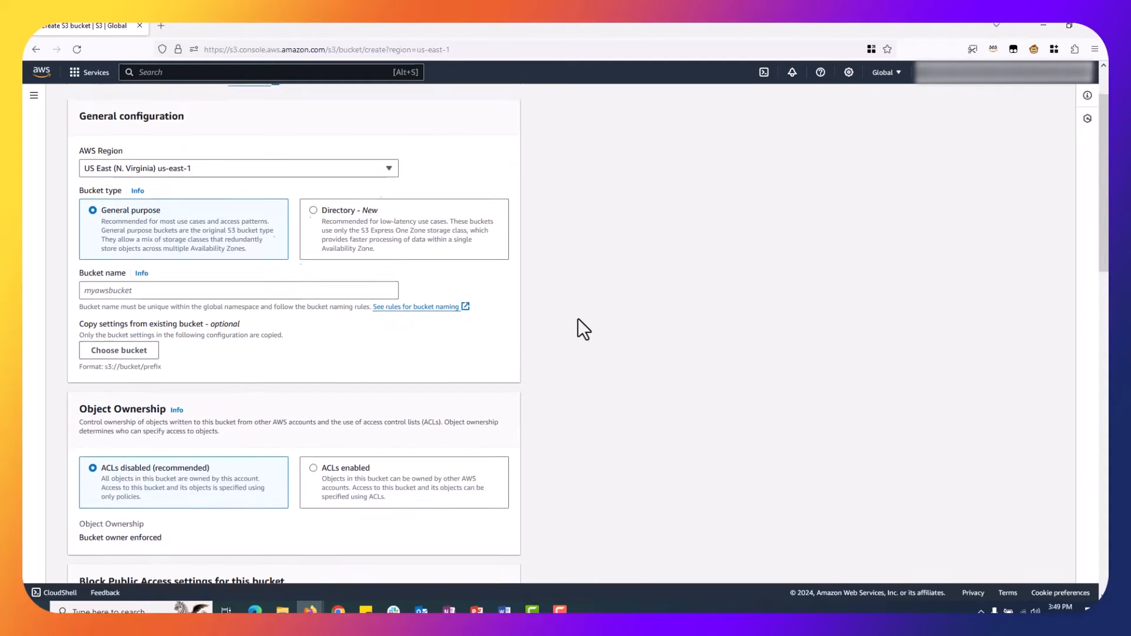
pyautogui.scroll(3)
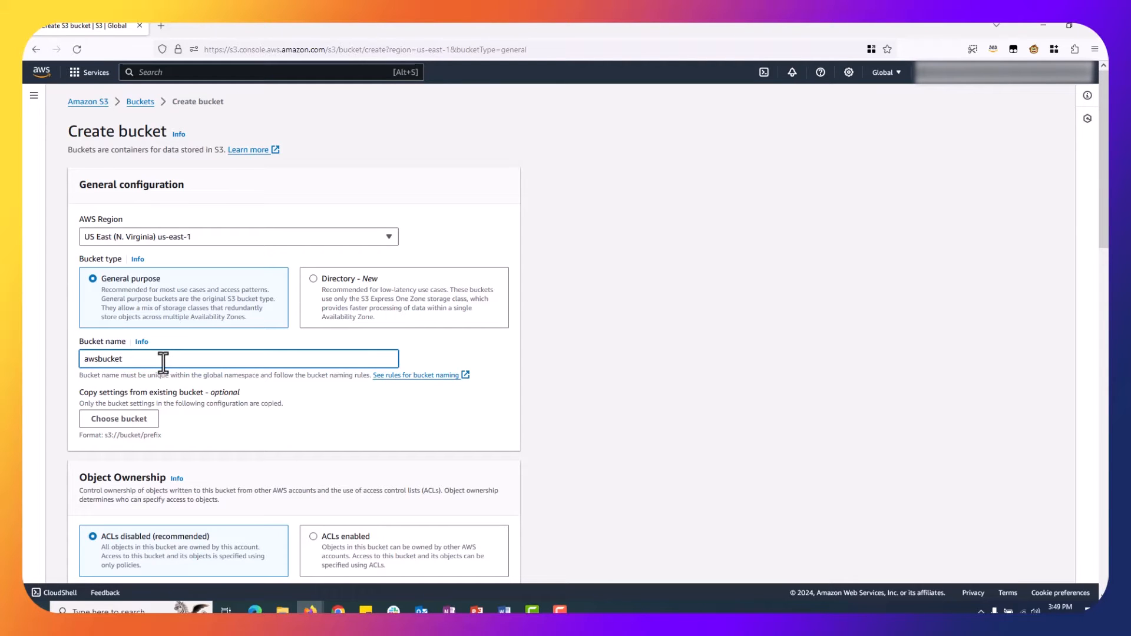
# Name the bucket 'awsbucketforanantforfirsttimewebhosting'
pyautogui.write('foranantforfirs')
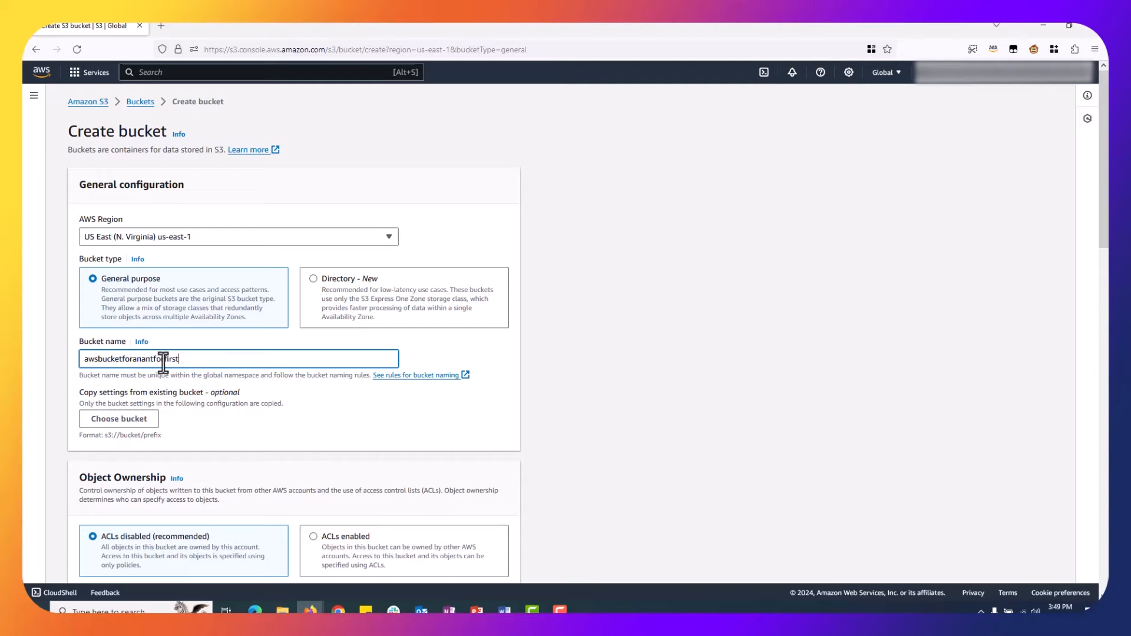
pyautogui.write('timewebhosting')
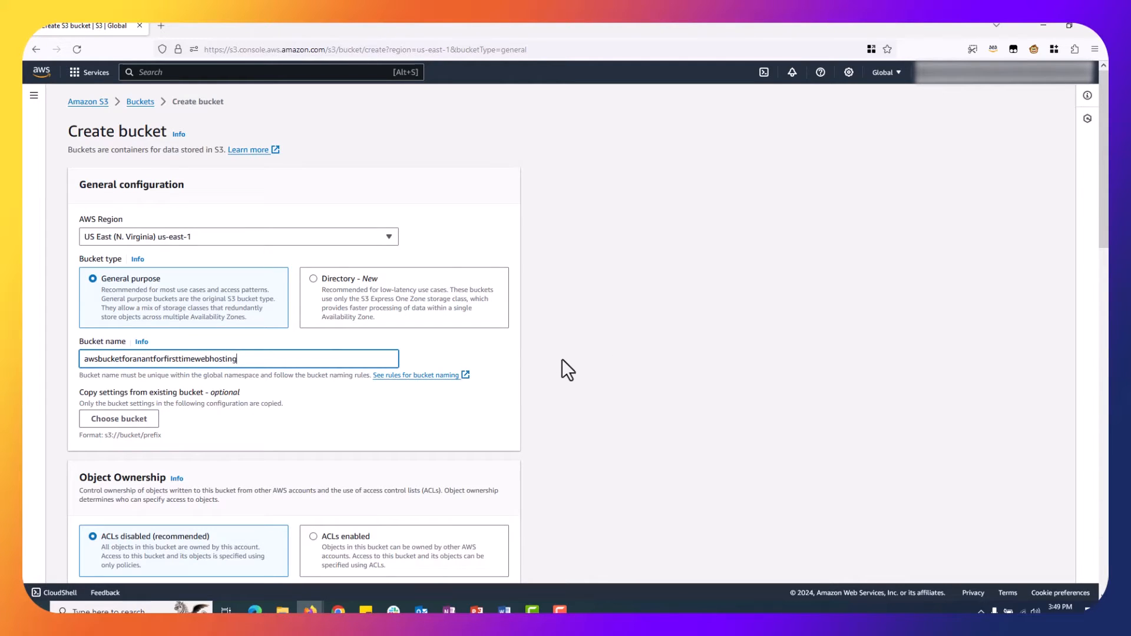
pyautogui.scroll(-3)
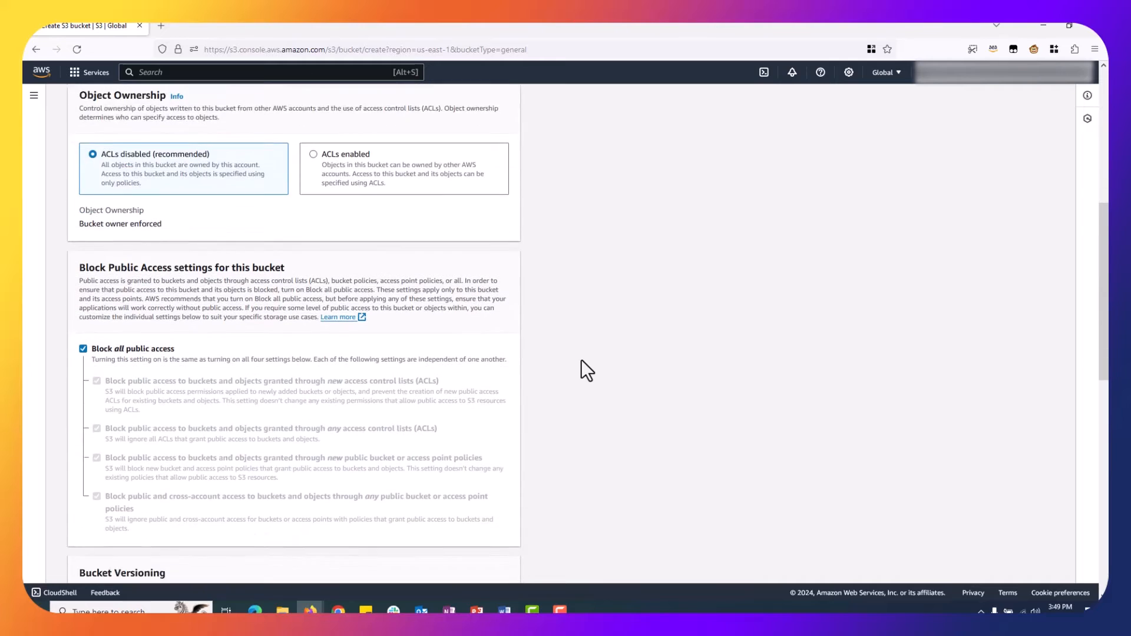
pyautogui.scroll(-3)
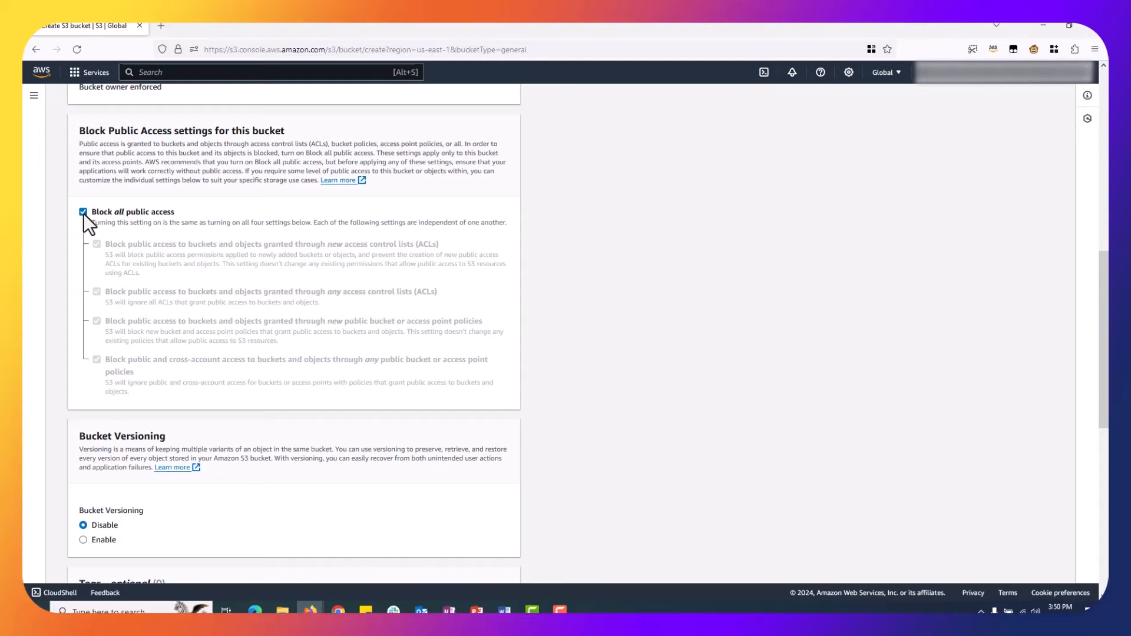
# Turn off Block all public access and acknowledge the public-access warning
pyautogui.click(83, 211)
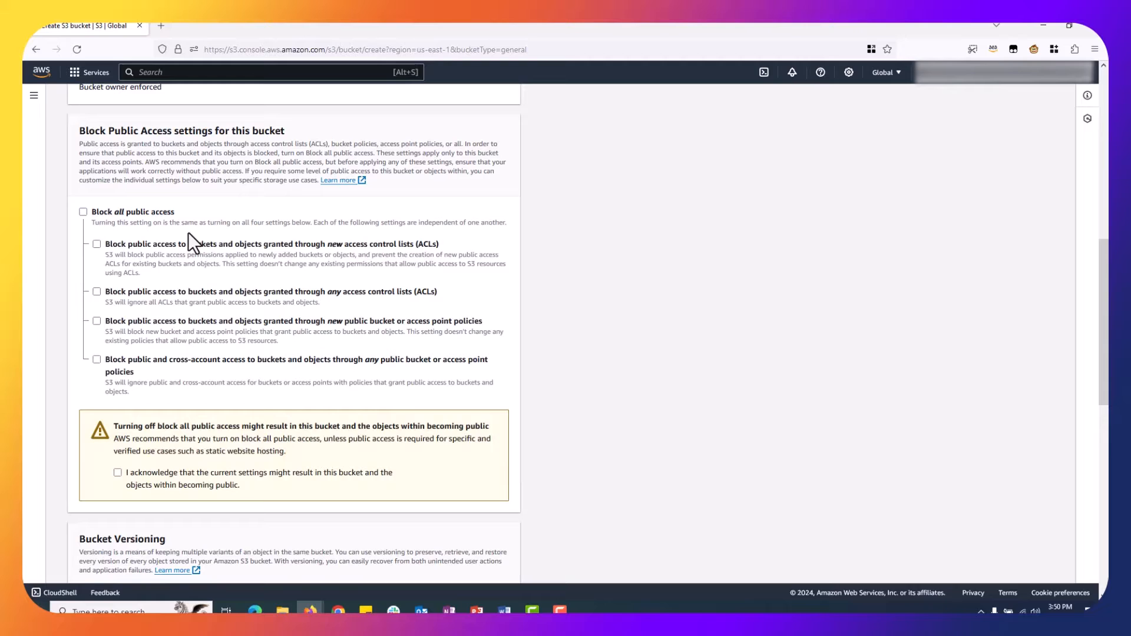
pyautogui.moveTo(166, 231)
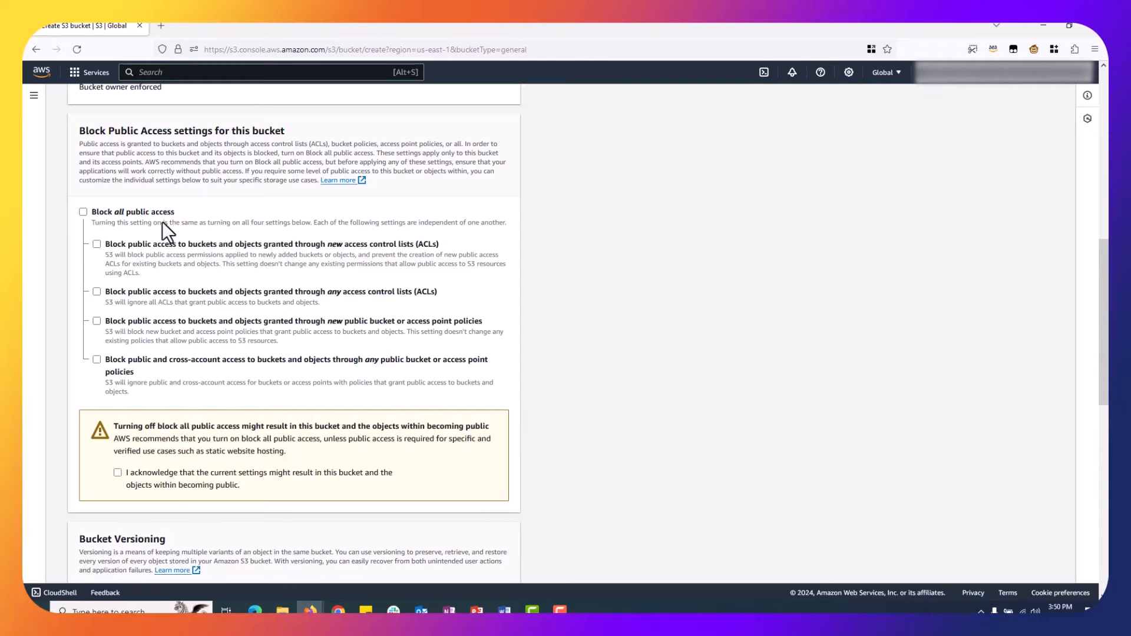
pyautogui.scroll(-3)
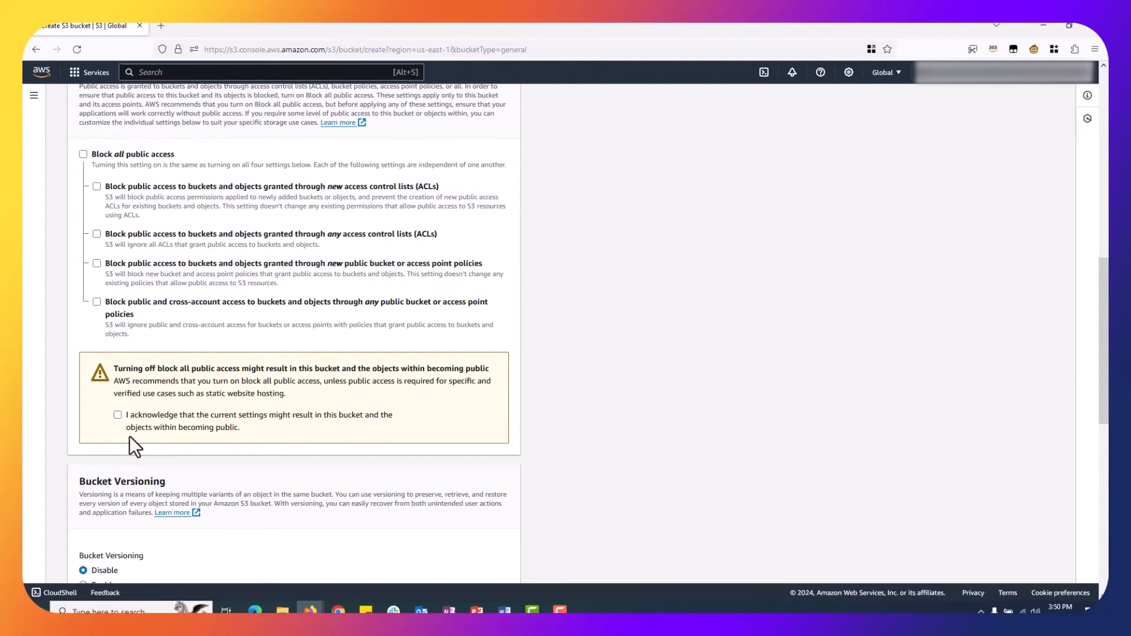
pyautogui.moveTo(119, 422)
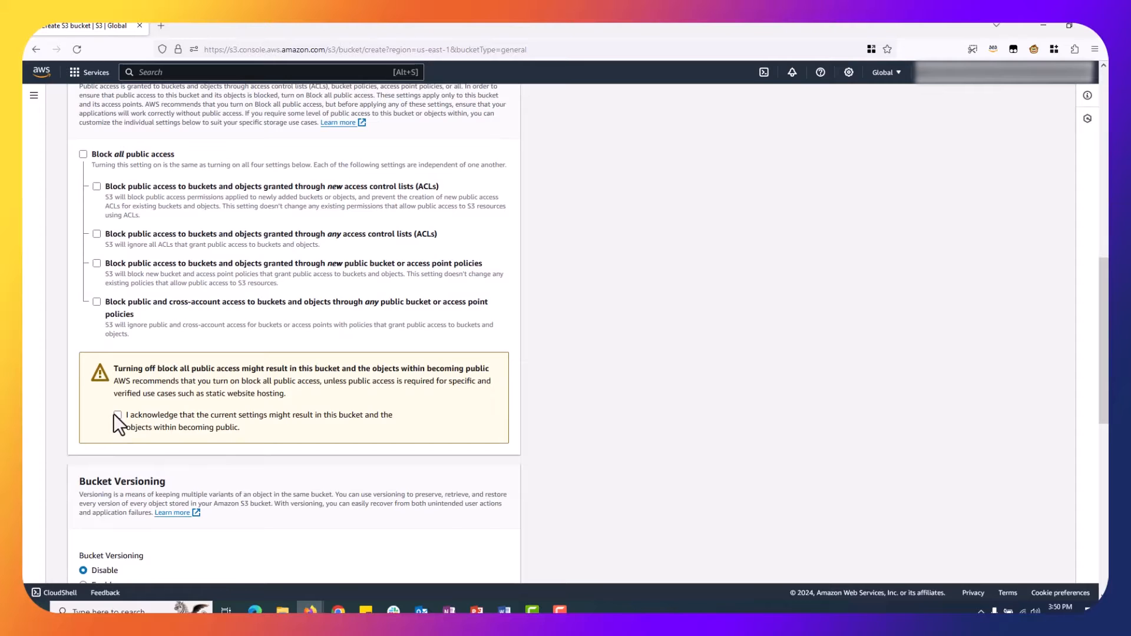
pyautogui.click(118, 415)
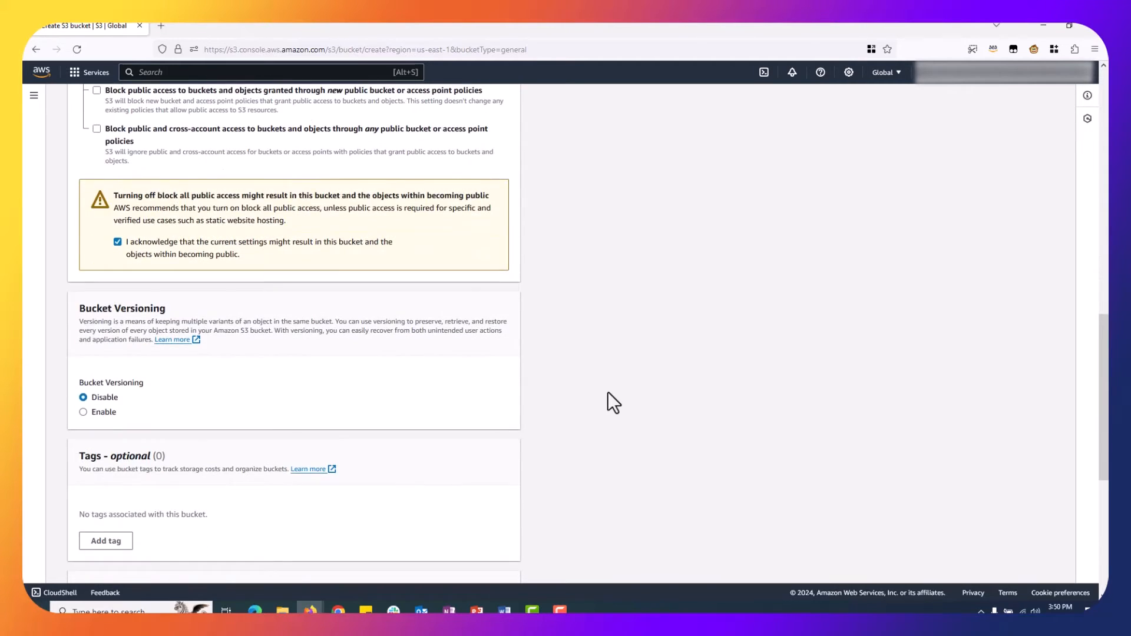
pyautogui.scroll(-3)
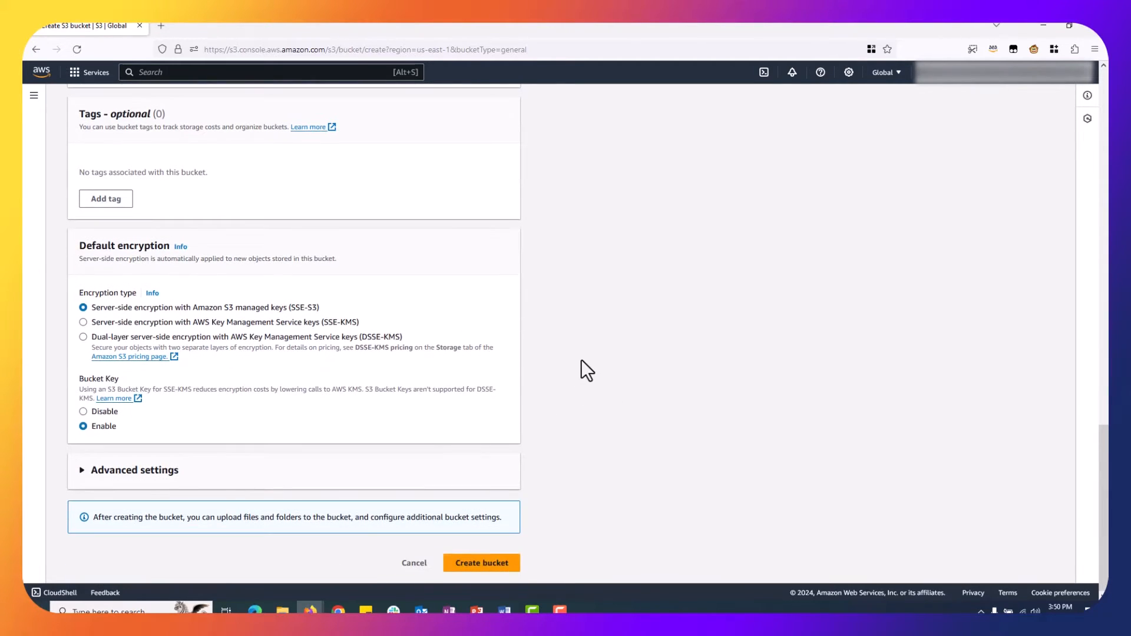
pyautogui.moveTo(481, 562)
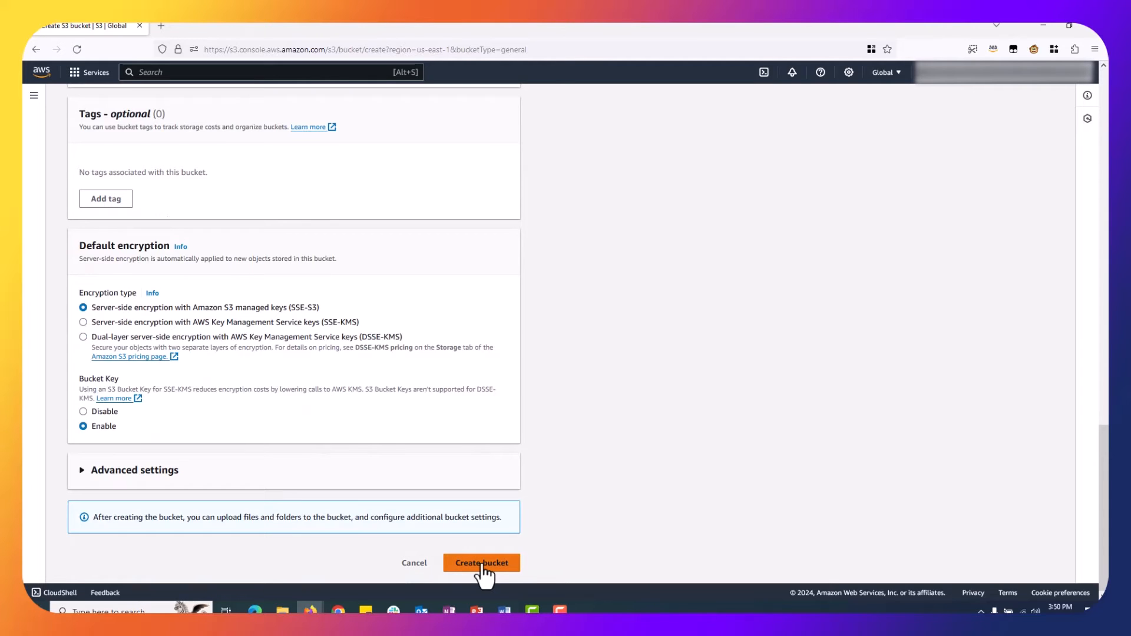
# Create the bucket and open awsbucketforanantforfirsttimewebhosting's empty objects list
pyautogui.click(481, 563)
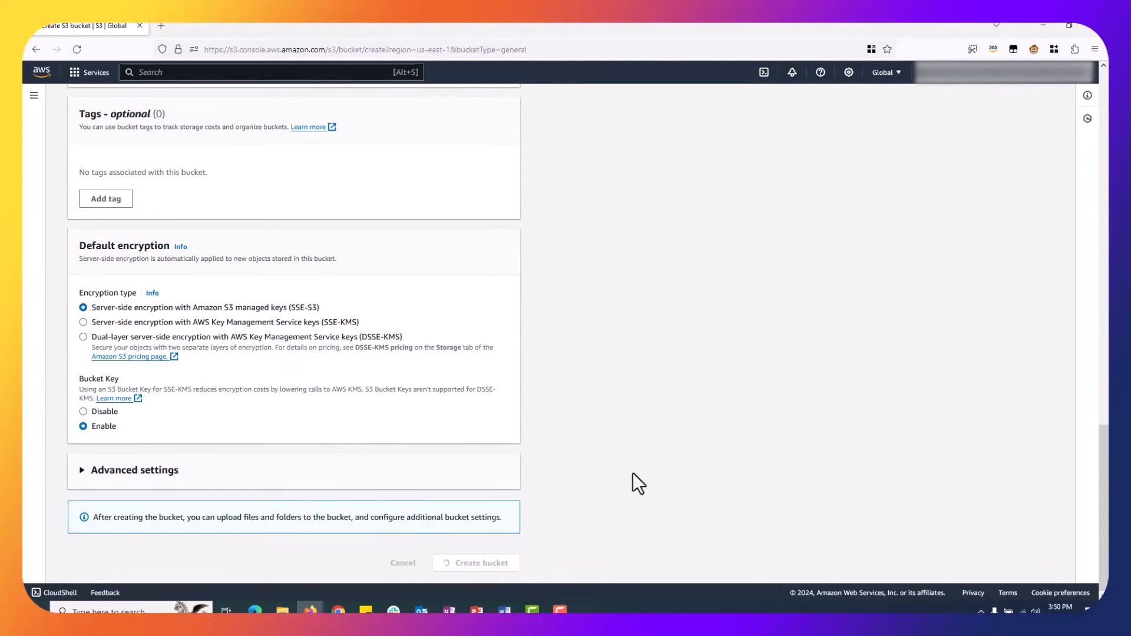
pyautogui.click(482, 562)
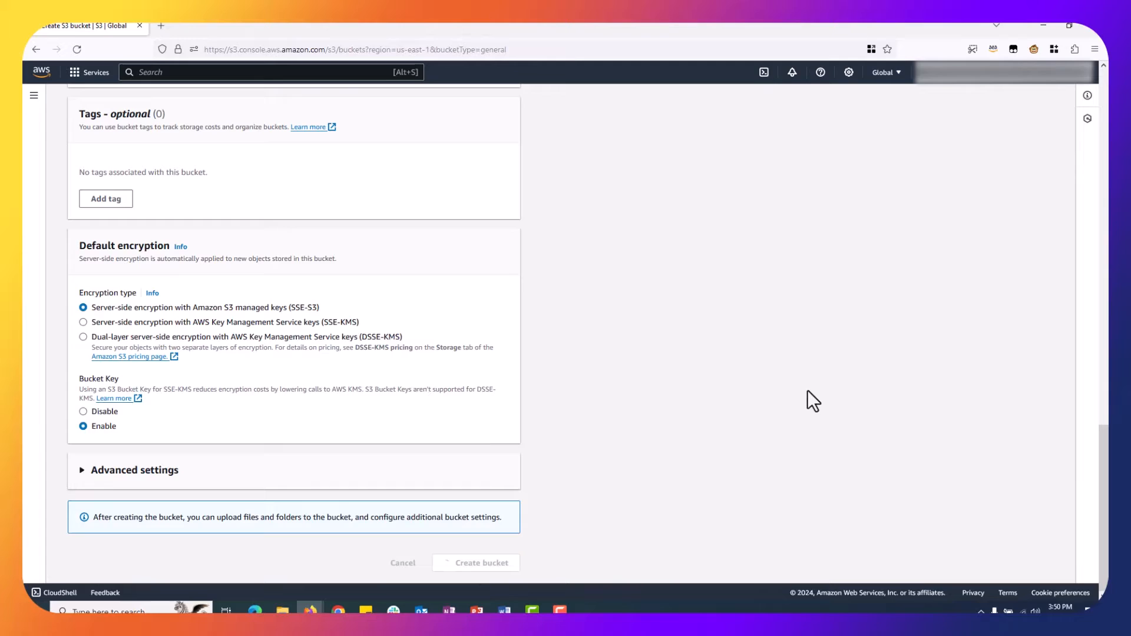
pyautogui.click(476, 563)
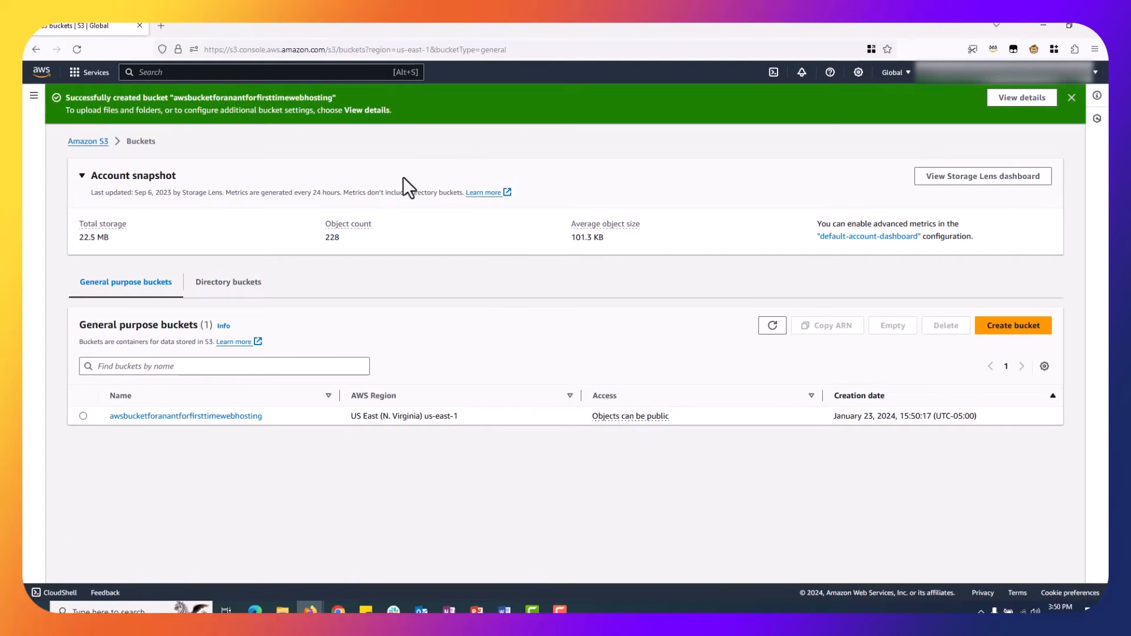
pyautogui.moveTo(243, 436)
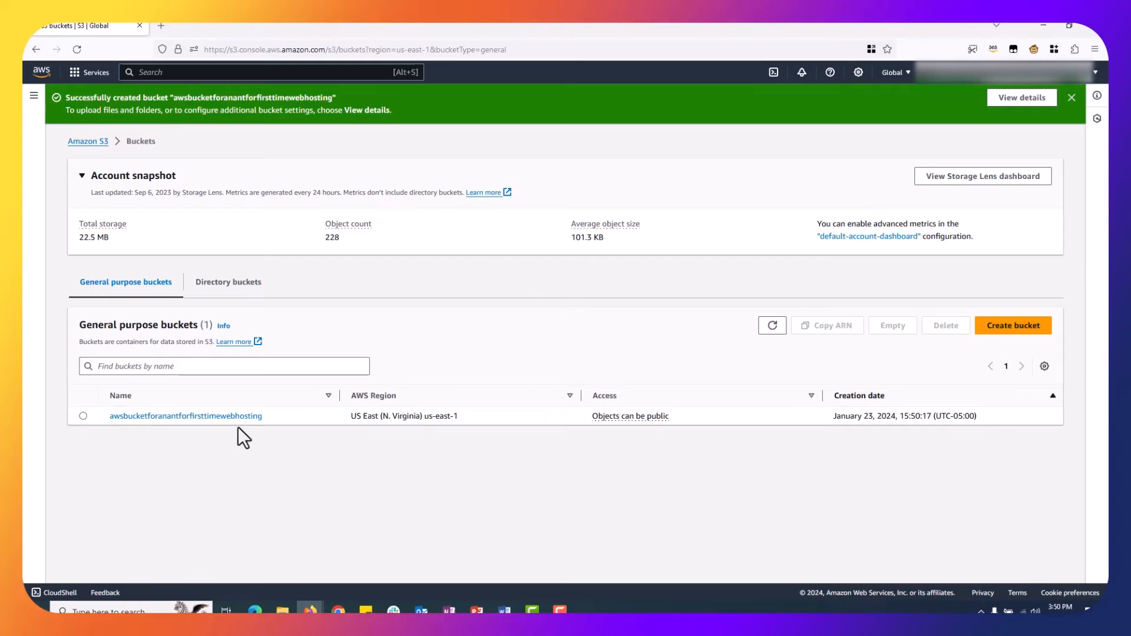
pyautogui.moveTo(302, 415)
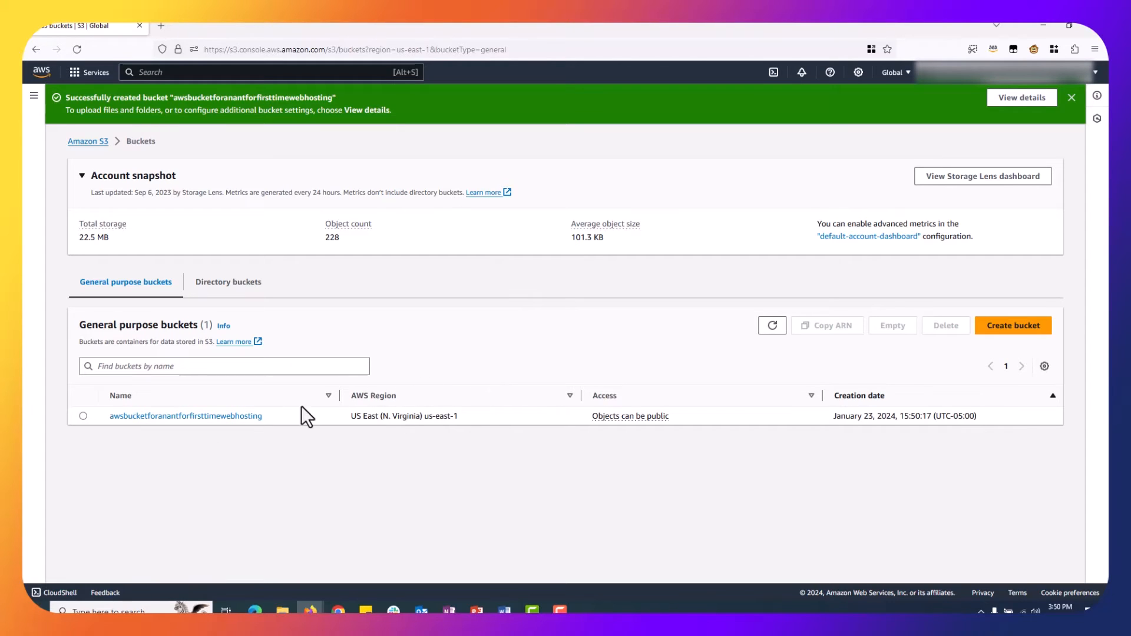
pyautogui.click(185, 415)
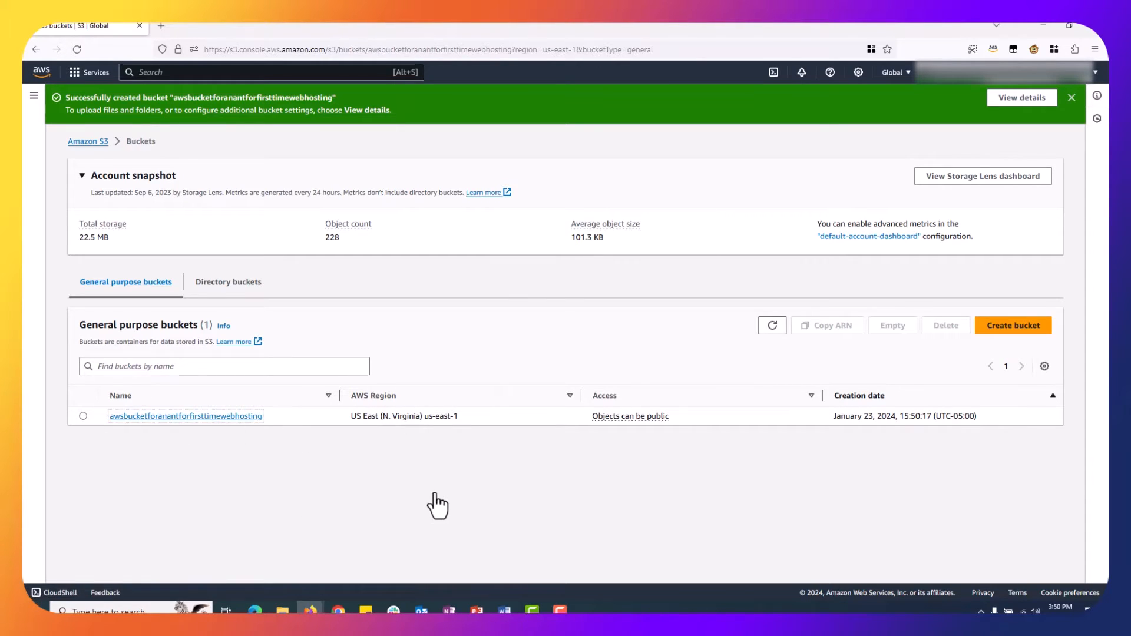
pyautogui.click(184, 416)
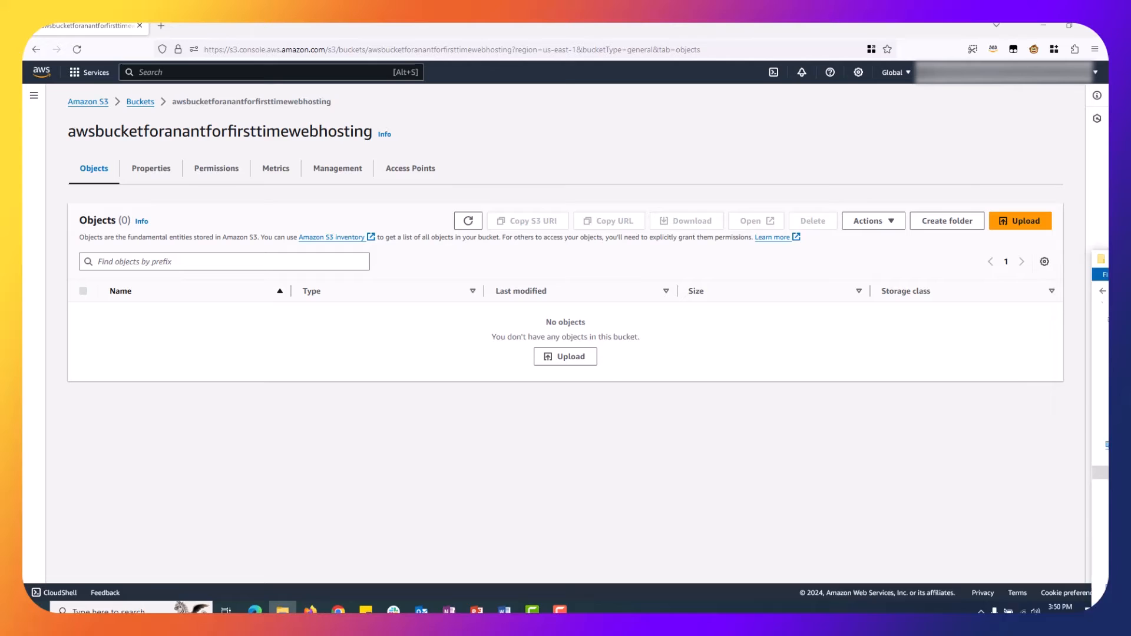
# Review index.html in Notepad++ with its 'Welcome to my website' heading and S3 line
pyautogui.click(1019, 221)
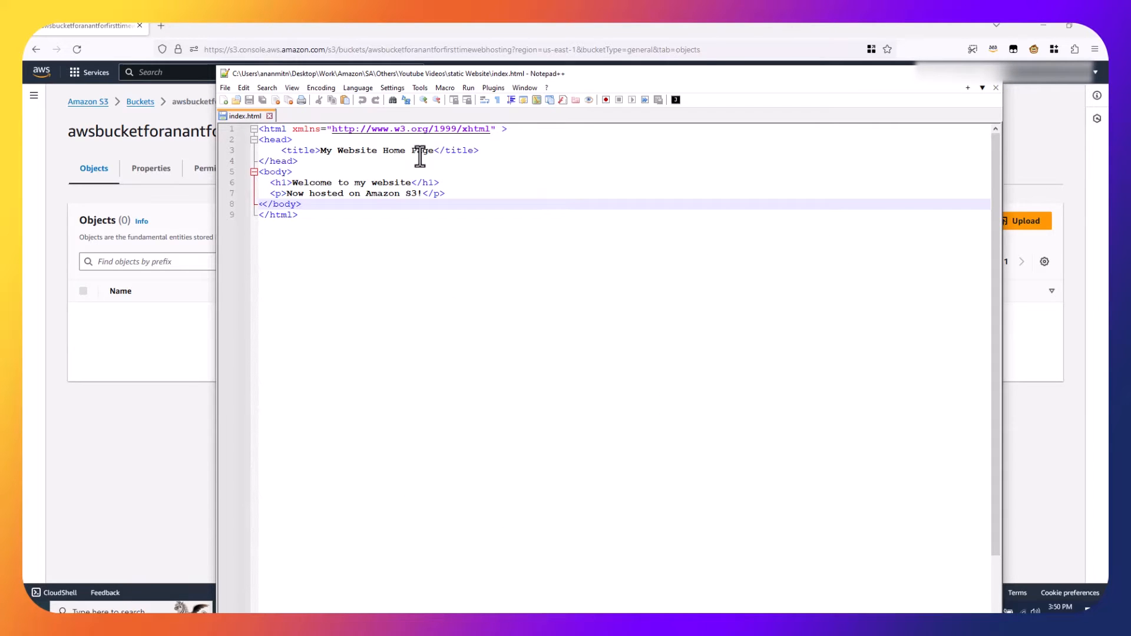
pyautogui.moveTo(321, 153)
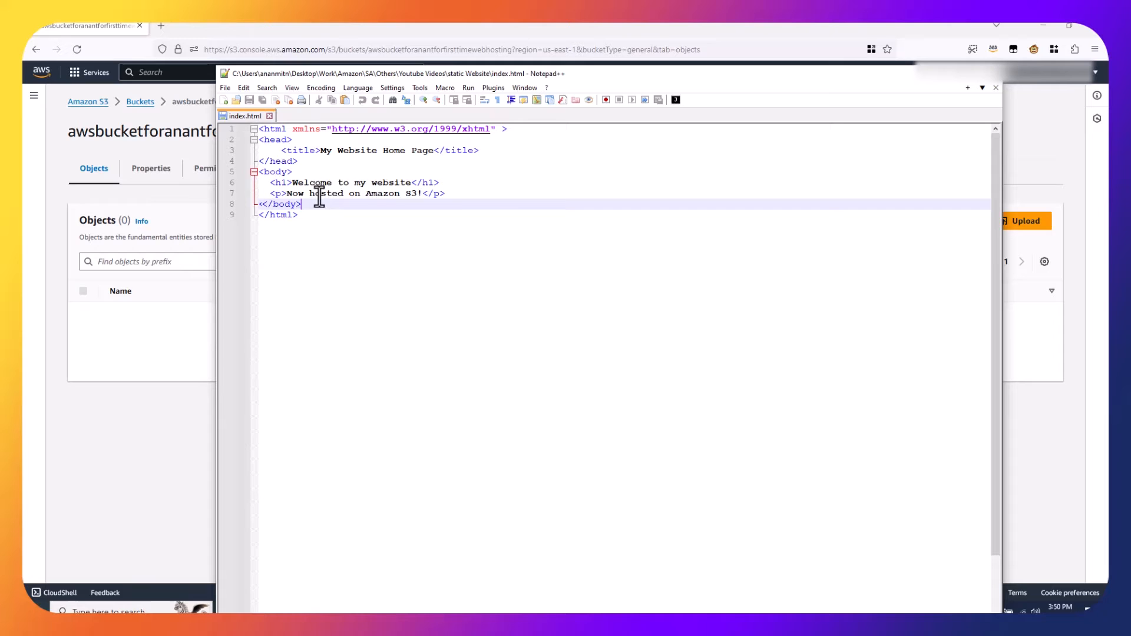
pyautogui.moveTo(462, 202)
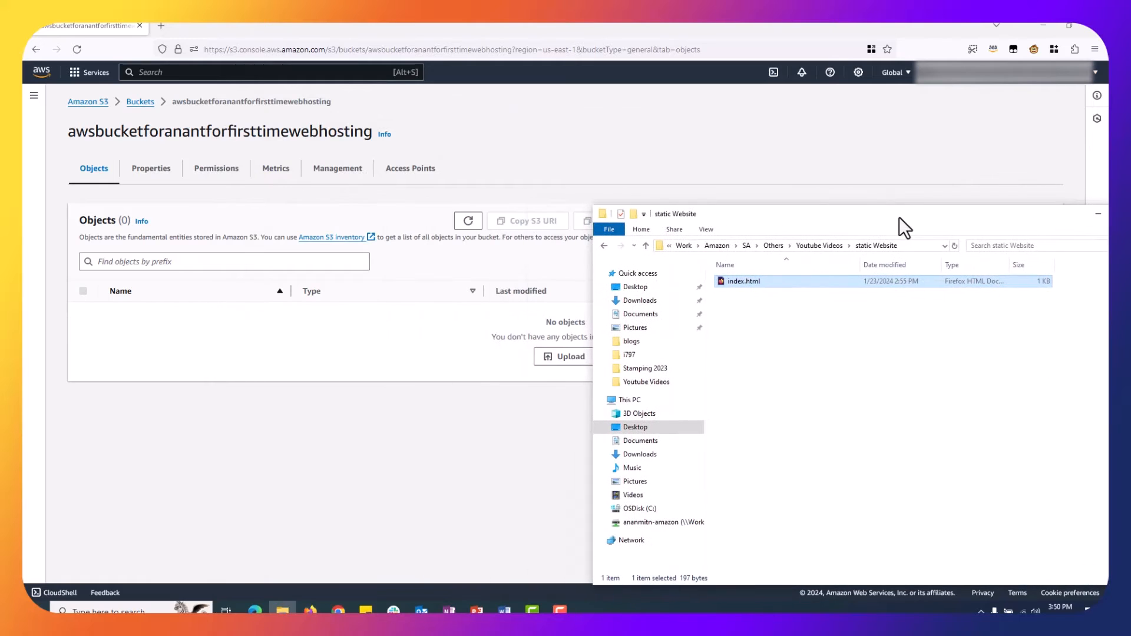
pyautogui.moveTo(743, 291)
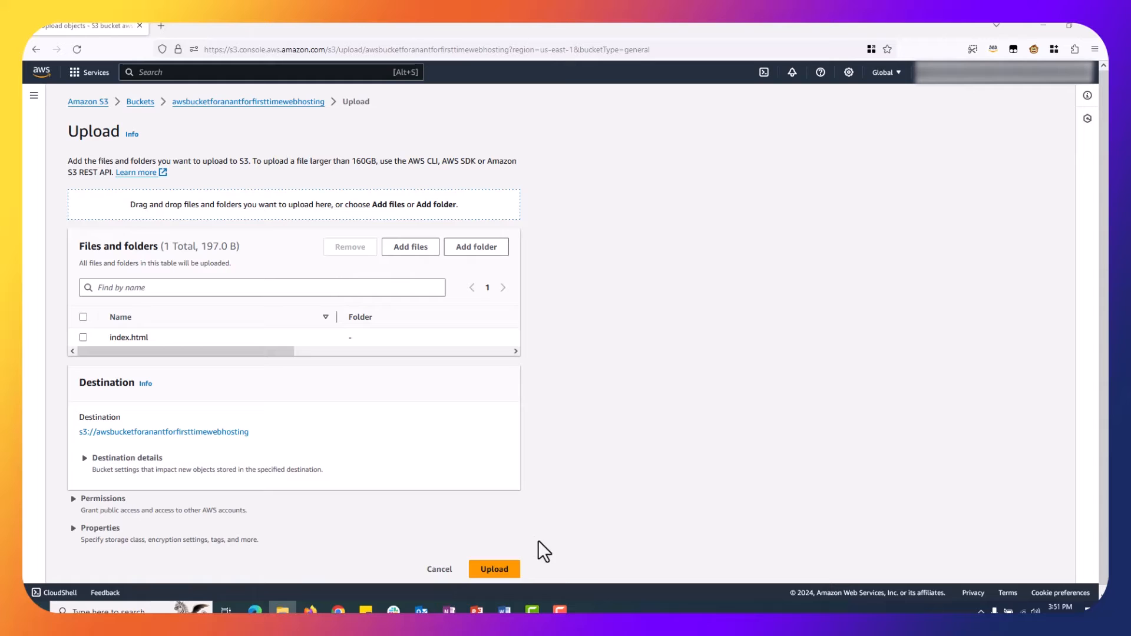
# Upload index.html to the bucket and return to the objects list
pyautogui.click(495, 569)
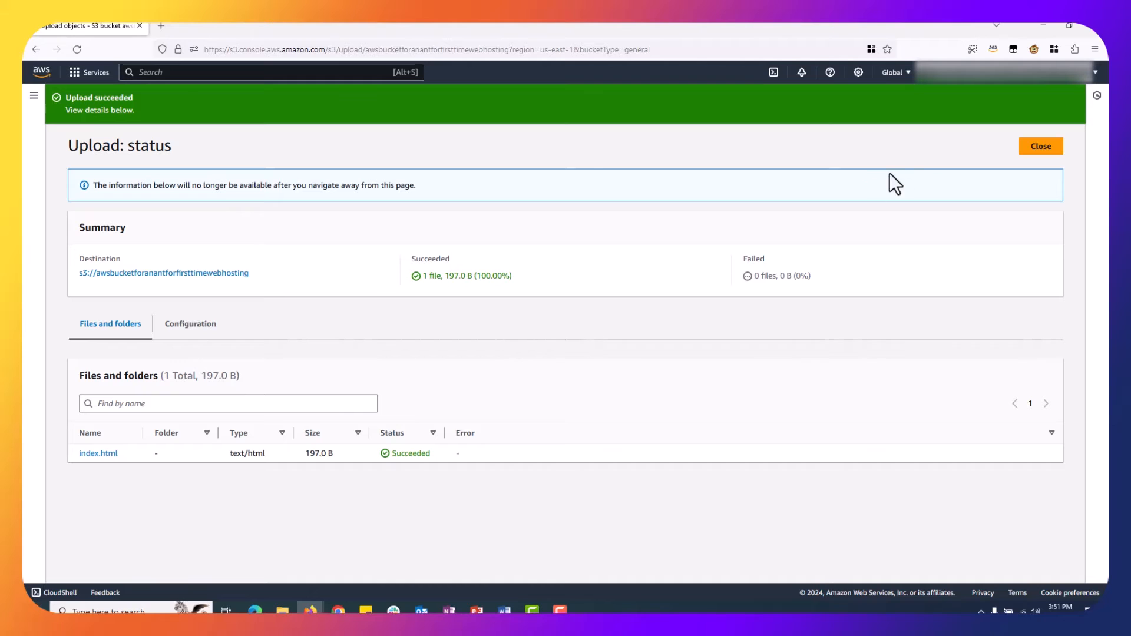
pyautogui.click(1041, 145)
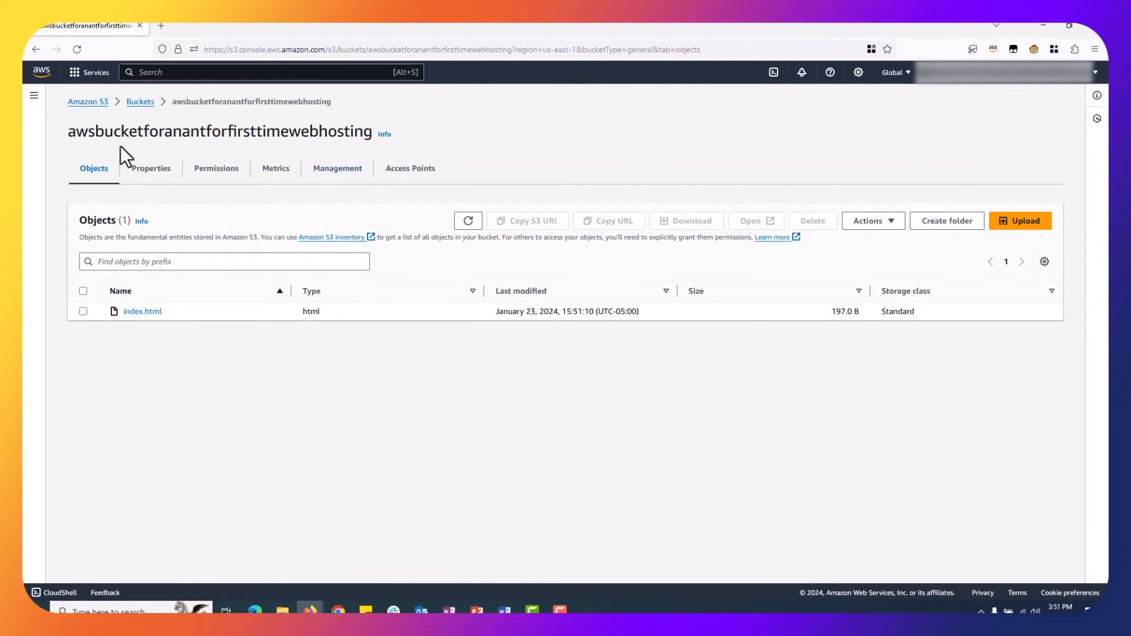
pyautogui.moveTo(142, 338)
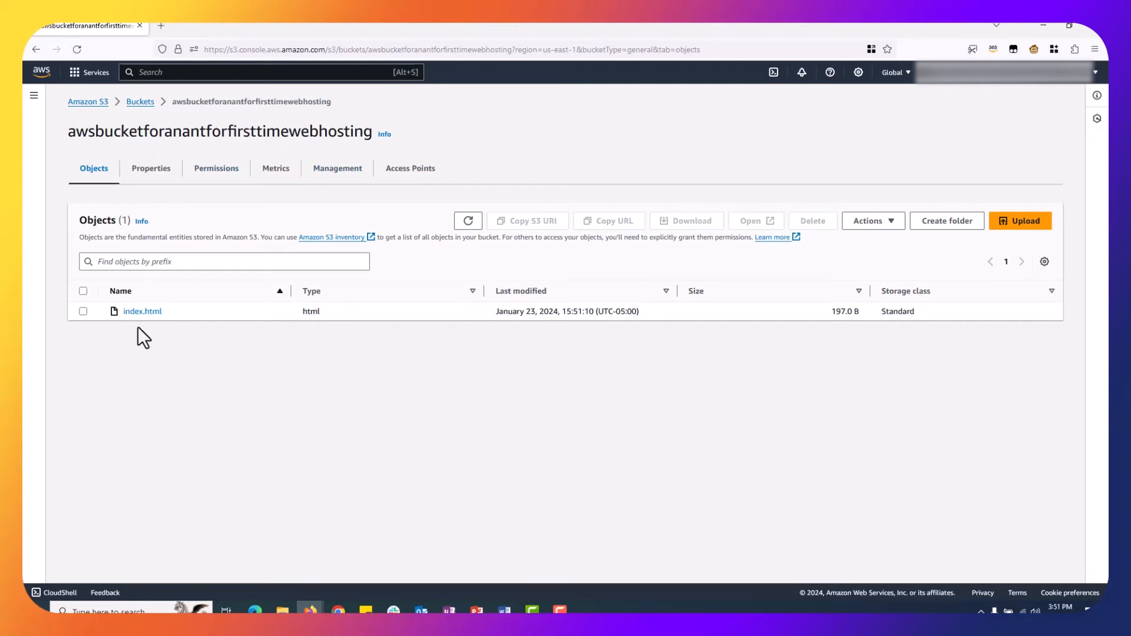
pyautogui.moveTo(950, 280)
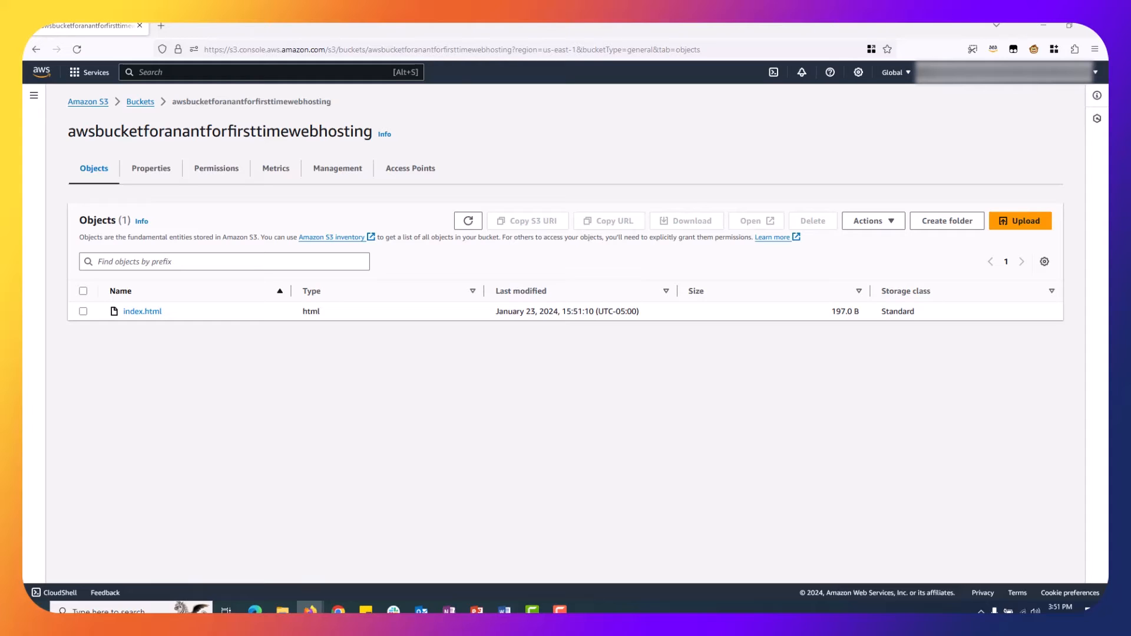
pyautogui.moveTo(407, 359)
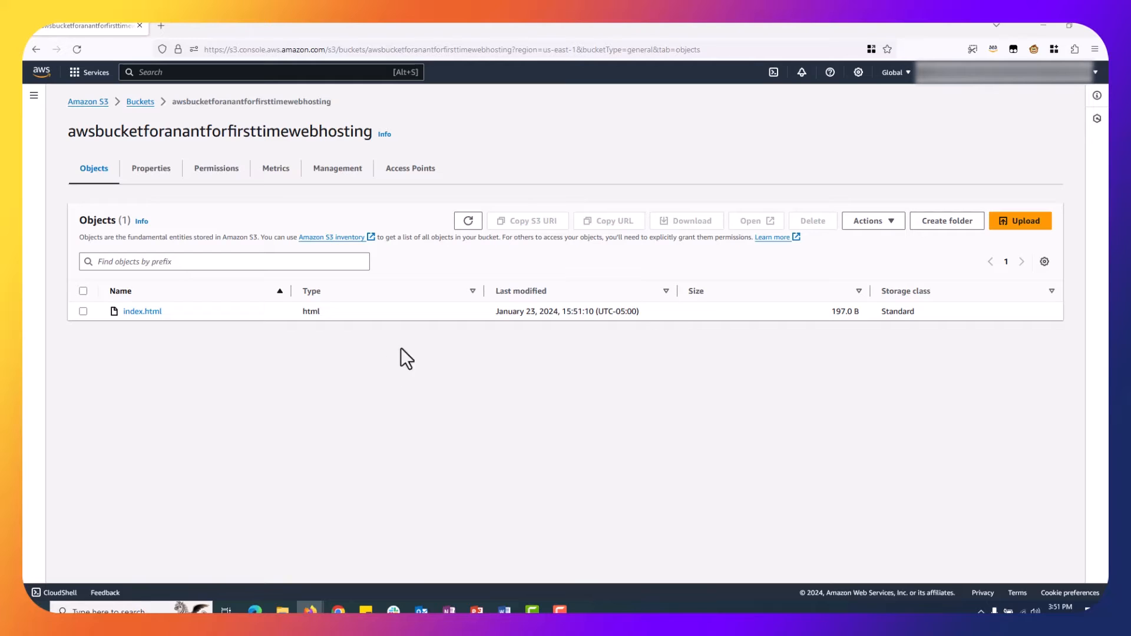
pyautogui.moveTo(572, 501)
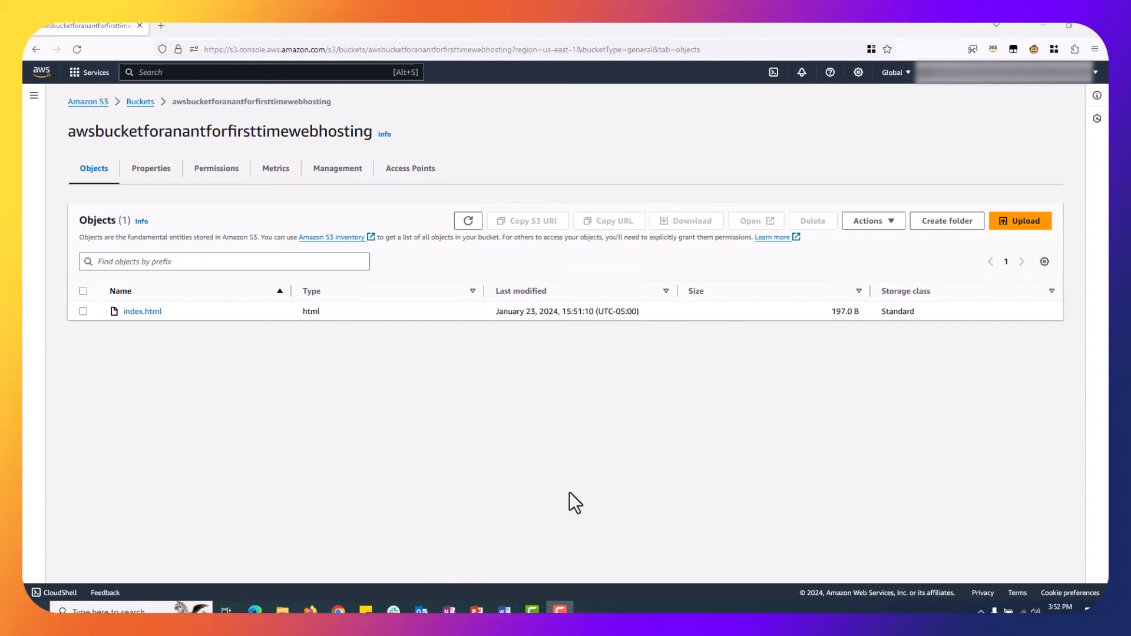
pyautogui.moveTo(364, 461)
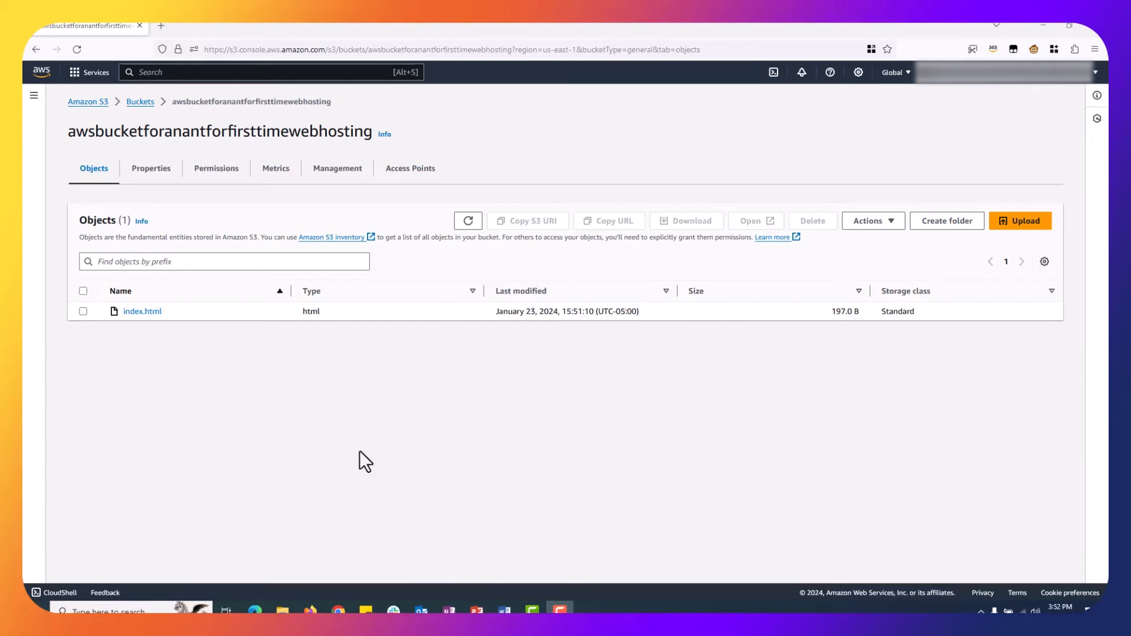
pyautogui.moveTo(132, 430)
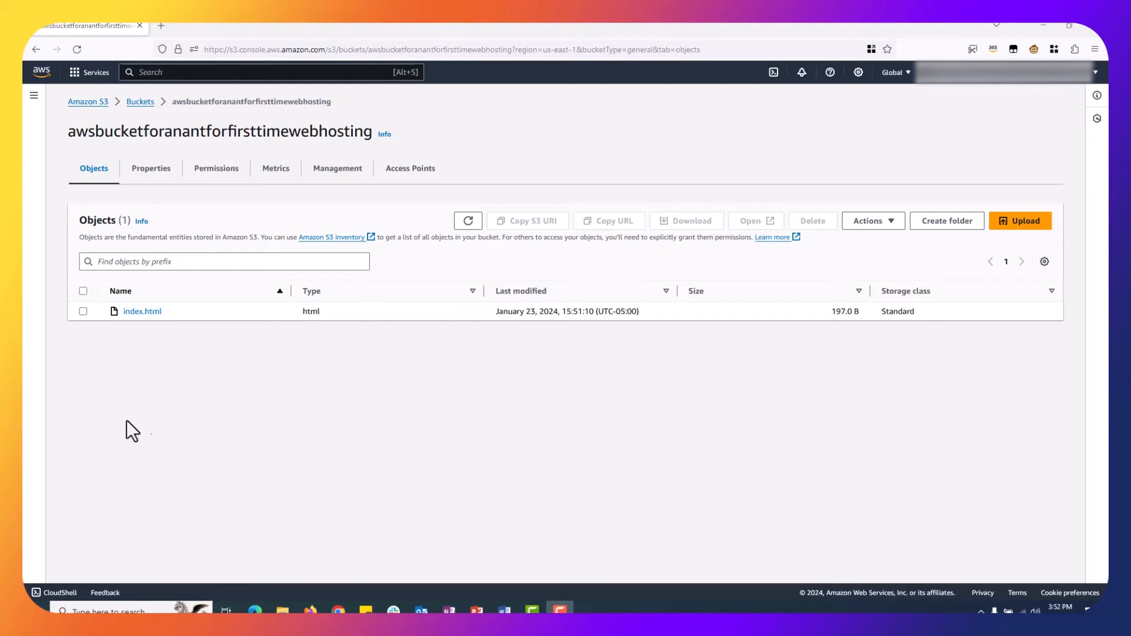
pyautogui.moveTo(25, 444)
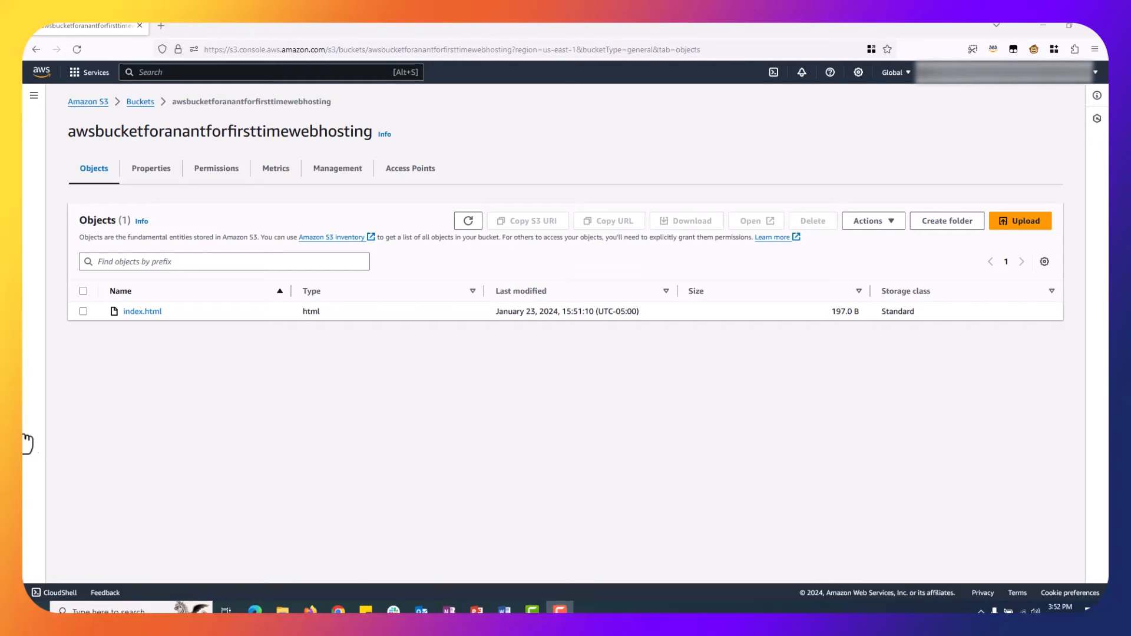
pyautogui.moveTo(36, 422)
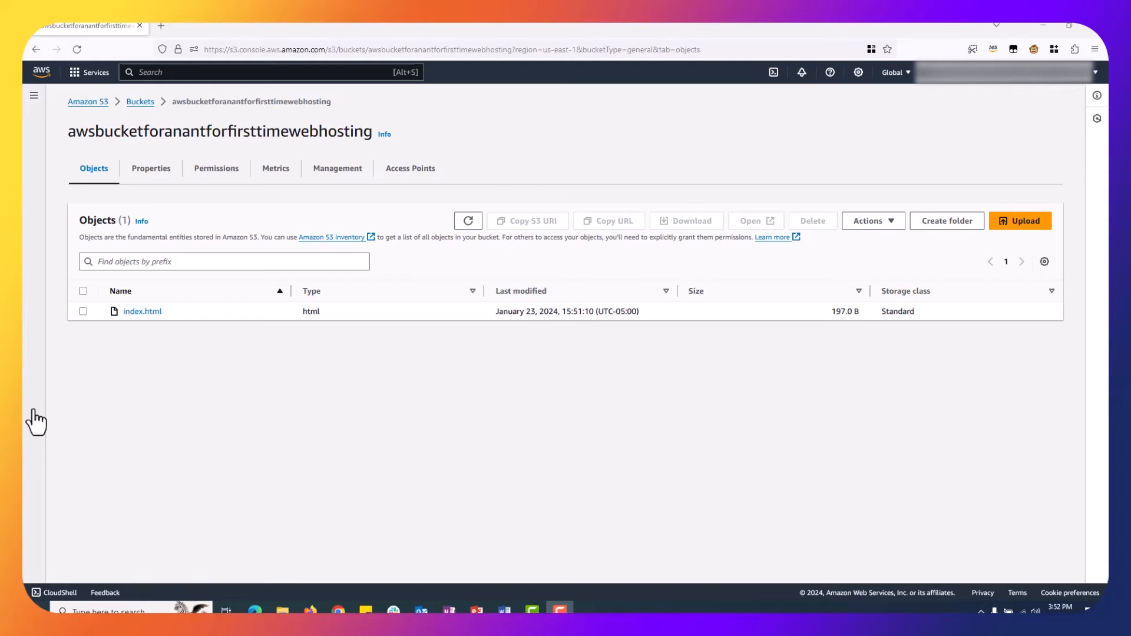
pyautogui.moveTo(88, 338)
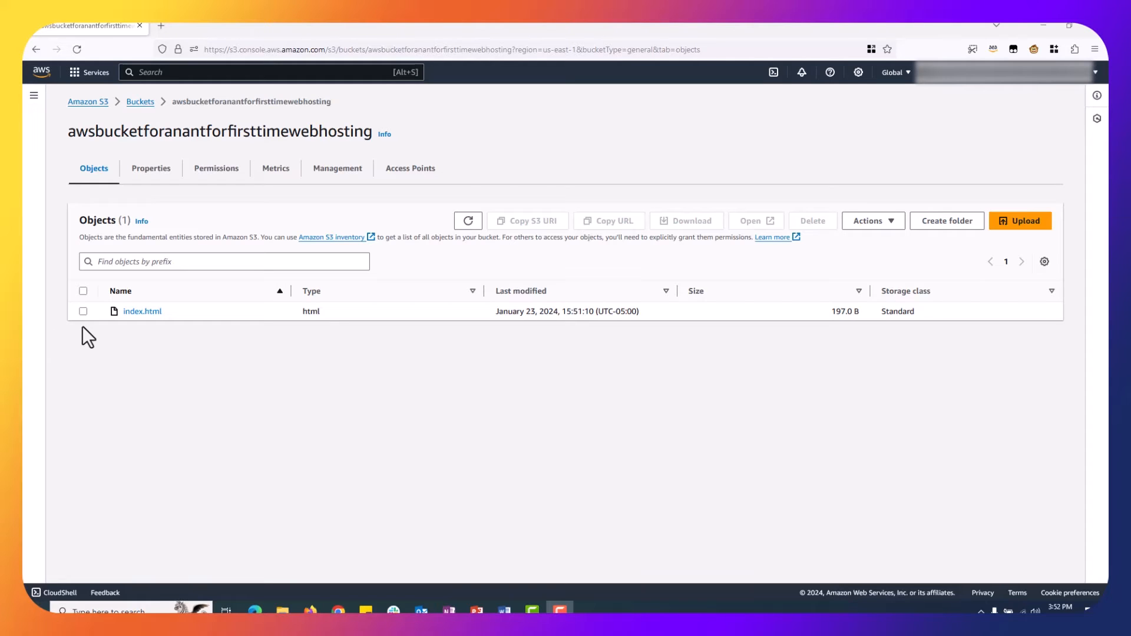
pyautogui.moveTo(151, 168)
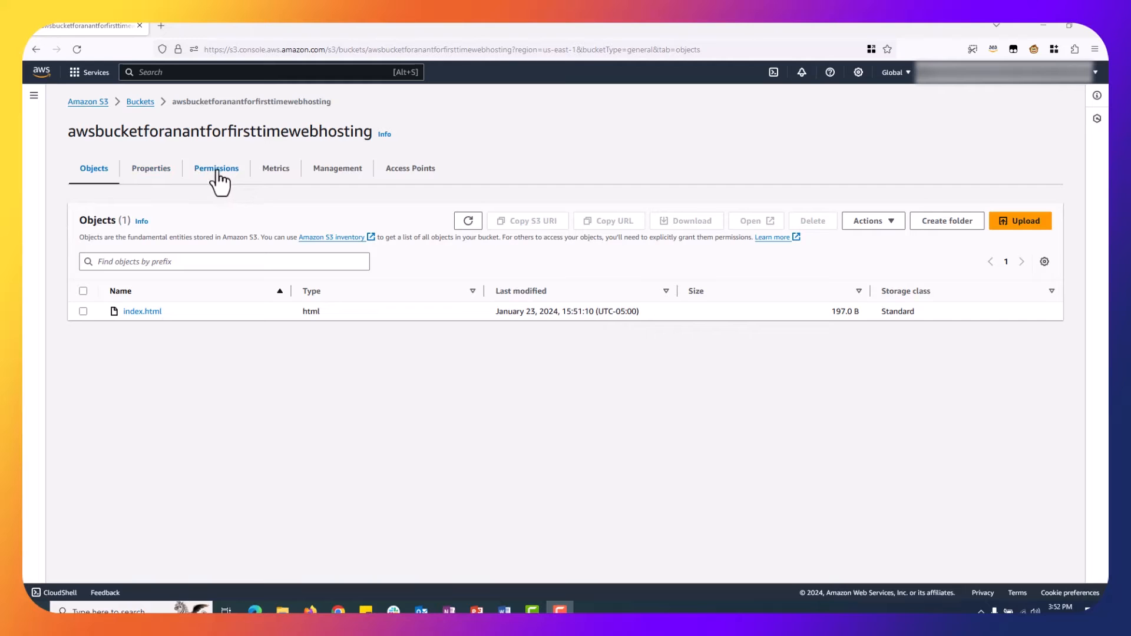
# Go to the bucket's Permissions and start editing its bucket policy
pyautogui.click(216, 168)
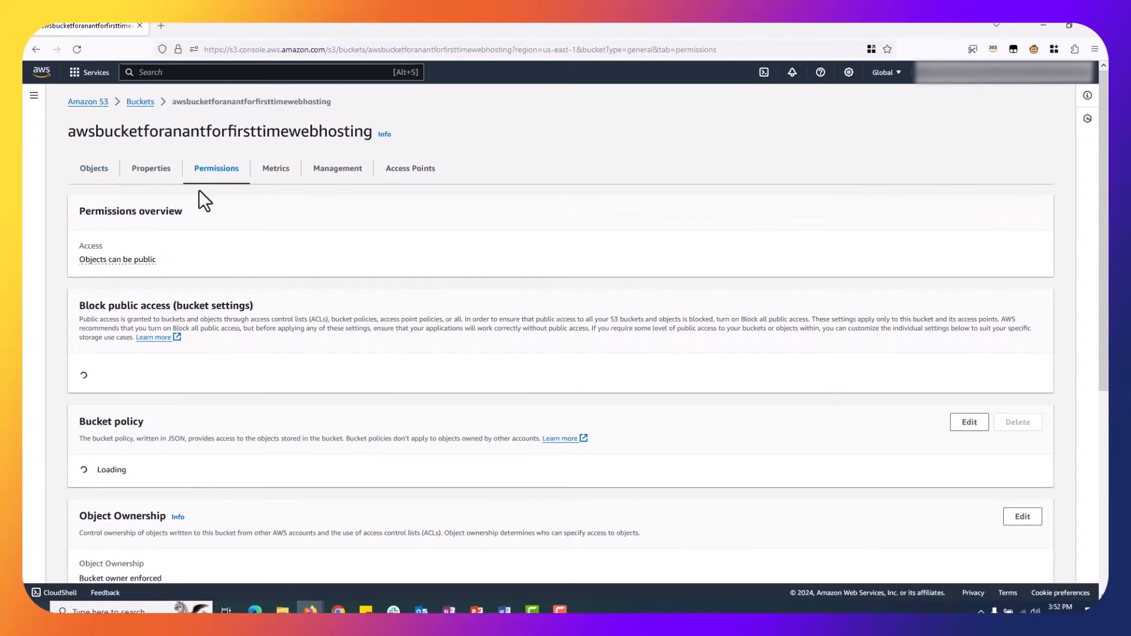
pyautogui.scroll(-3)
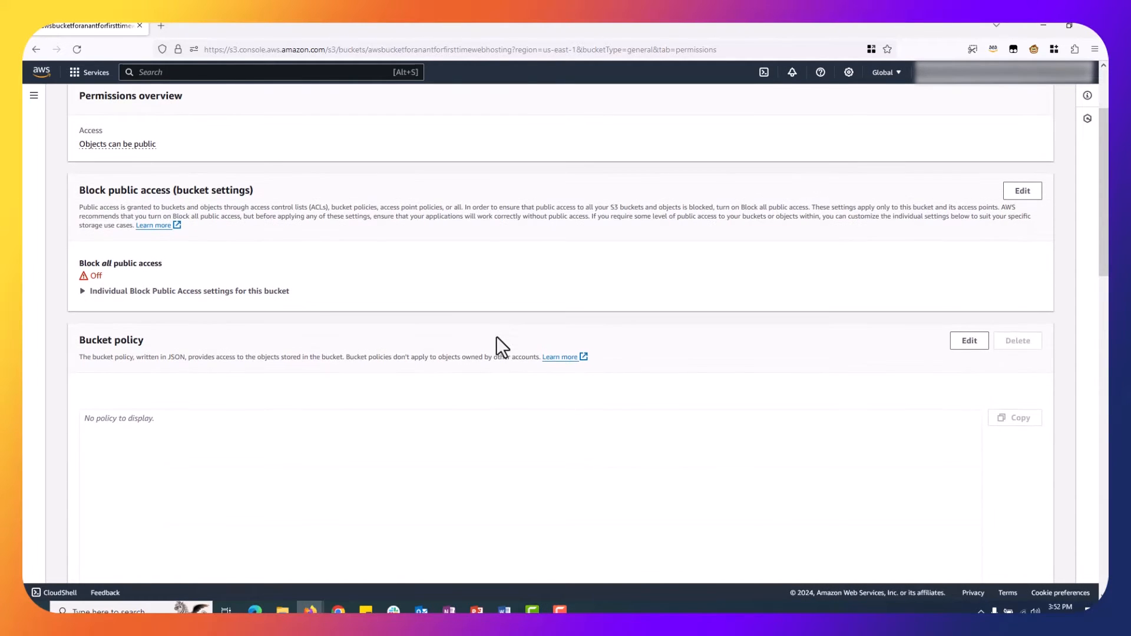
pyautogui.scroll(-3)
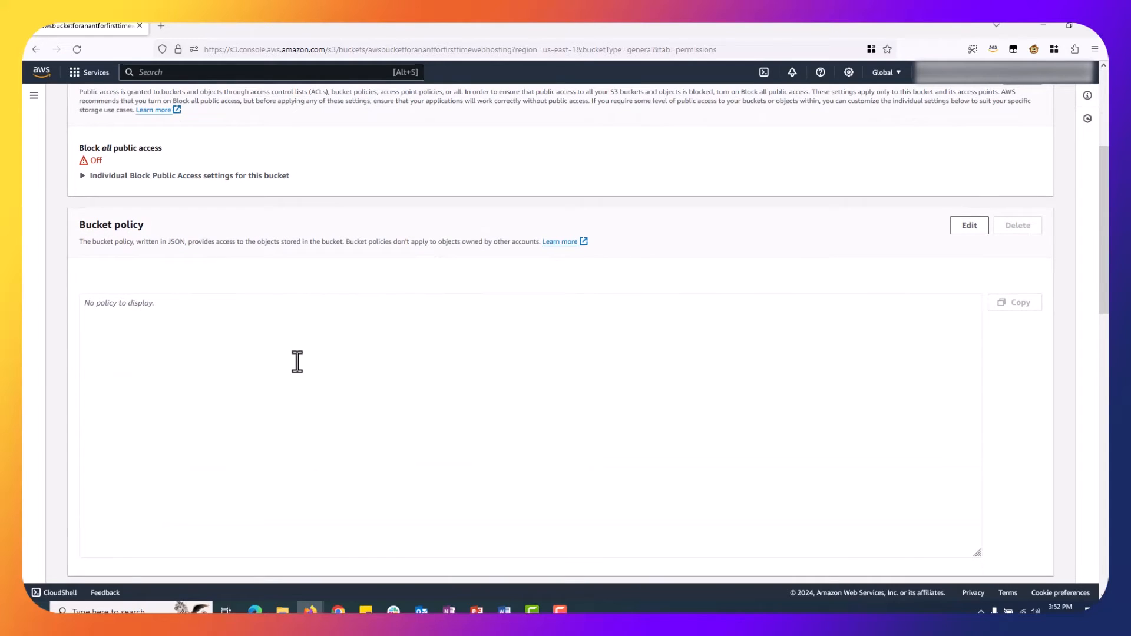
pyautogui.scroll(-3)
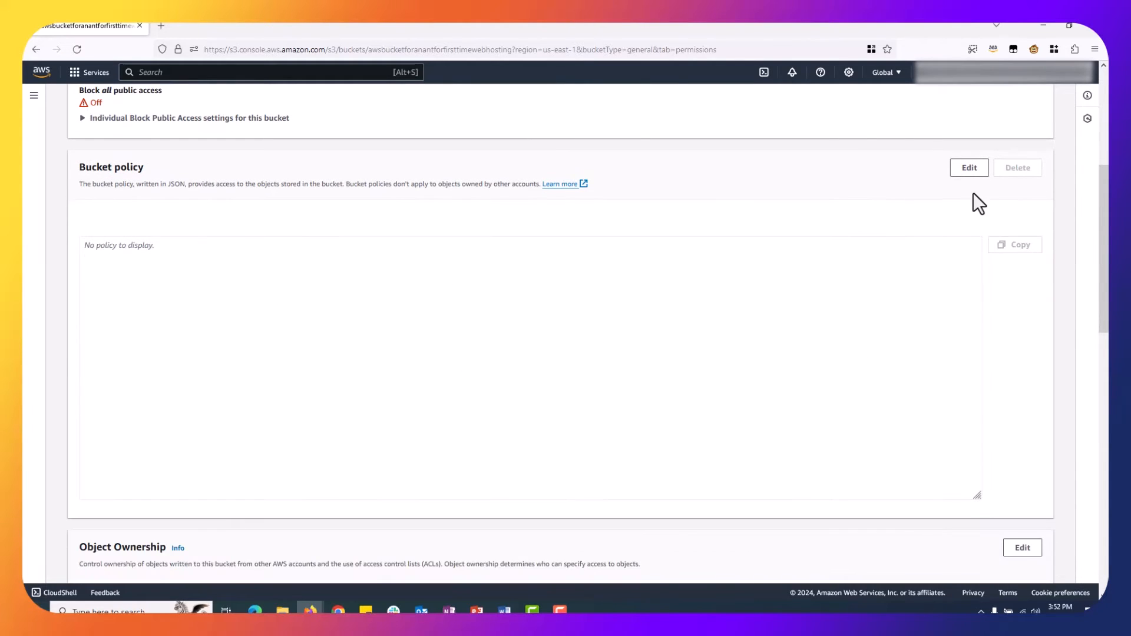
pyautogui.click(969, 167)
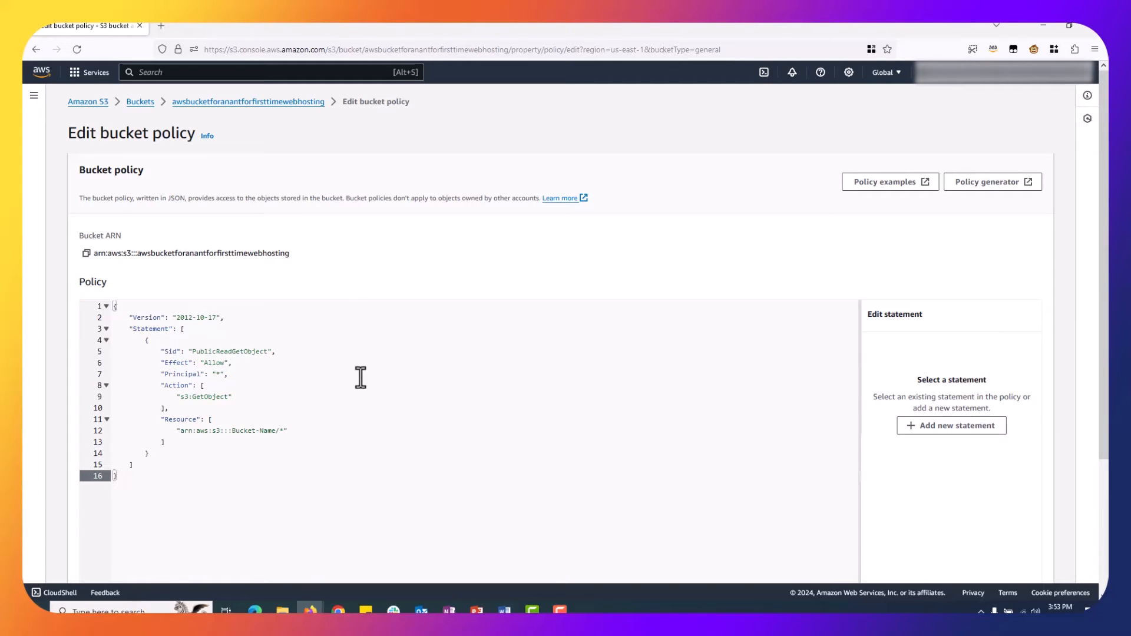
pyautogui.moveTo(332, 430)
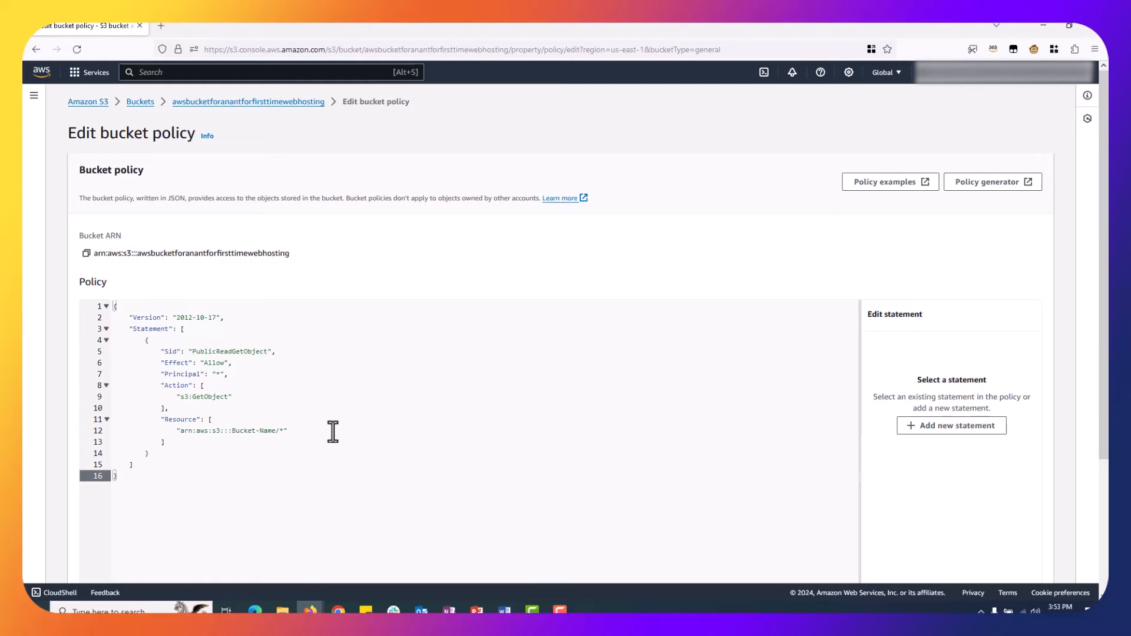
pyautogui.moveTo(245, 376)
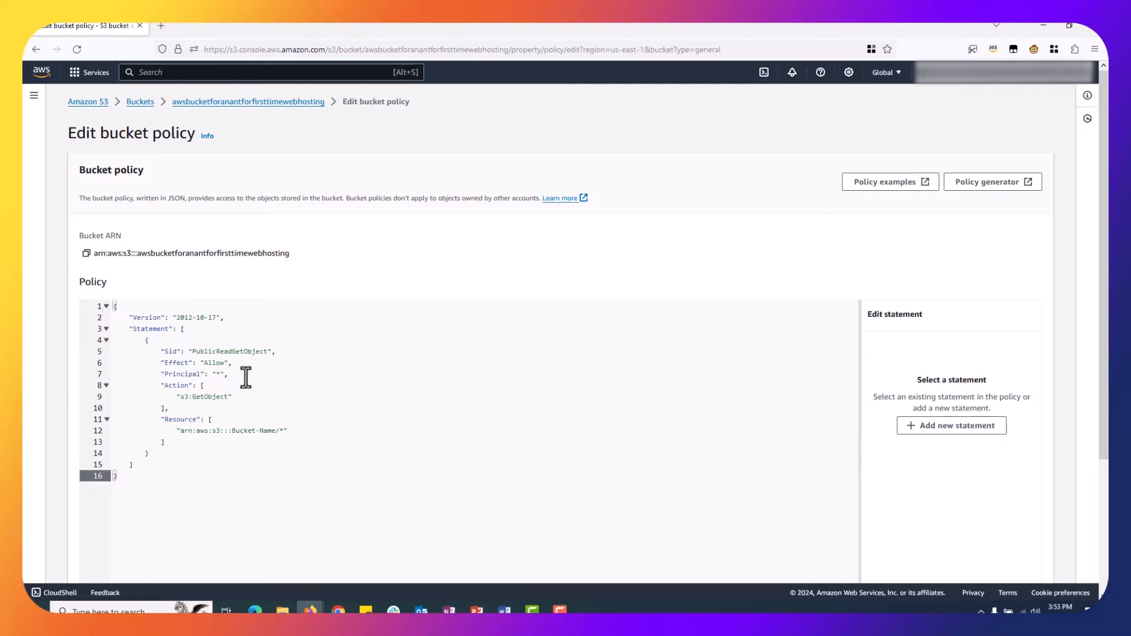
pyautogui.moveTo(200, 398)
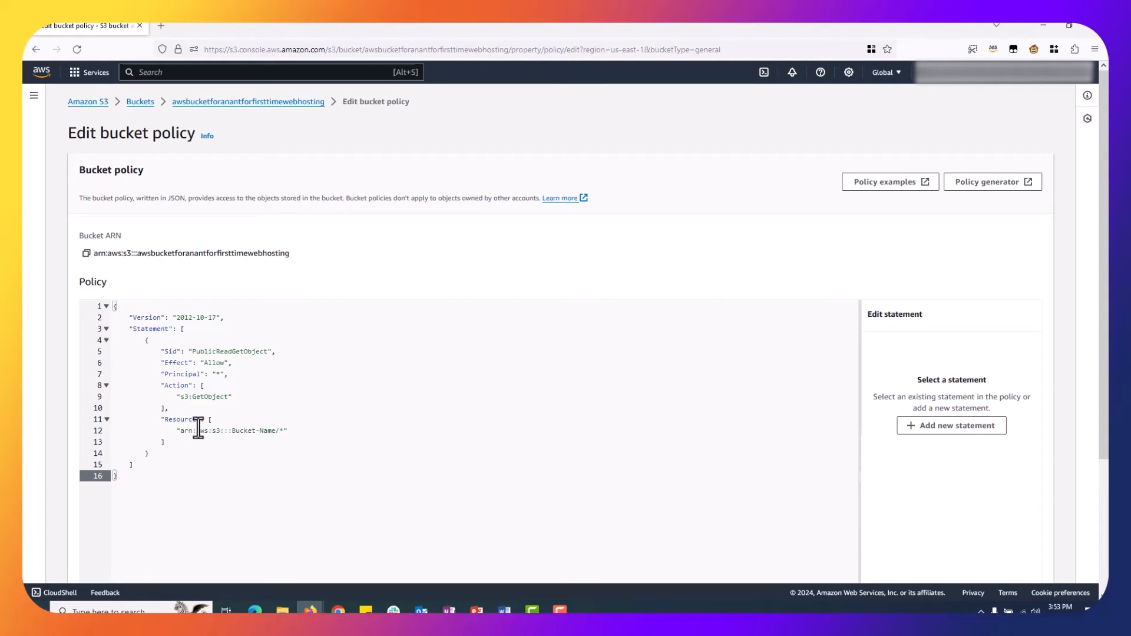
pyautogui.moveTo(296, 433)
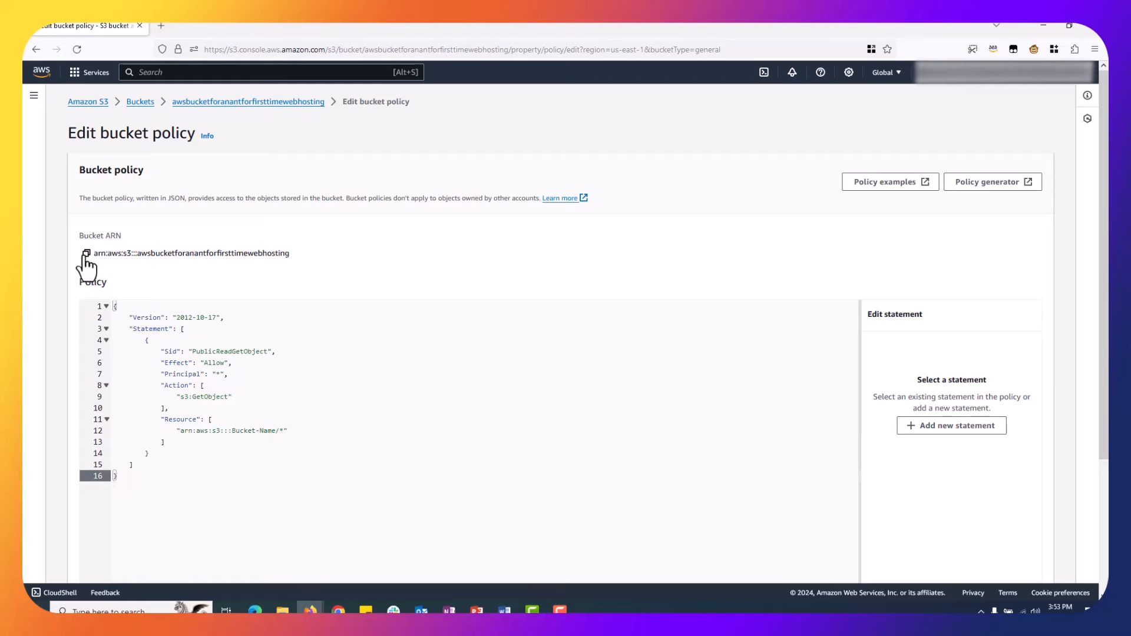
# Draft a public-read s3:GetObject policy on awsbucketforanantforfirsttimewebhosting/*
pyautogui.click(84, 254)
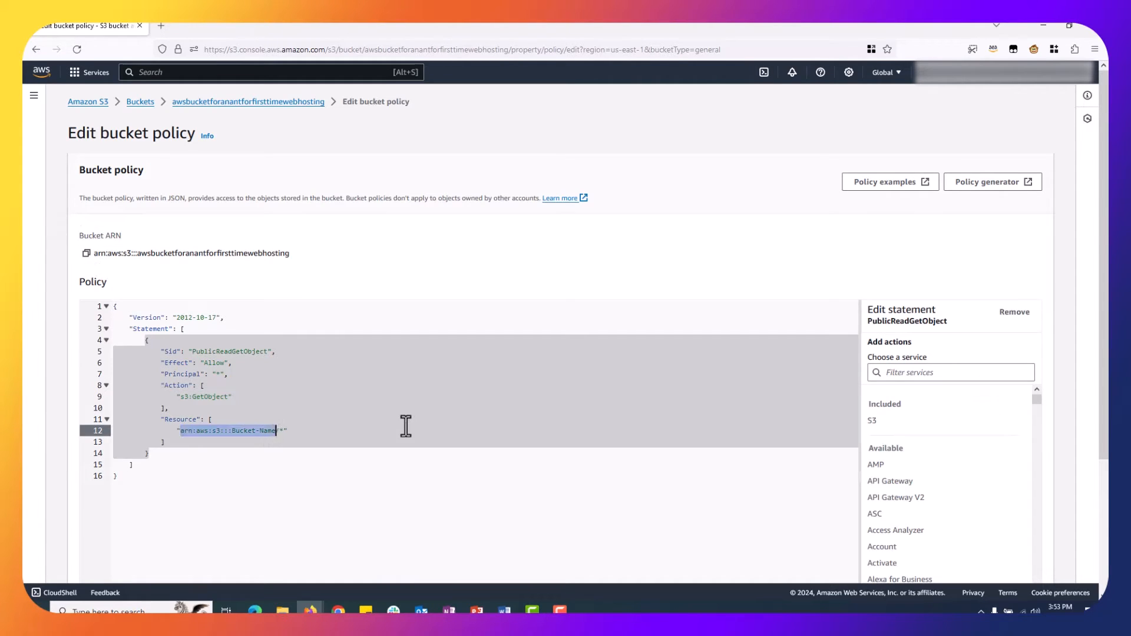
pyautogui.write('awsbucketforanantforfirsttimewebhosting')
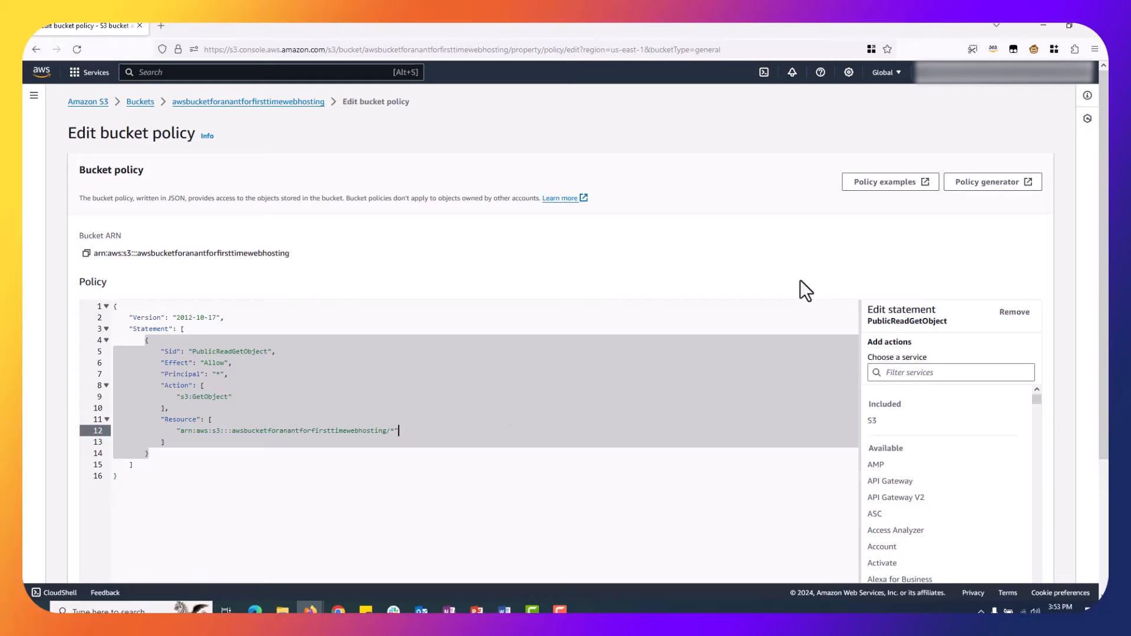
pyautogui.scroll(-3)
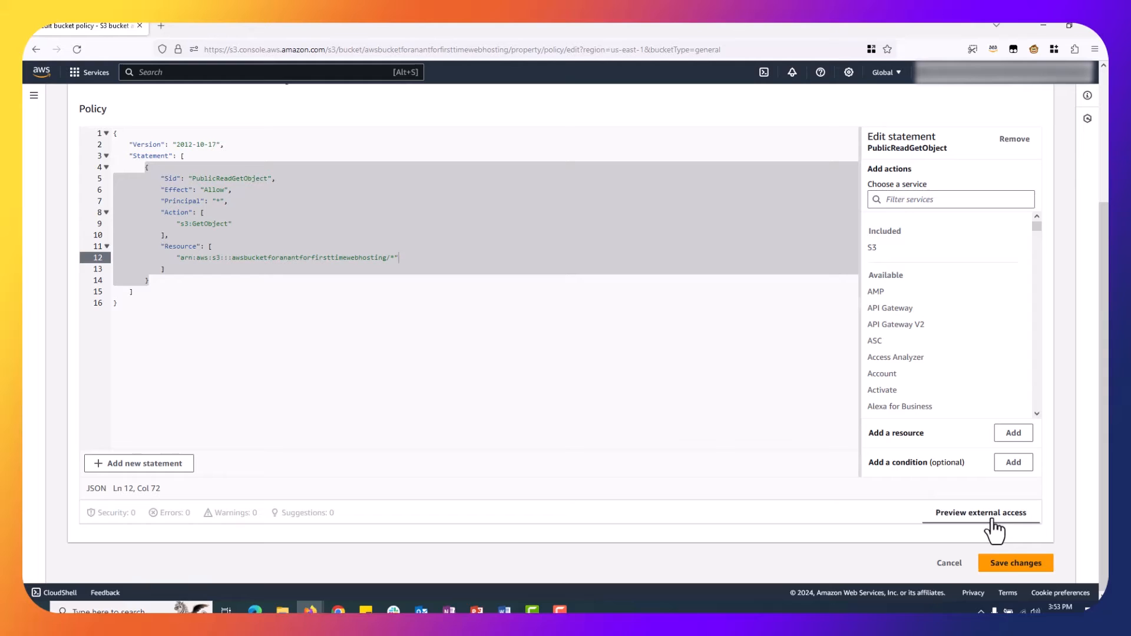
# Save the public-read bucket policy
pyautogui.click(1015, 563)
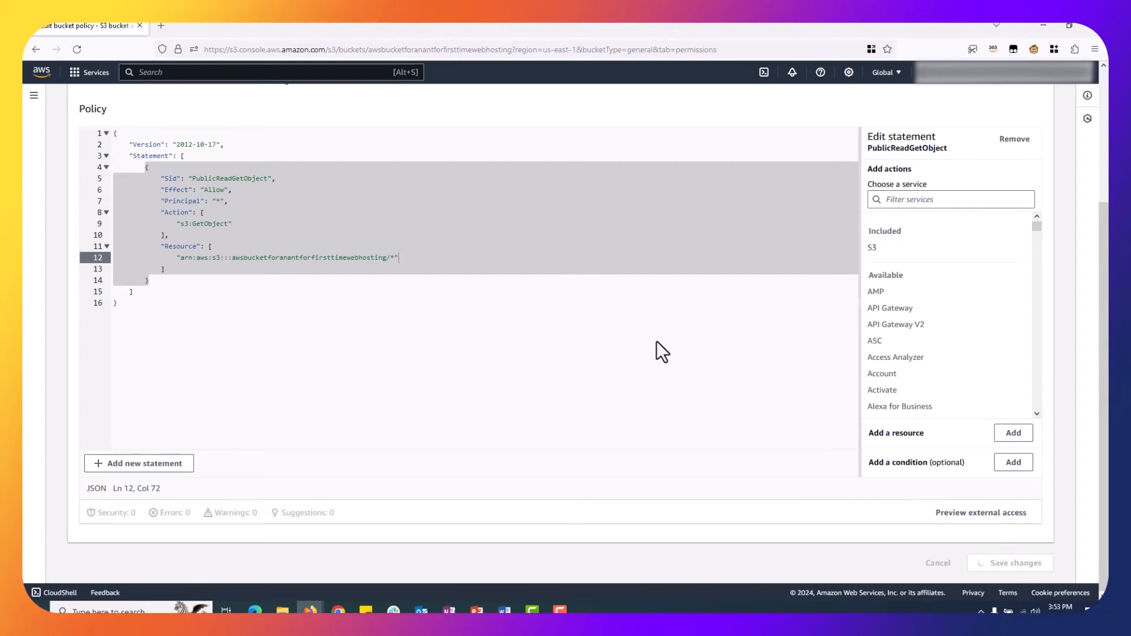
pyautogui.click(1013, 563)
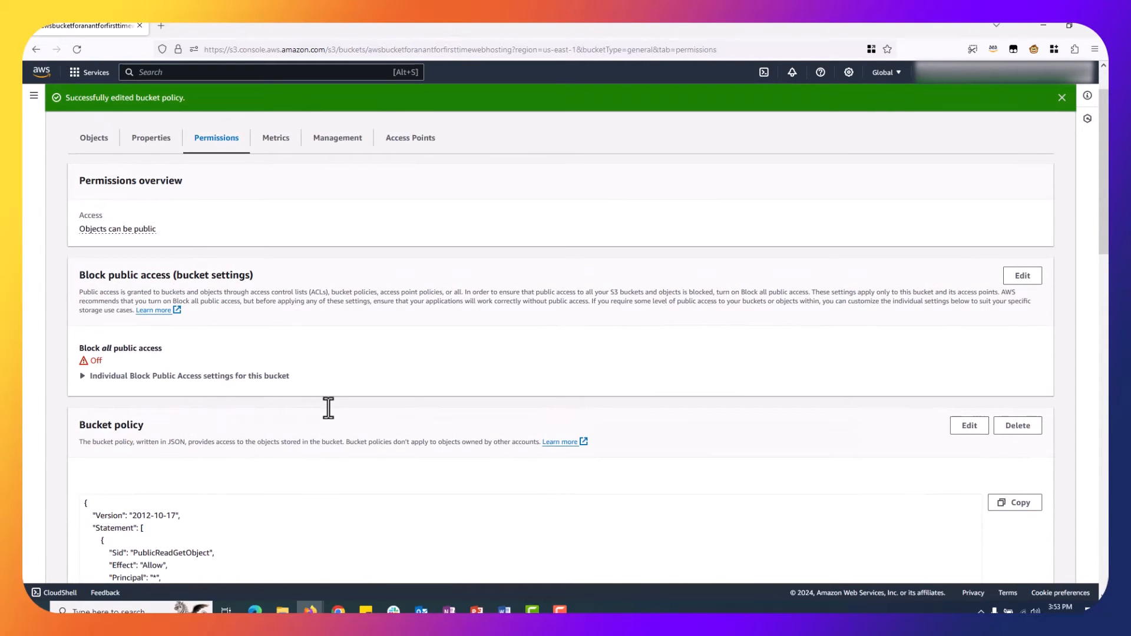
pyautogui.scroll(3)
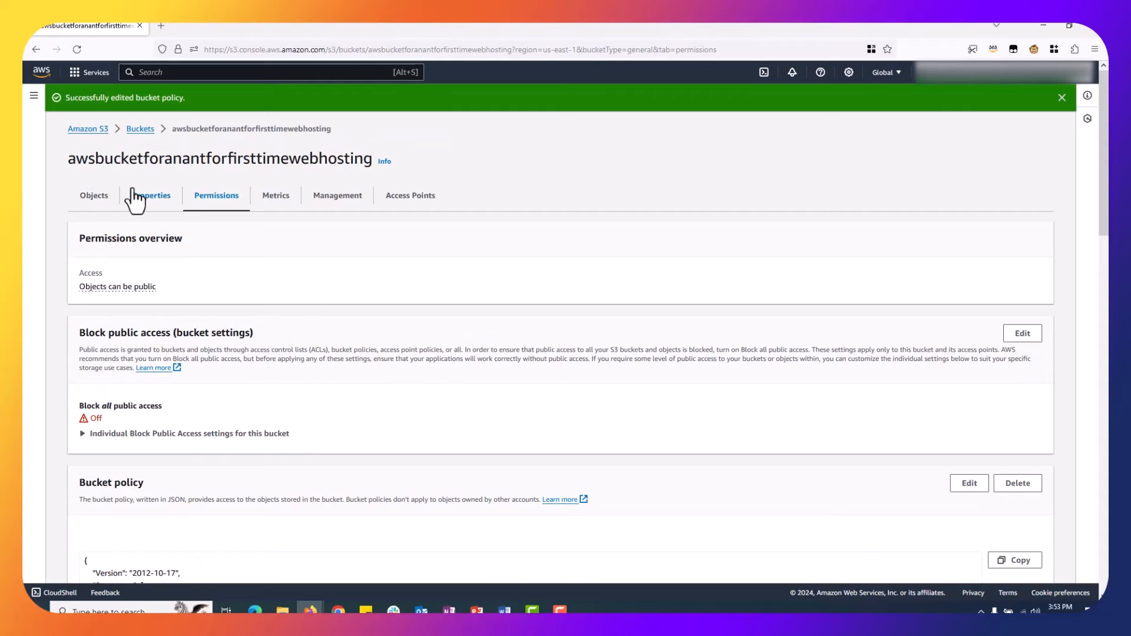
# Copy index.html's object URL from its details page
pyautogui.click(93, 195)
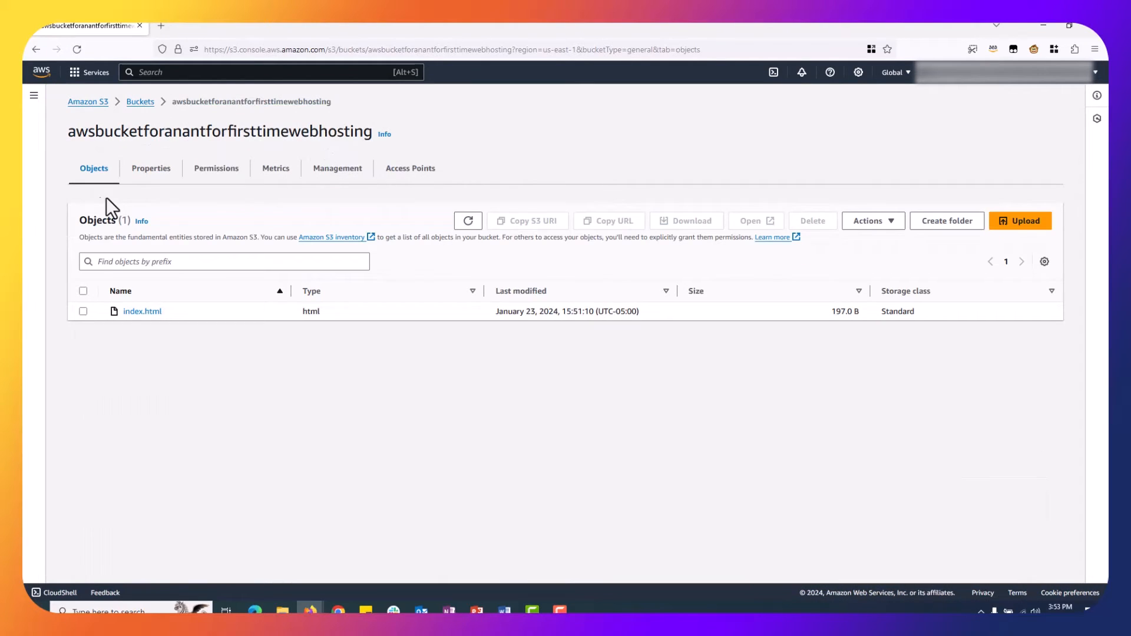
pyautogui.moveTo(170, 398)
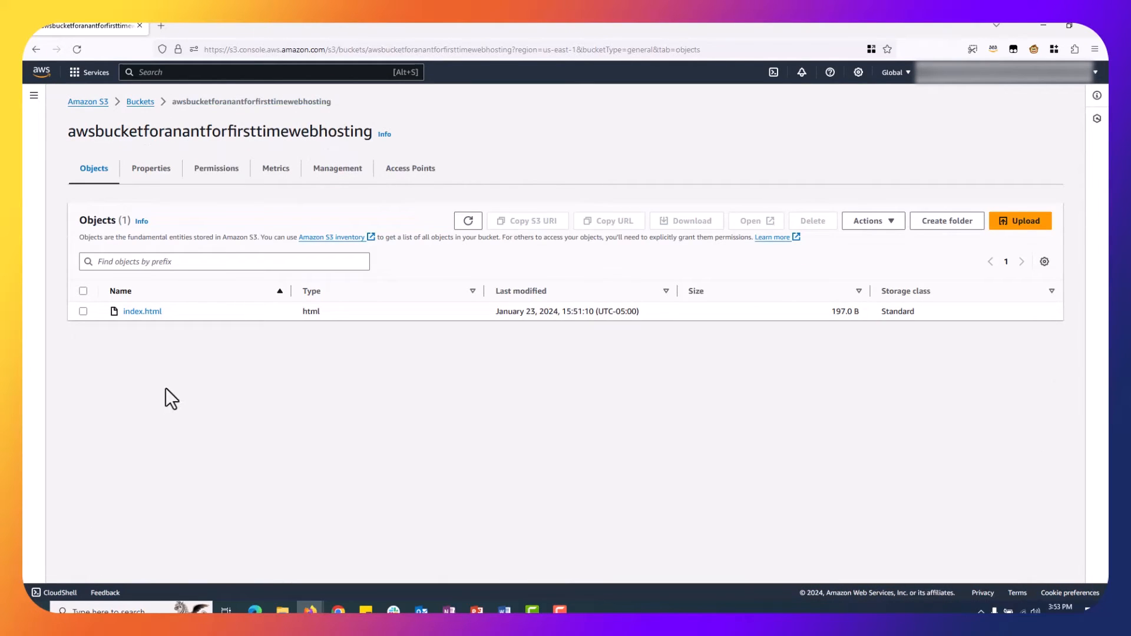
pyautogui.moveTo(143, 311)
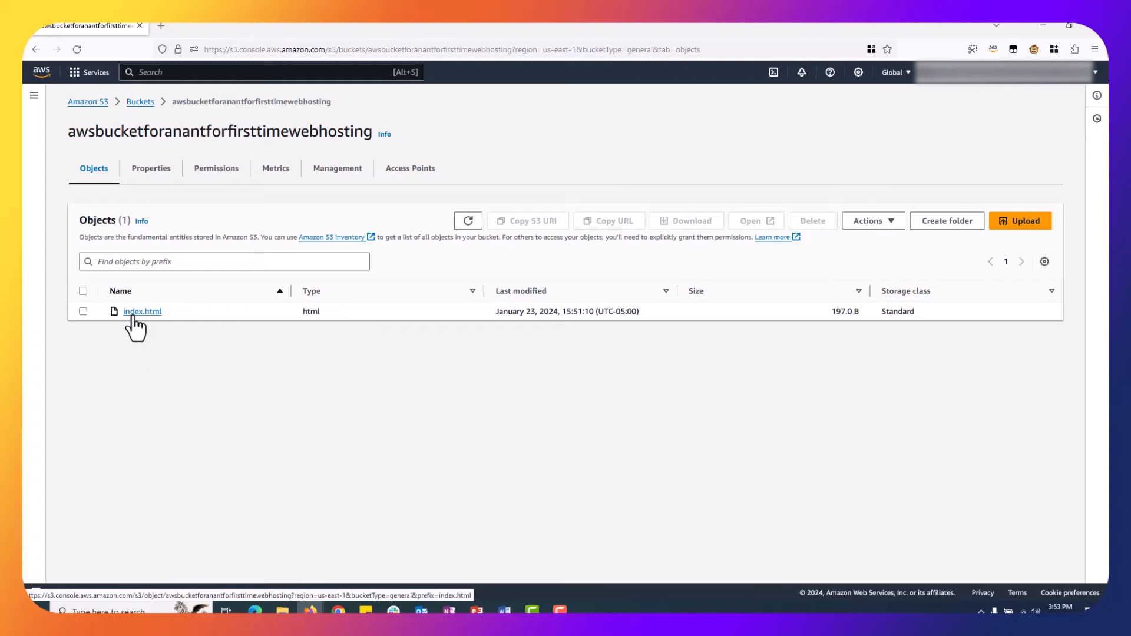
pyautogui.click(142, 311)
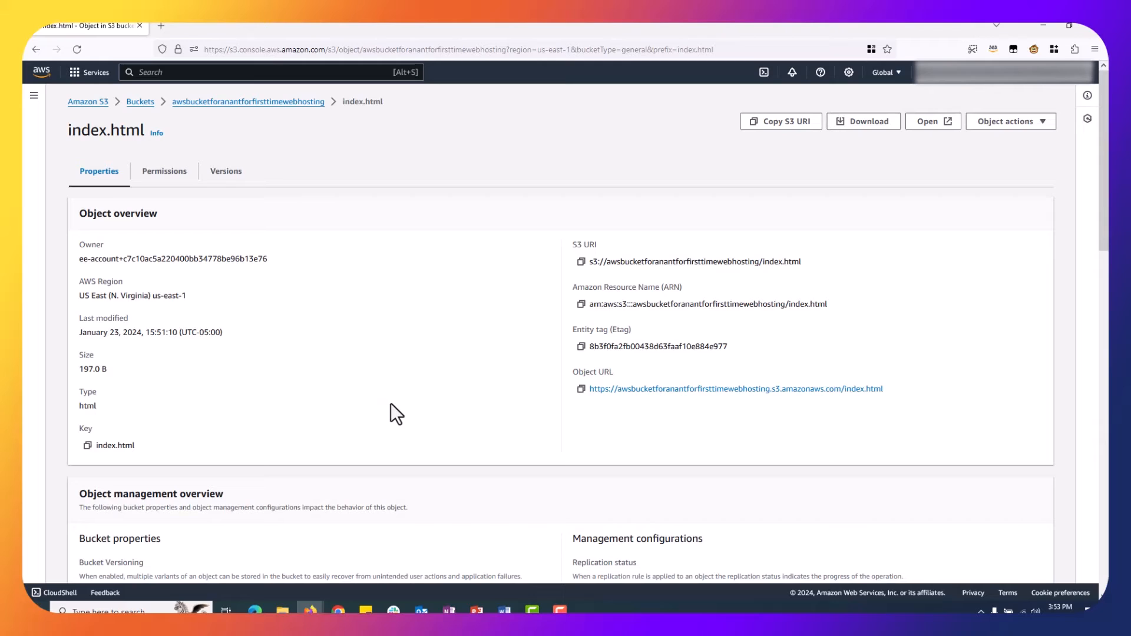
pyautogui.moveTo(582, 396)
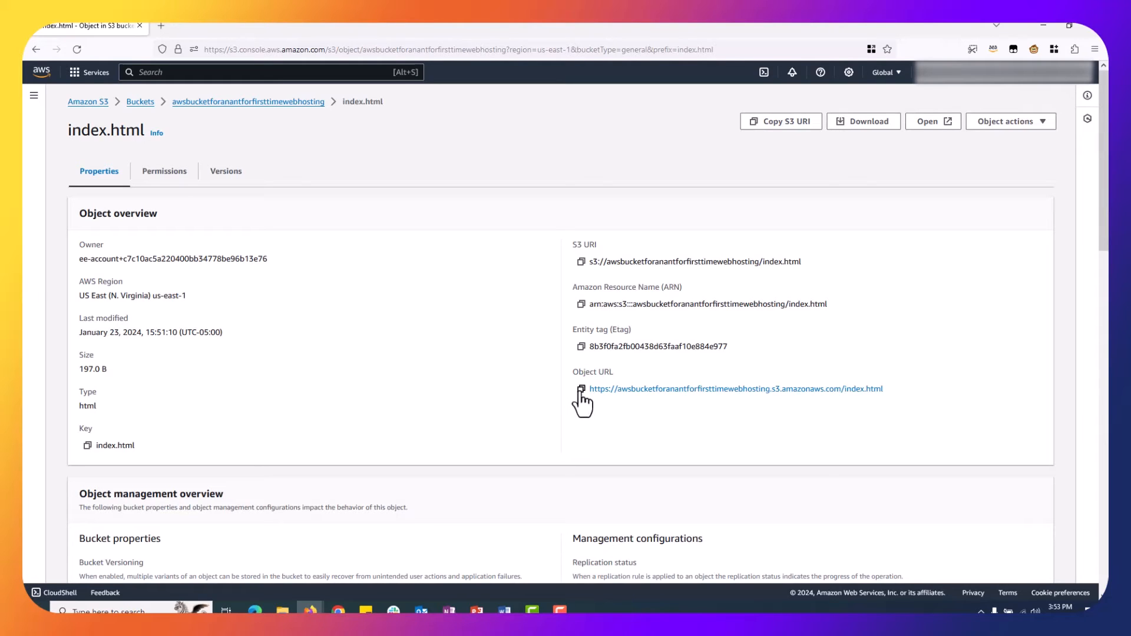
pyautogui.click(582, 389)
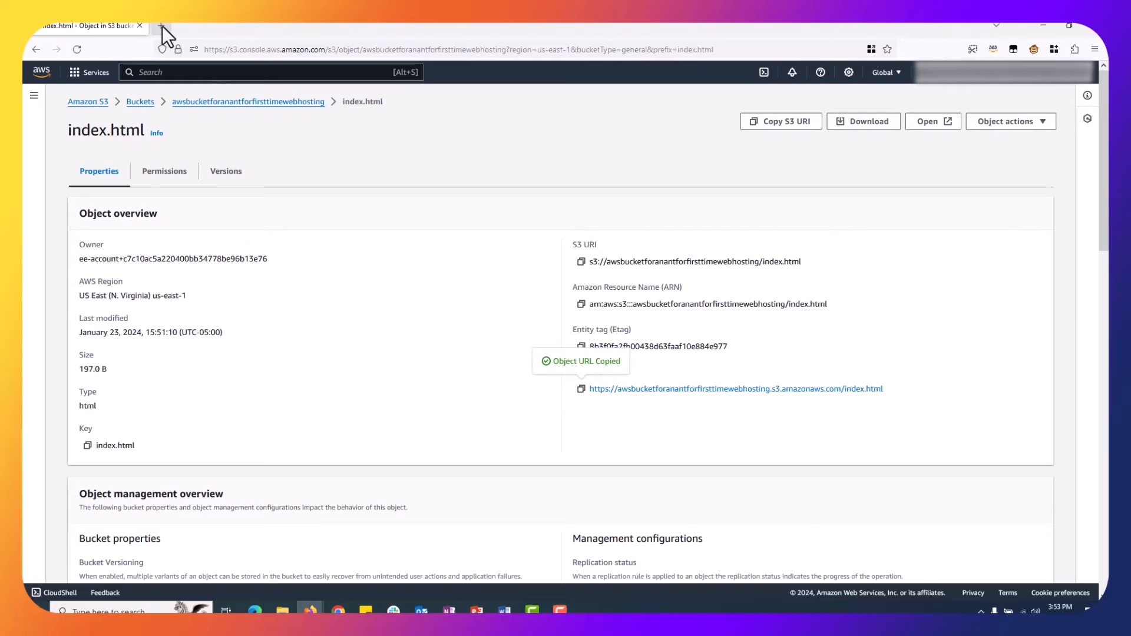
# View the S3-hosted 'Welcome to my website' page in a new tab, then return to the console
pyautogui.click(164, 25)
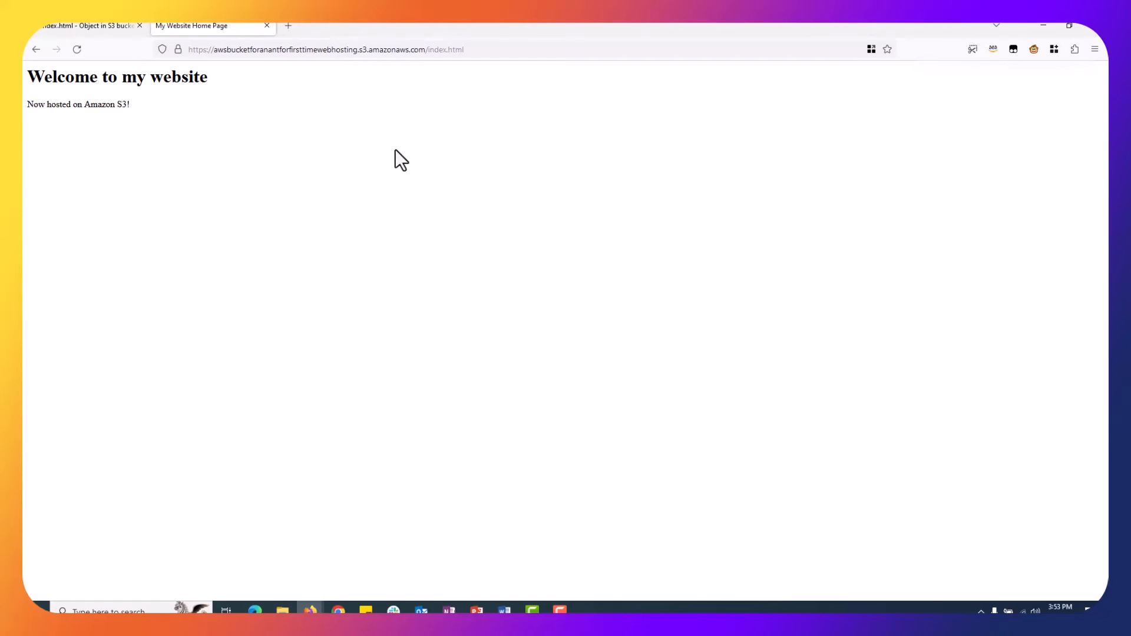
pyautogui.moveTo(29, 97)
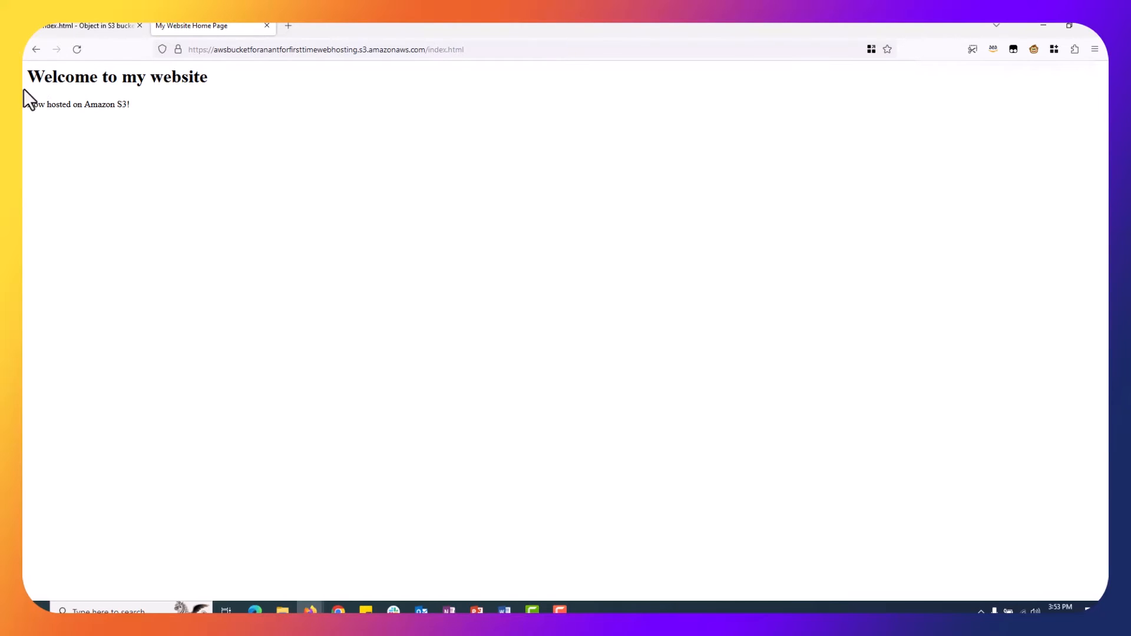
pyautogui.click(83, 26)
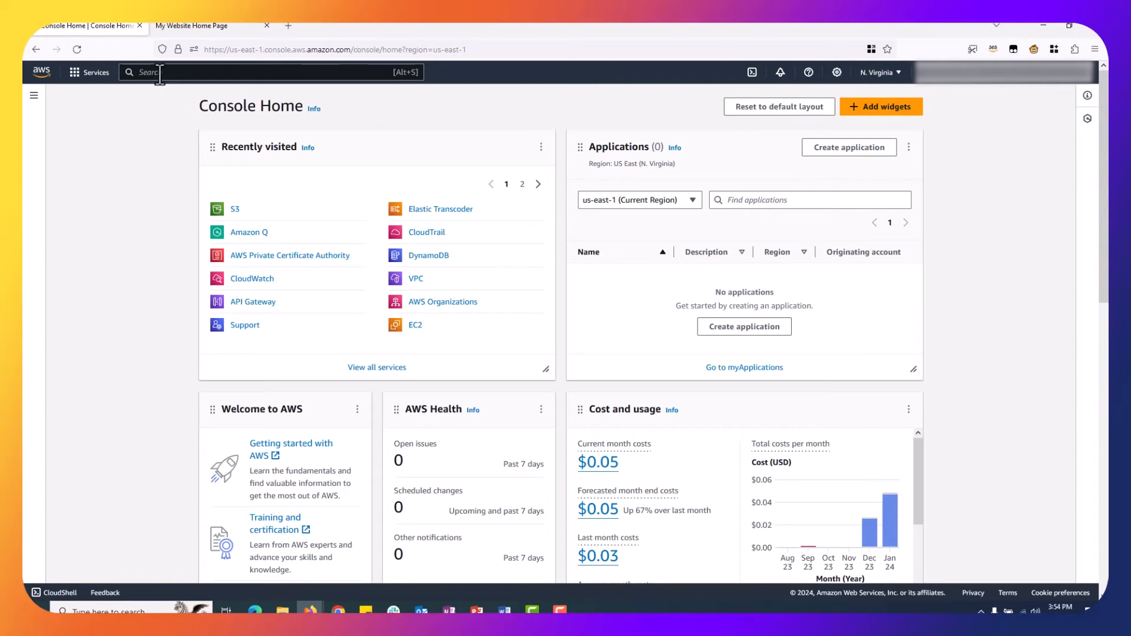
# Go to EC2 via 'ec2' search and start launching a new instance
pyautogui.write('ec2')
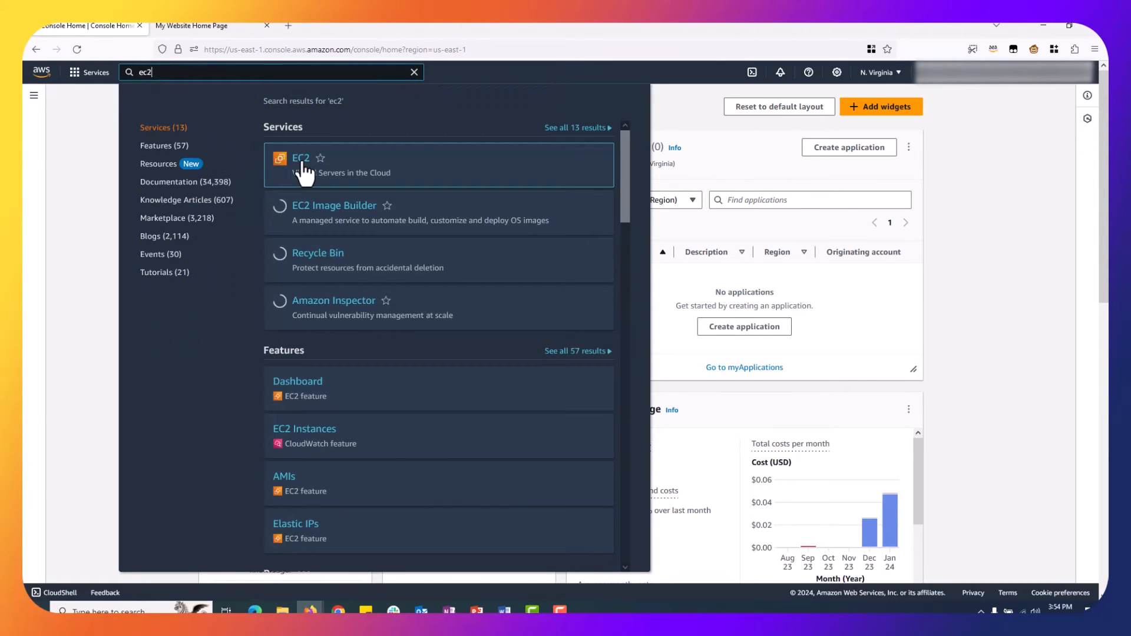
pyautogui.click(299, 157)
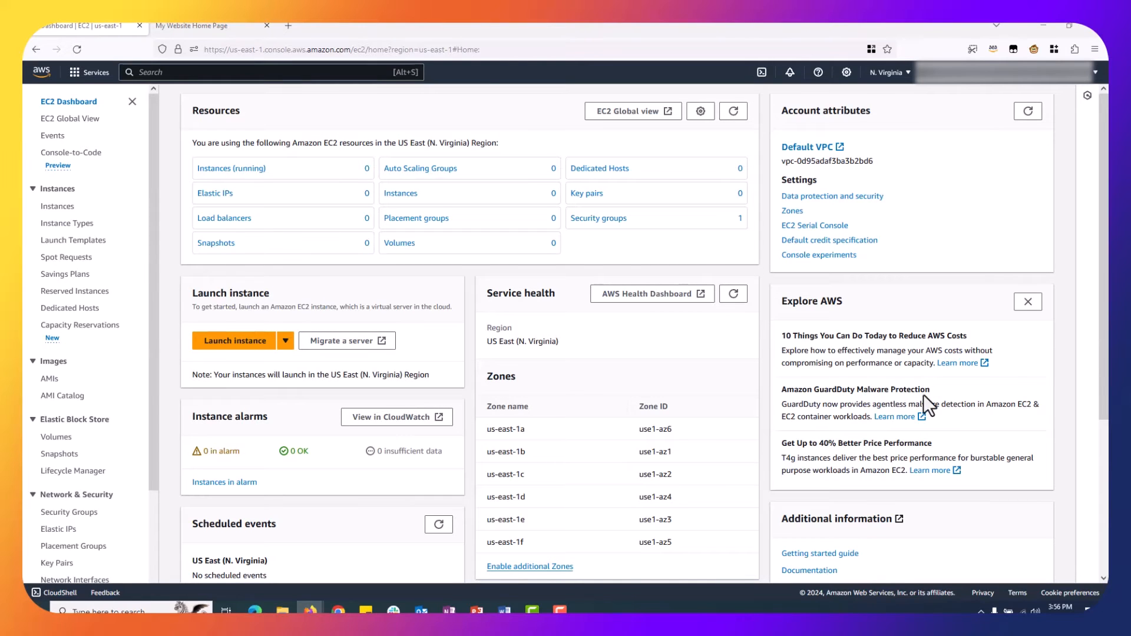
pyautogui.moveTo(465, 289)
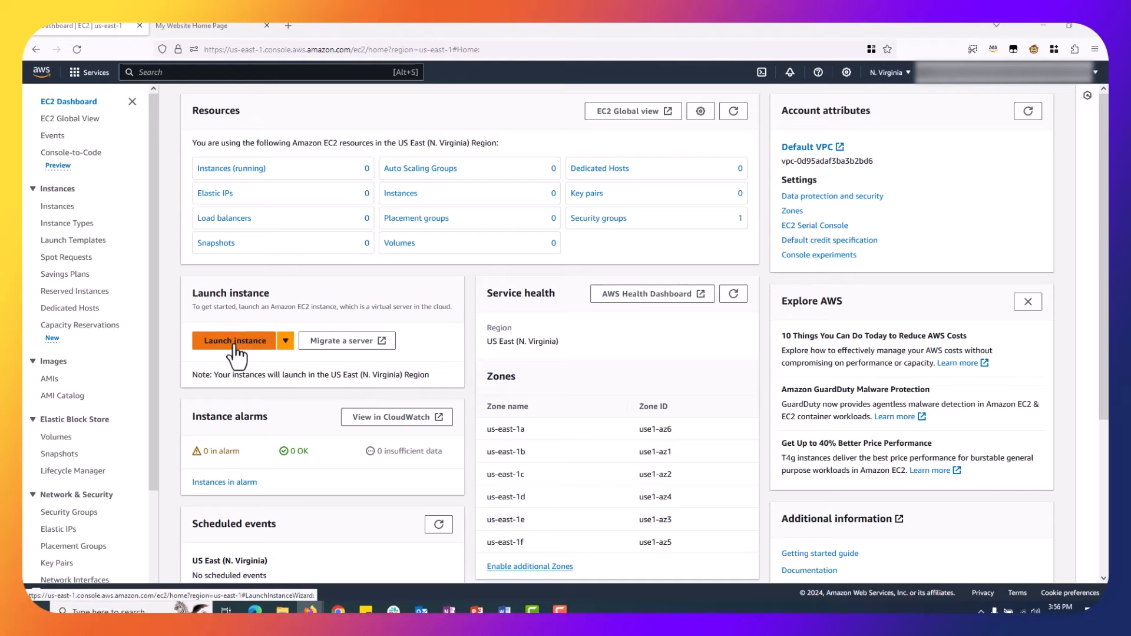
pyautogui.click(234, 341)
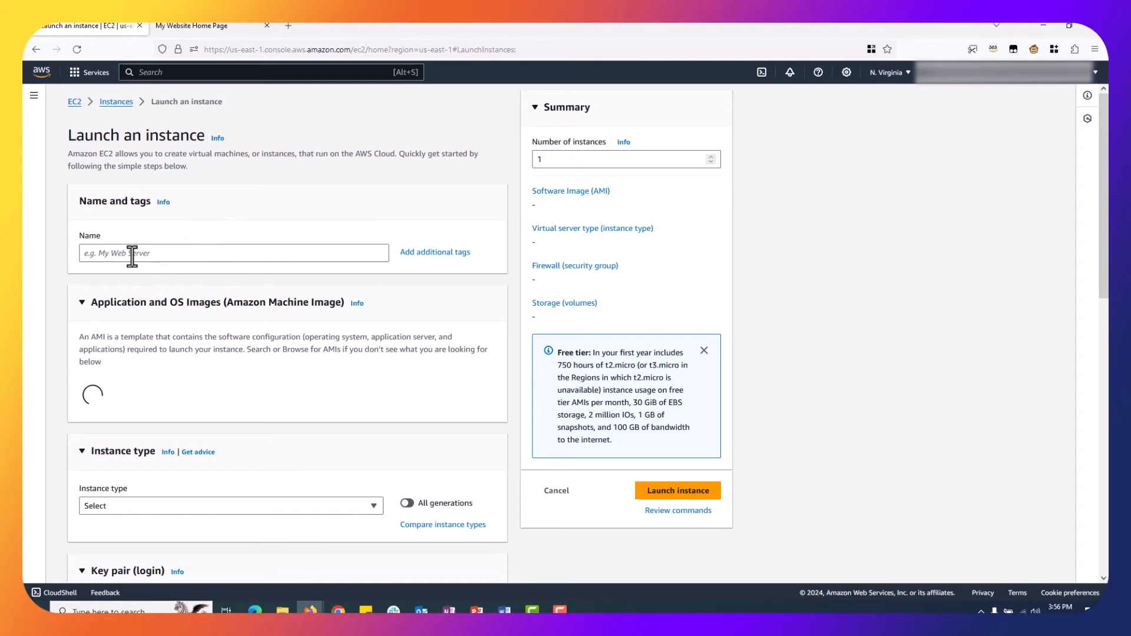
pyautogui.moveTo(306, 242)
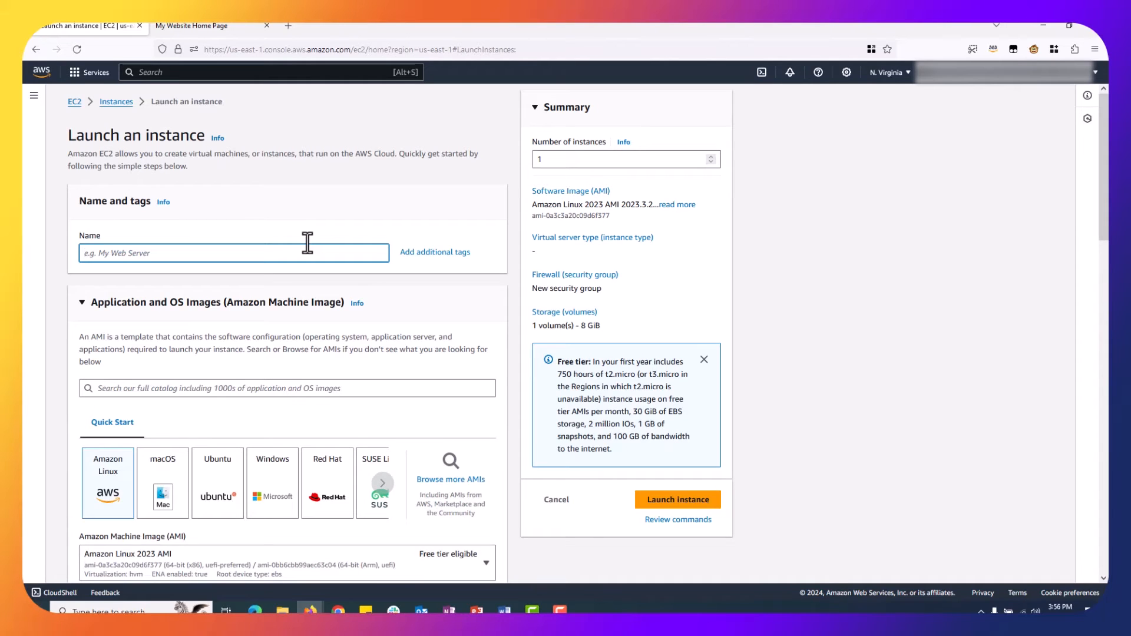
# Name the instance WebServerforAnant, keeping Amazon Linux 2023 AMI and t2.micro
pyautogui.write('WebS')
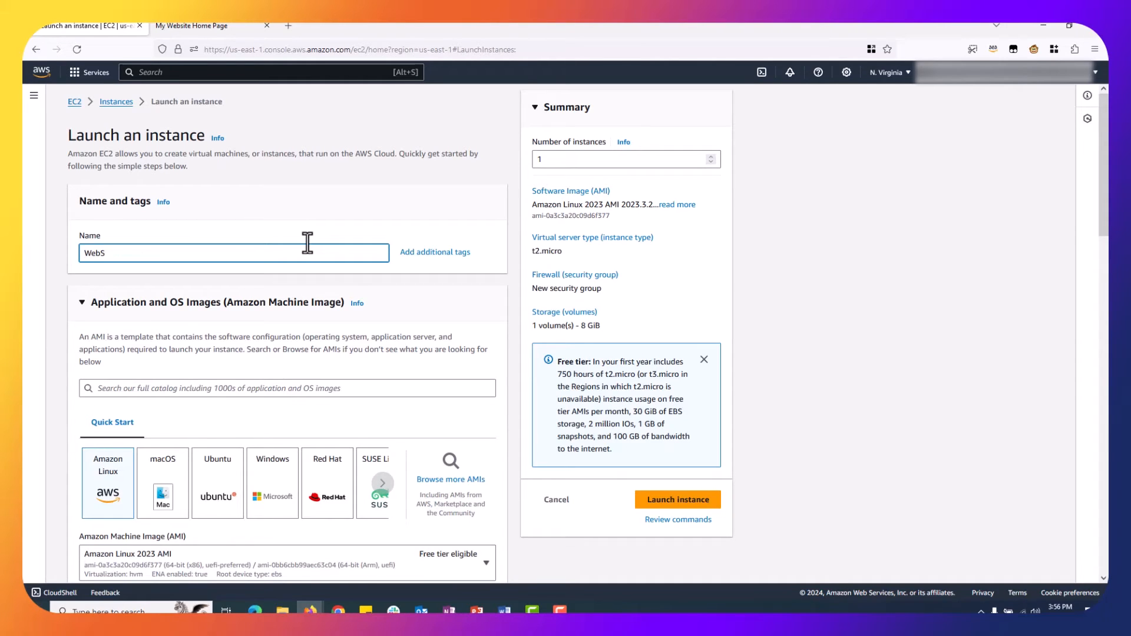
pyautogui.write('erver')
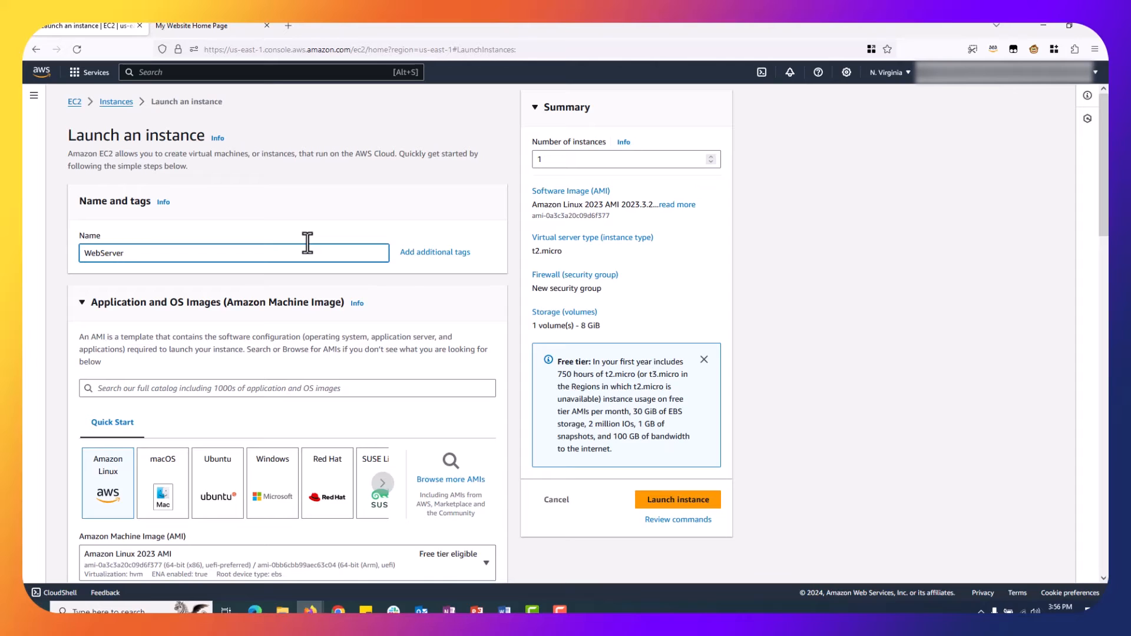
pyautogui.write('forAnant')
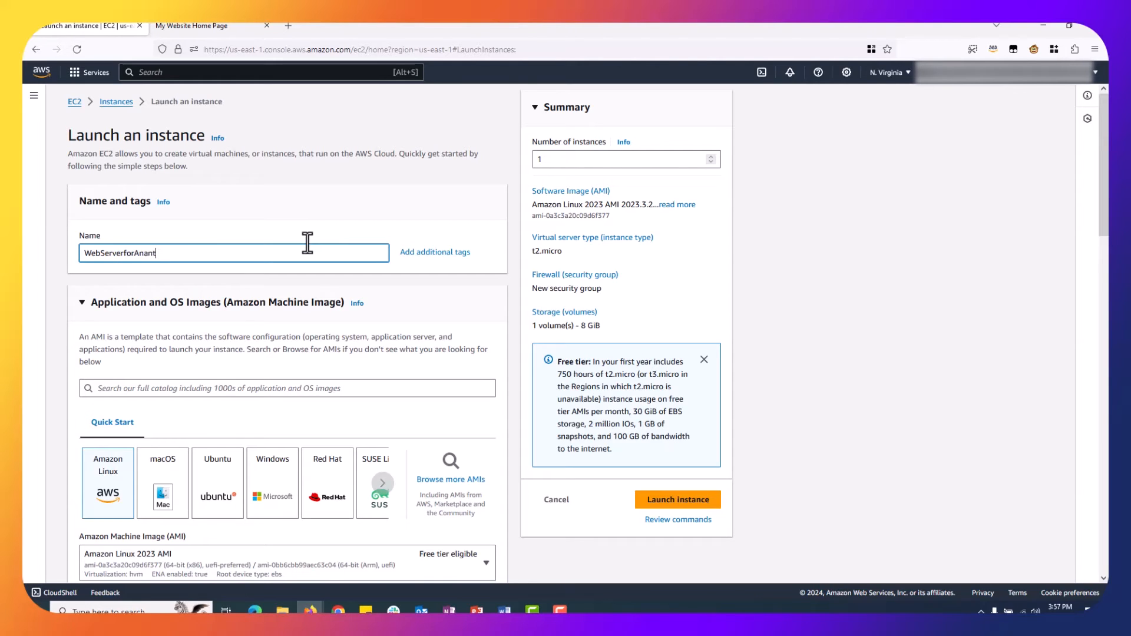
pyautogui.scroll(-3)
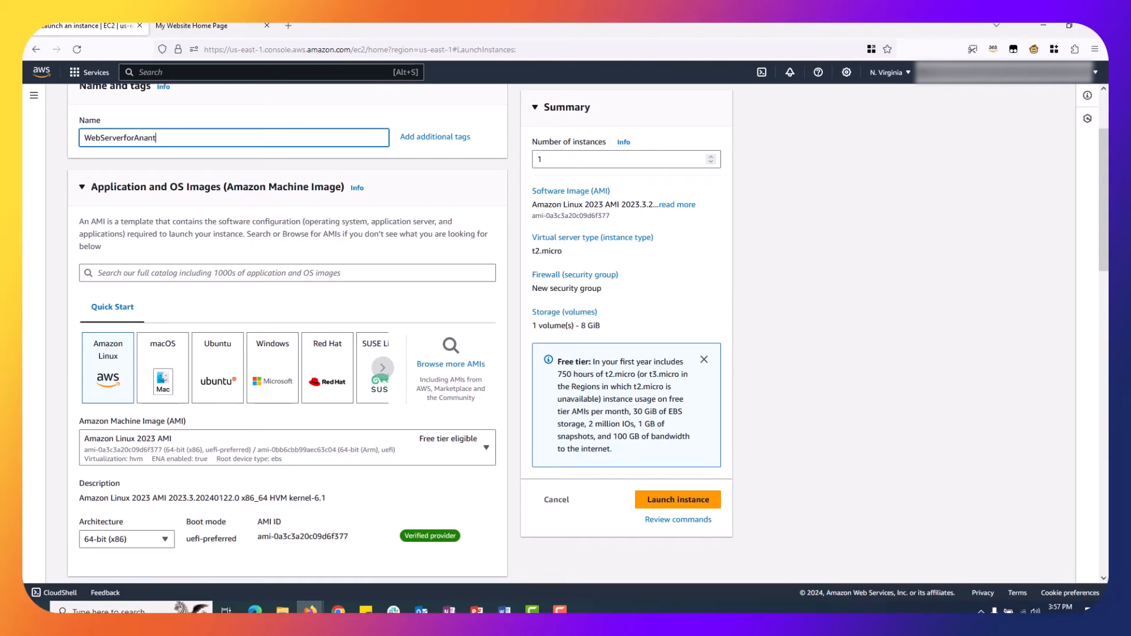
pyautogui.moveTo(121, 370)
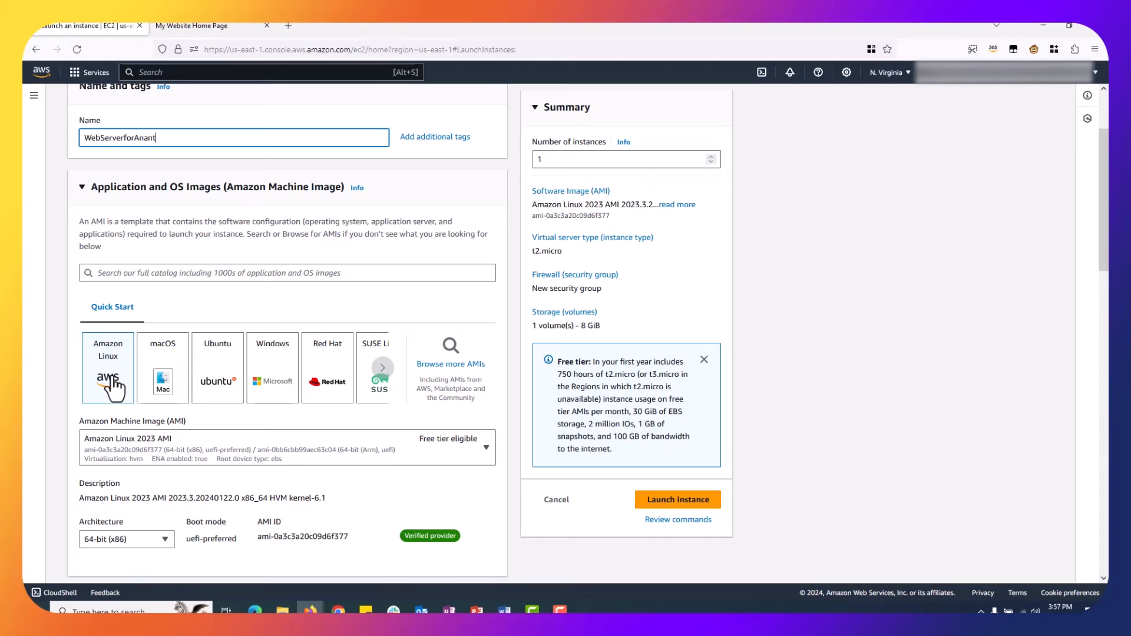
pyautogui.scroll(-3)
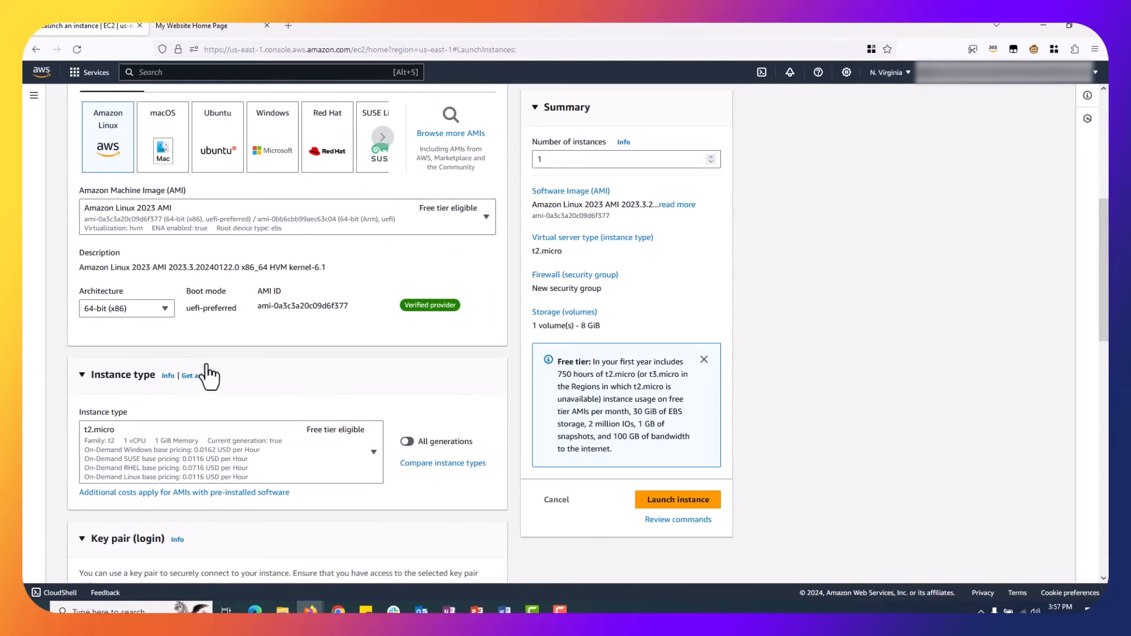
pyautogui.scroll(-3)
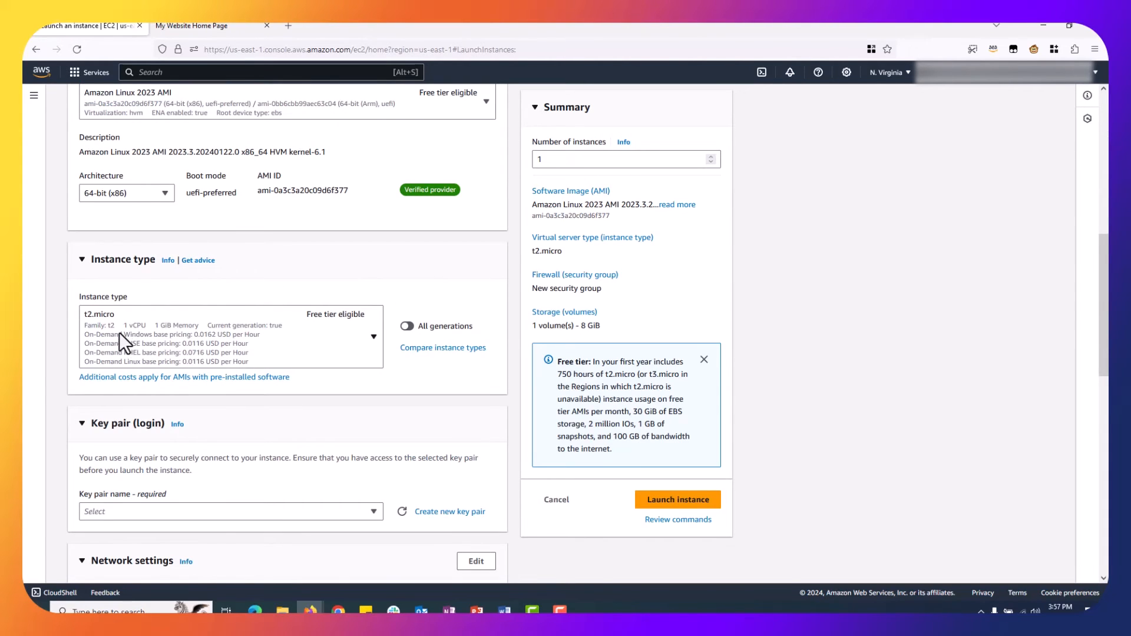
pyautogui.moveTo(219, 337)
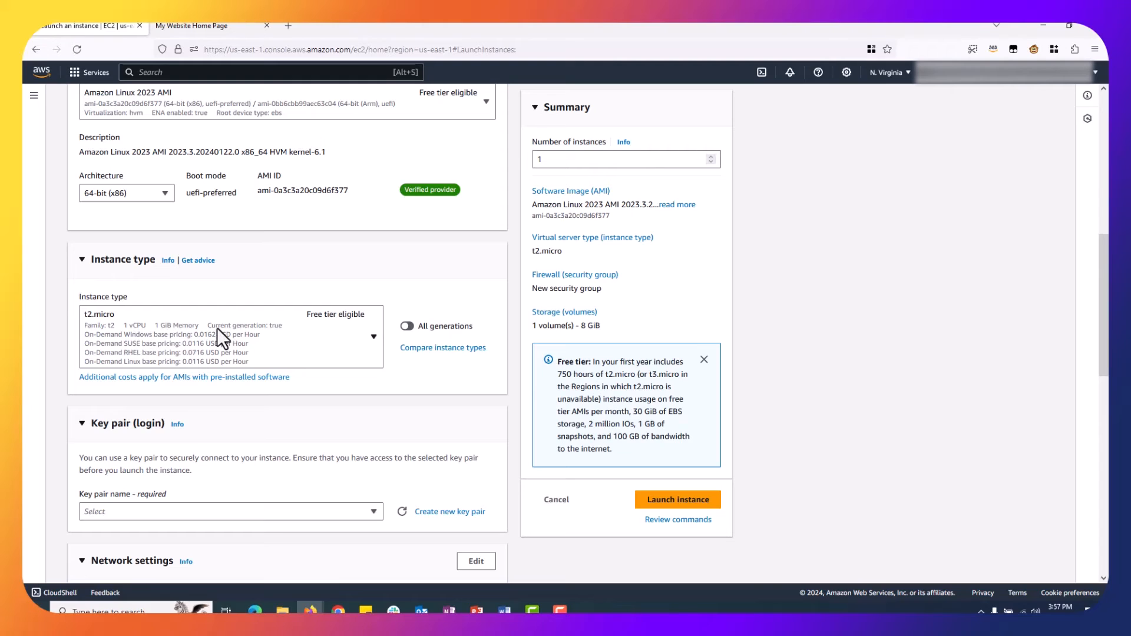
pyautogui.moveTo(298, 341)
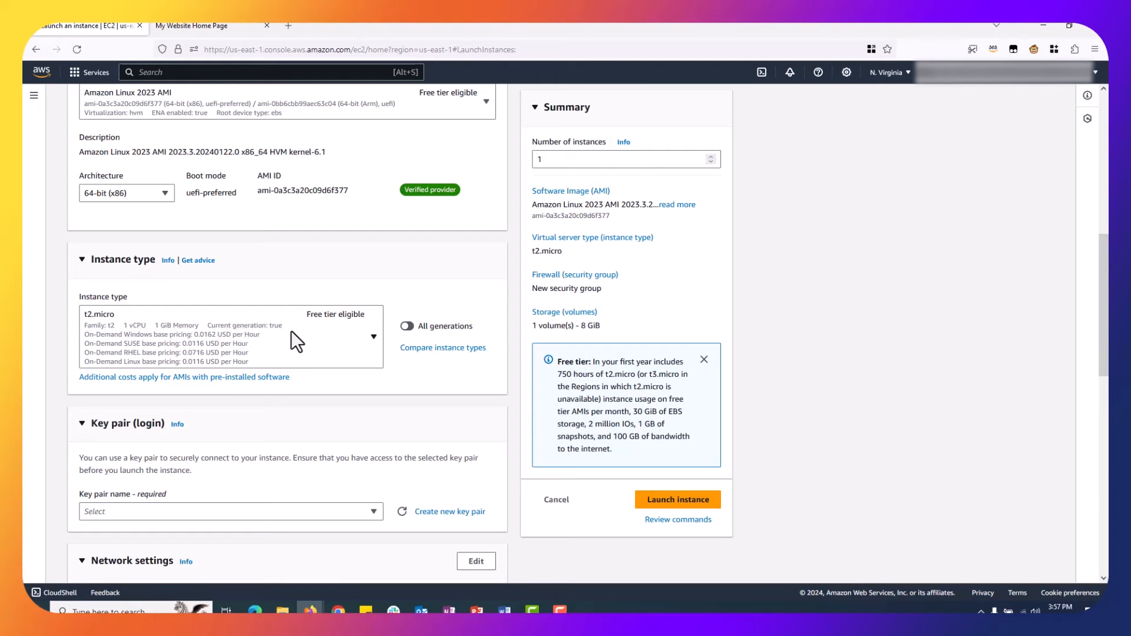
pyautogui.scroll(-3)
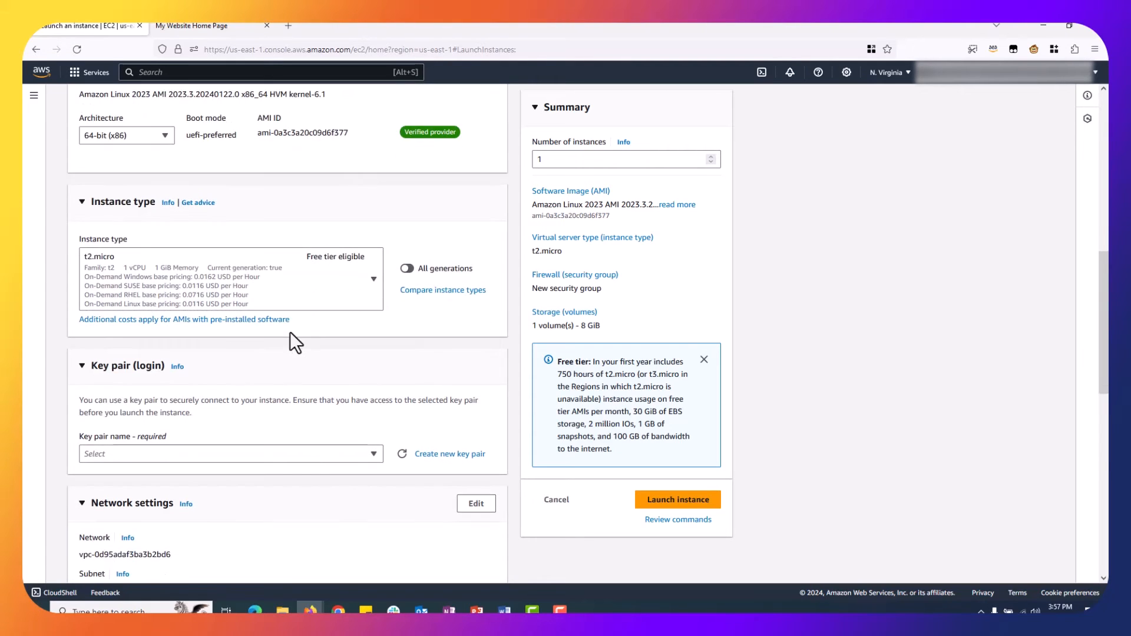
pyautogui.scroll(-3)
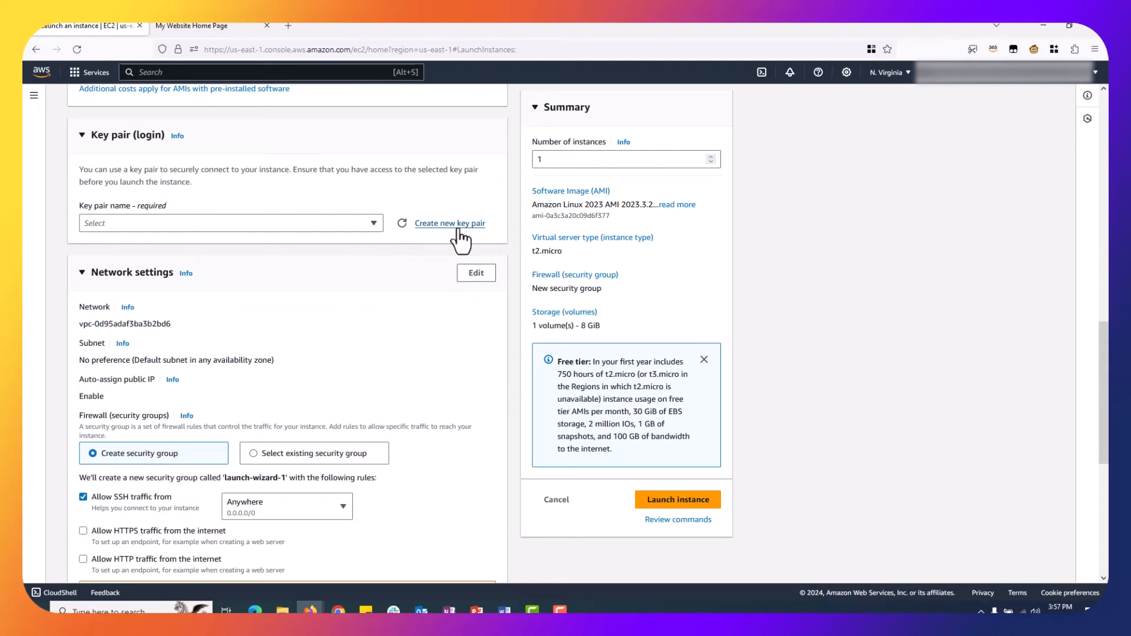
# Create RSA key pair keypair1 in .pem format and download it as the login key
pyautogui.click(450, 223)
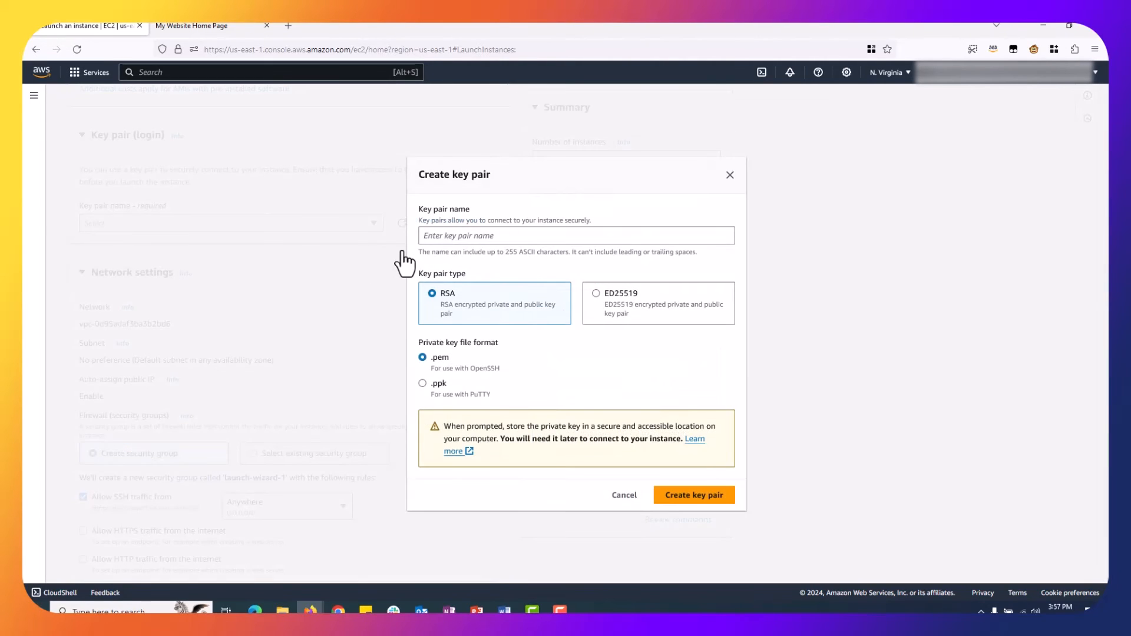
pyautogui.click(576, 235)
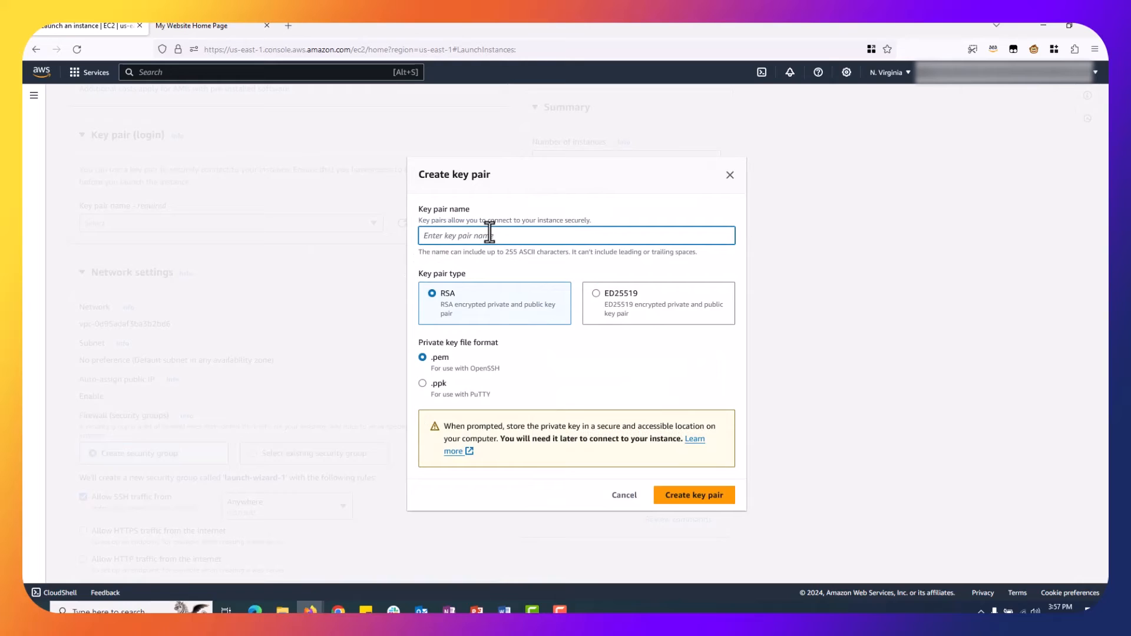
pyautogui.write('keyp')
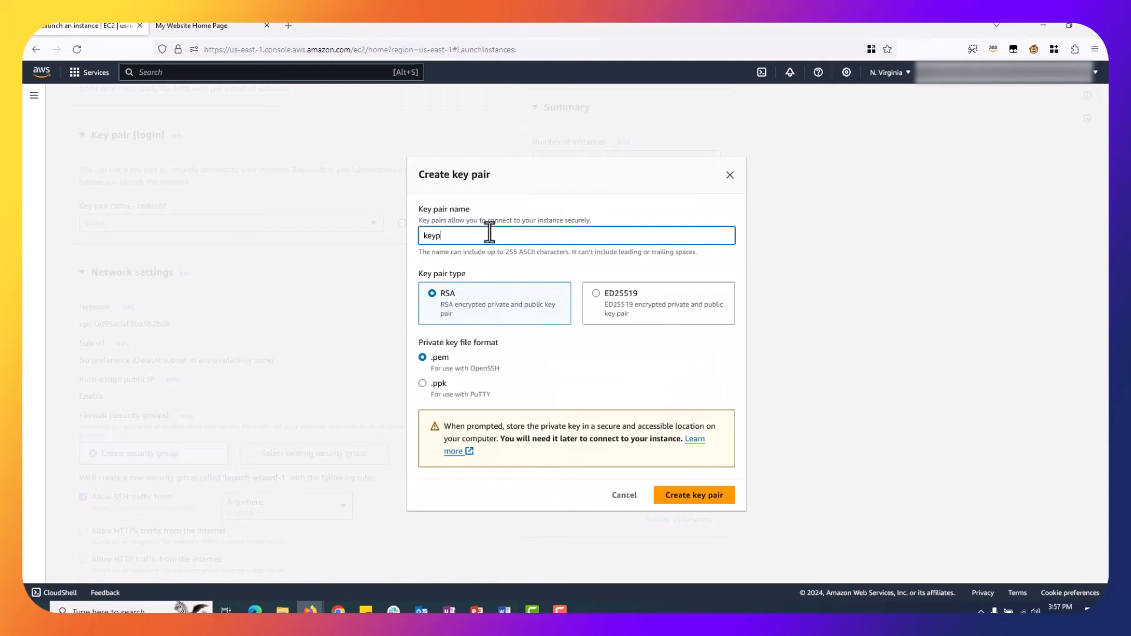
pyautogui.write('a')
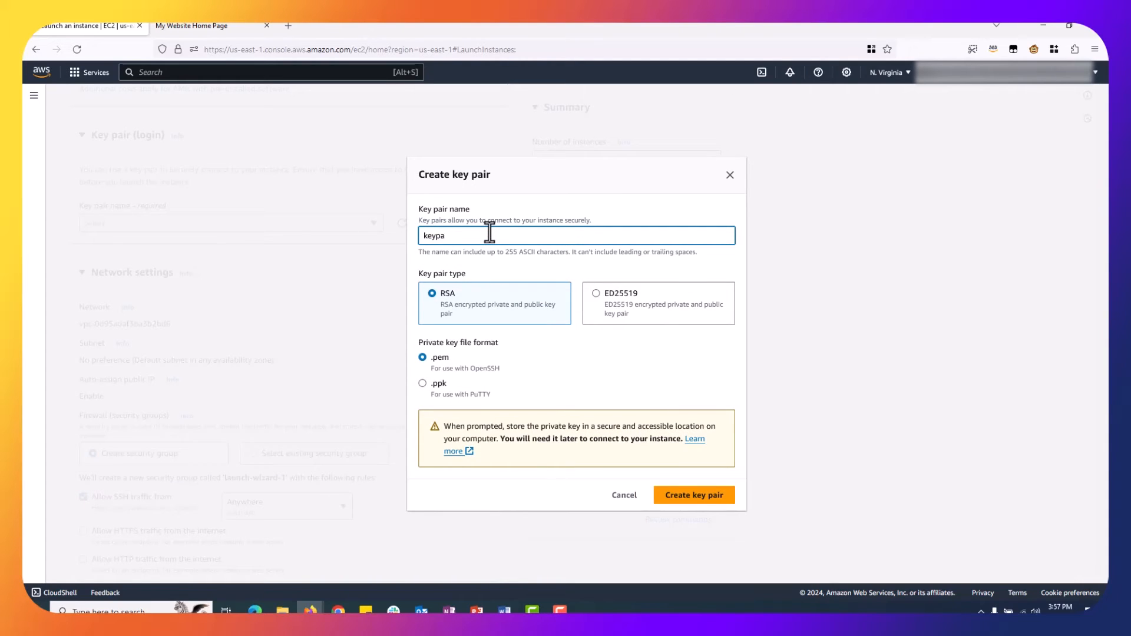
pyautogui.write('i')
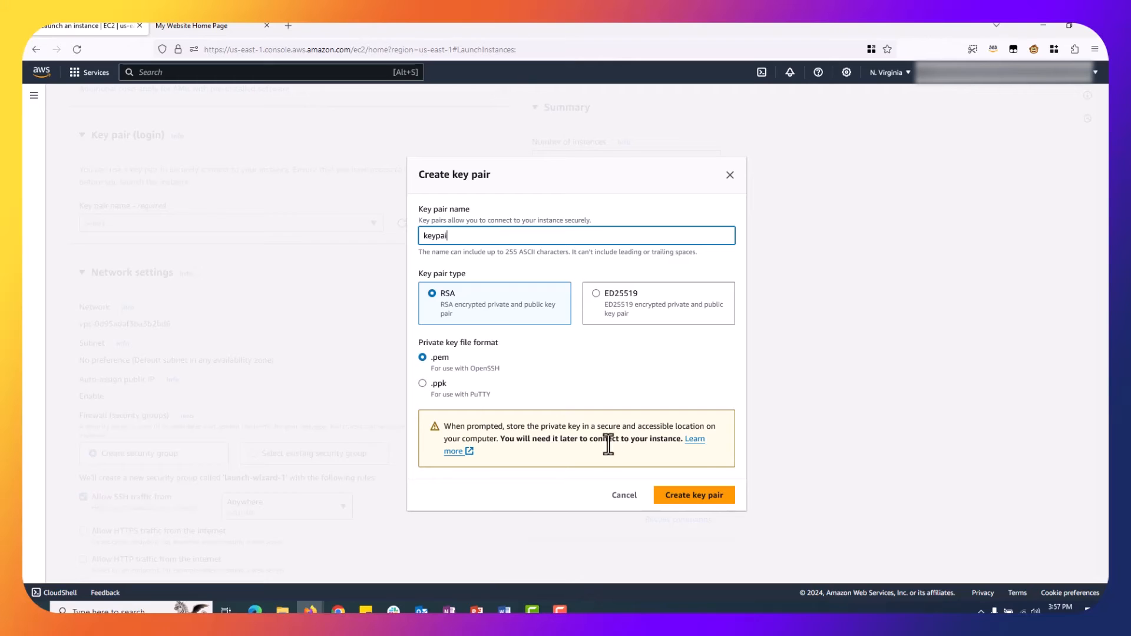
pyautogui.write('r1')
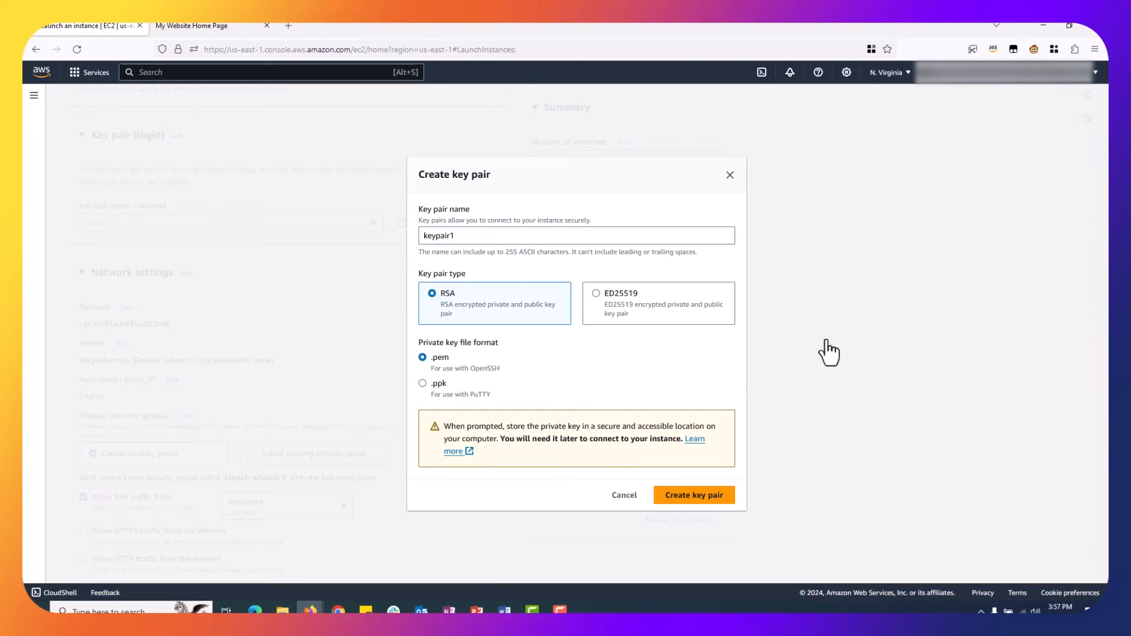
pyautogui.click(693, 495)
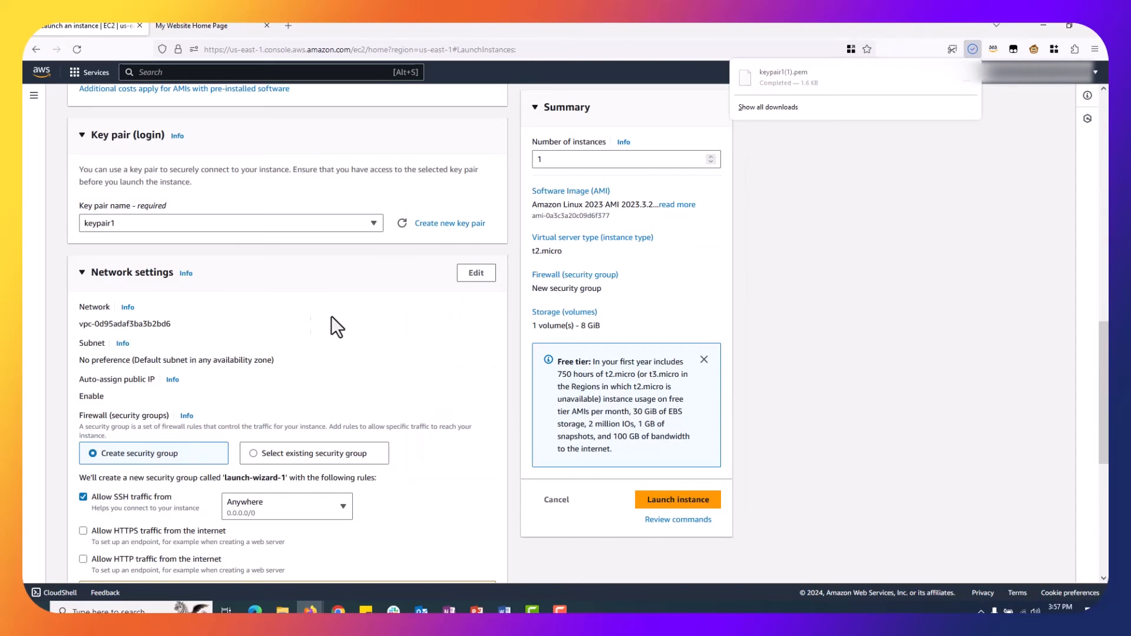
pyautogui.moveTo(818, 112)
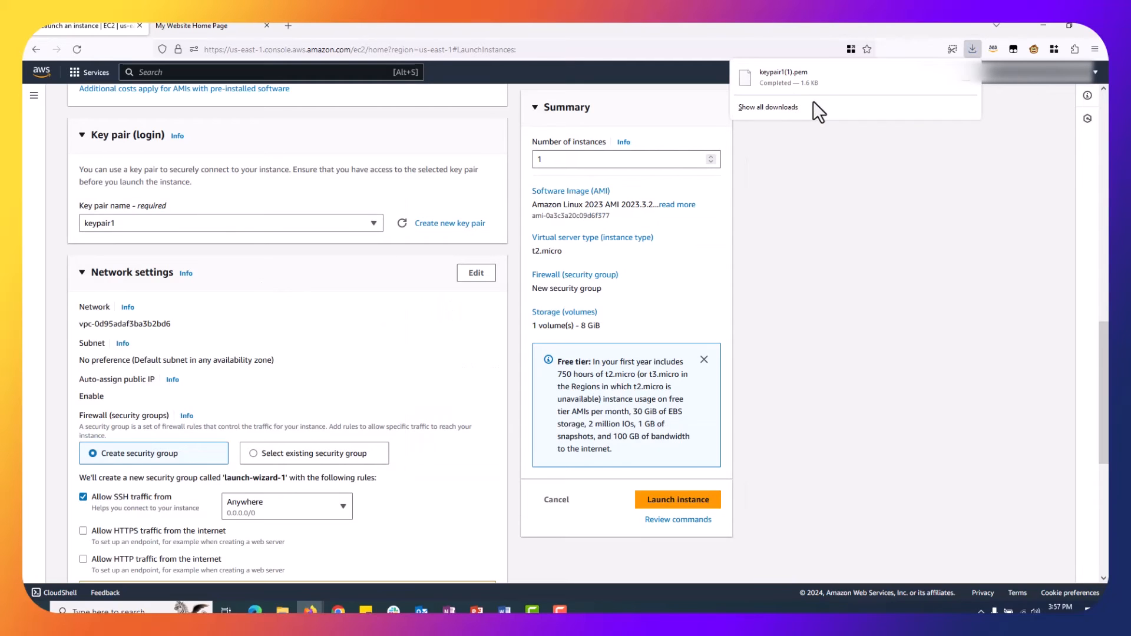
pyautogui.moveTo(833, 229)
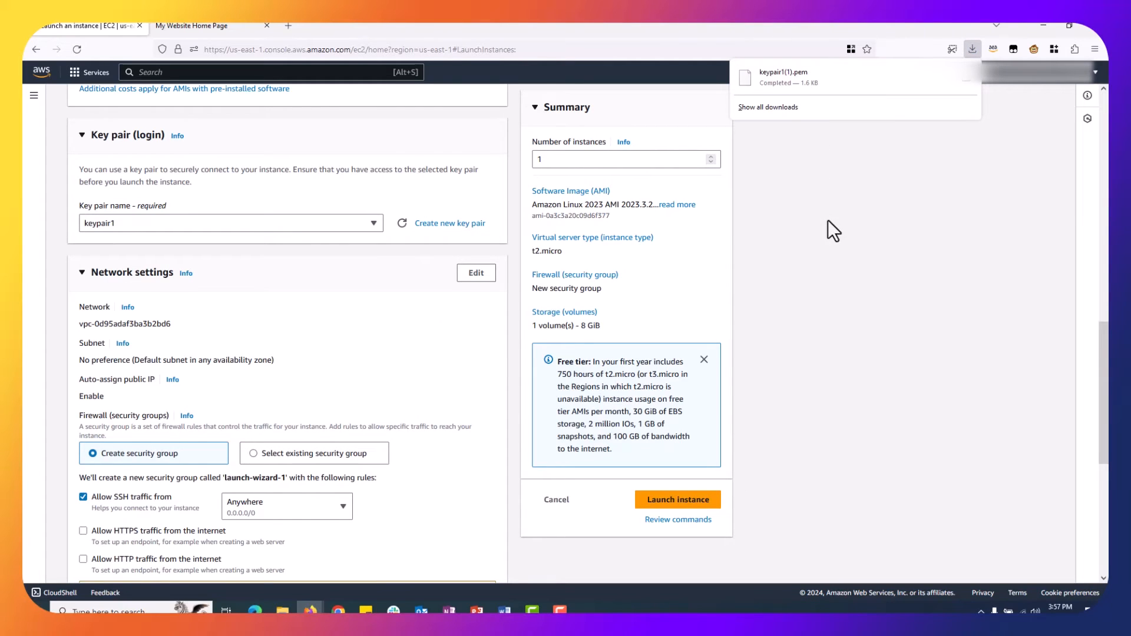
pyautogui.moveTo(800, 163)
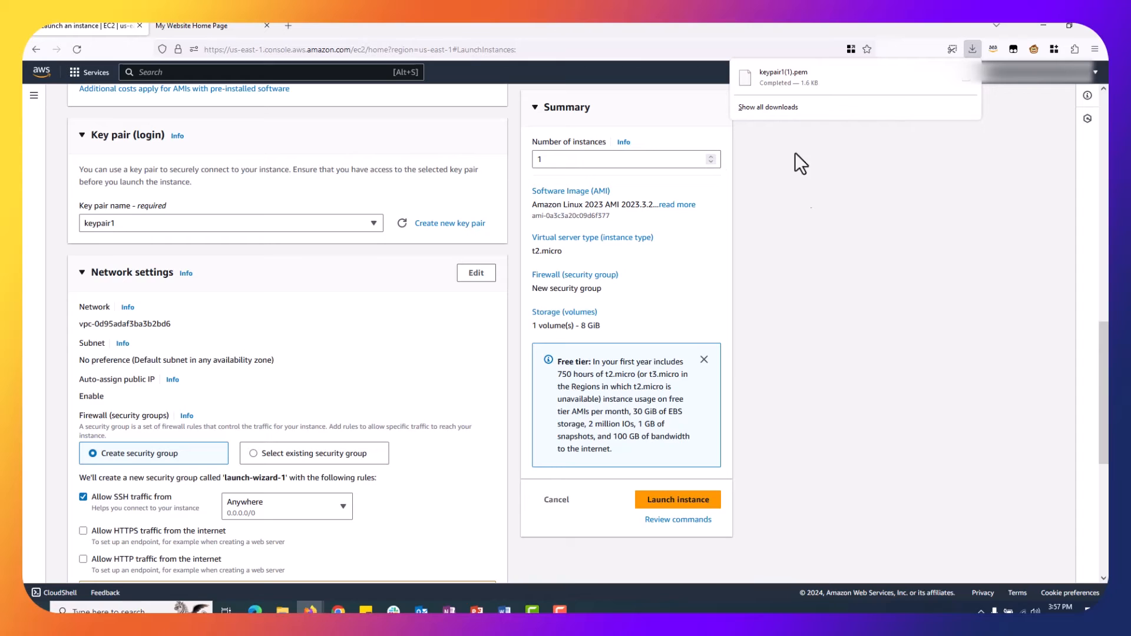
# Allow HTTP traffic from the internet in the new security group alongside SSH
pyautogui.scroll(-3)
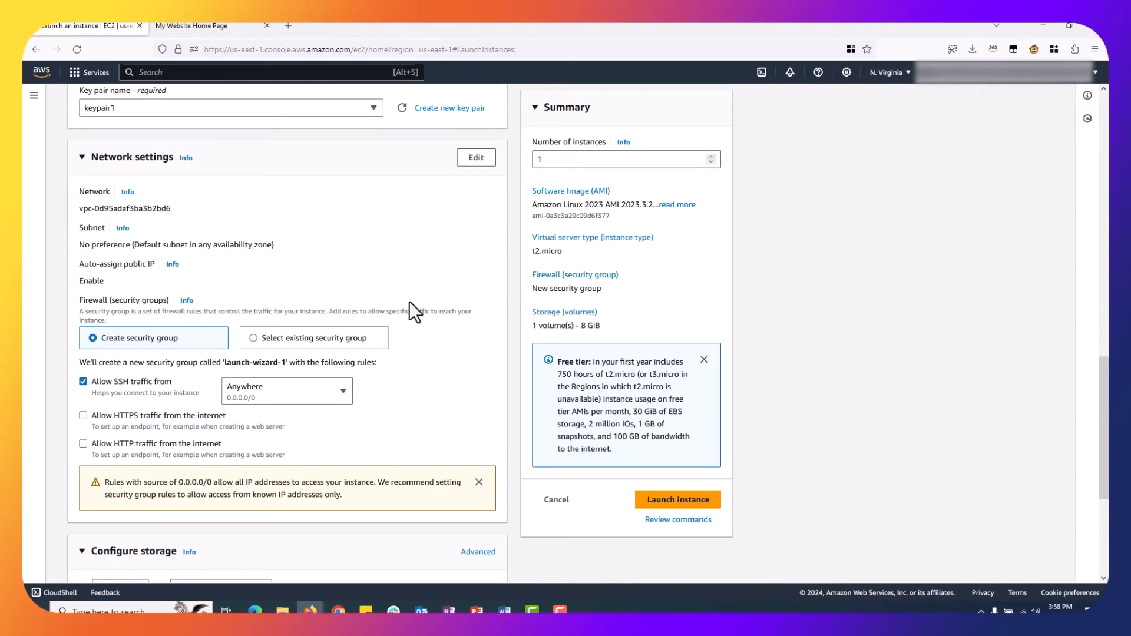
pyautogui.moveTo(208, 292)
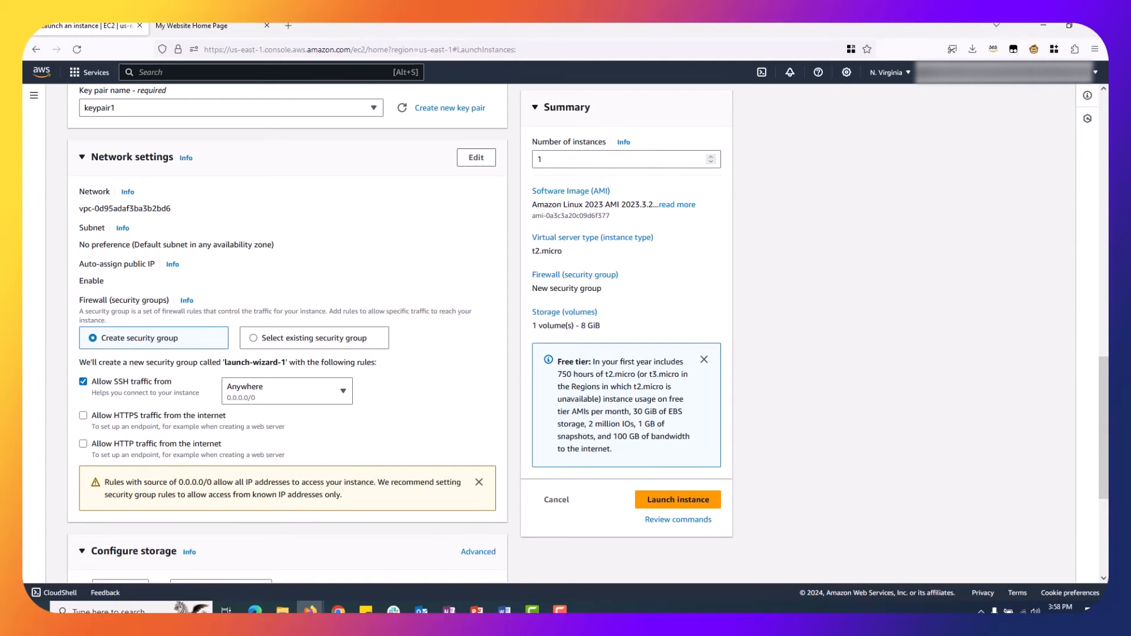
pyautogui.scroll(-3)
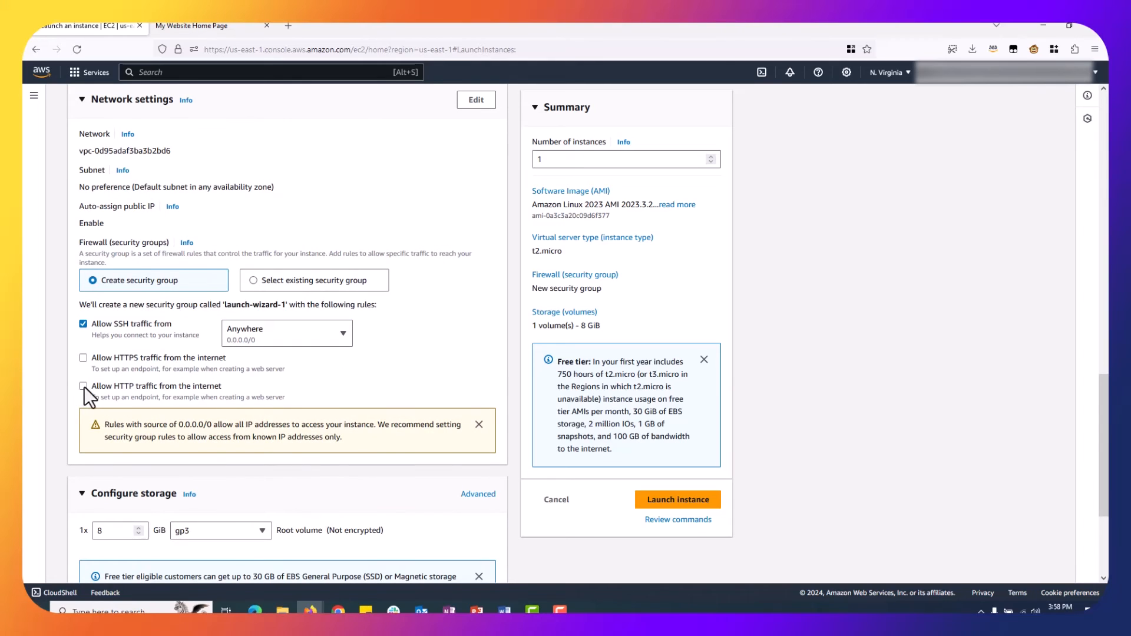
pyautogui.click(83, 385)
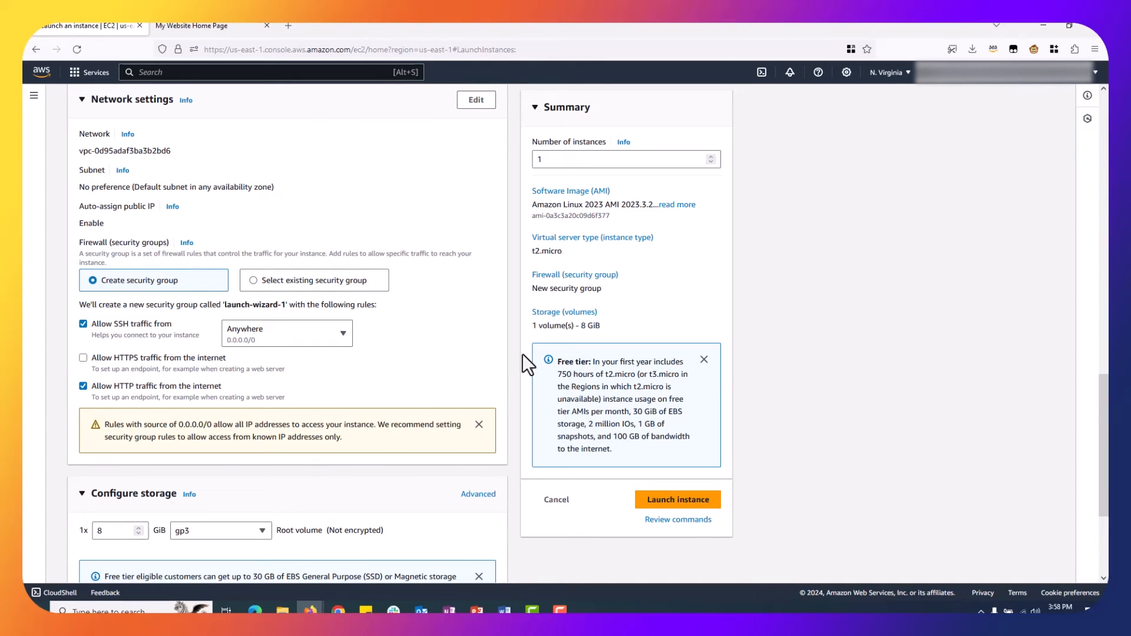
pyautogui.scroll(-3)
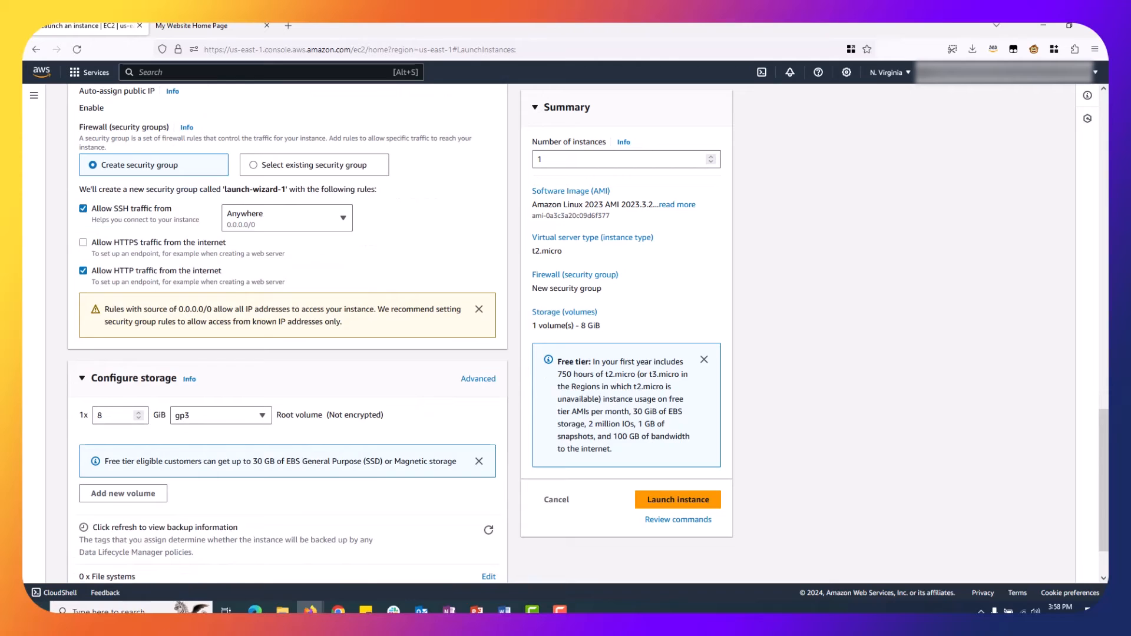
pyautogui.scroll(-3)
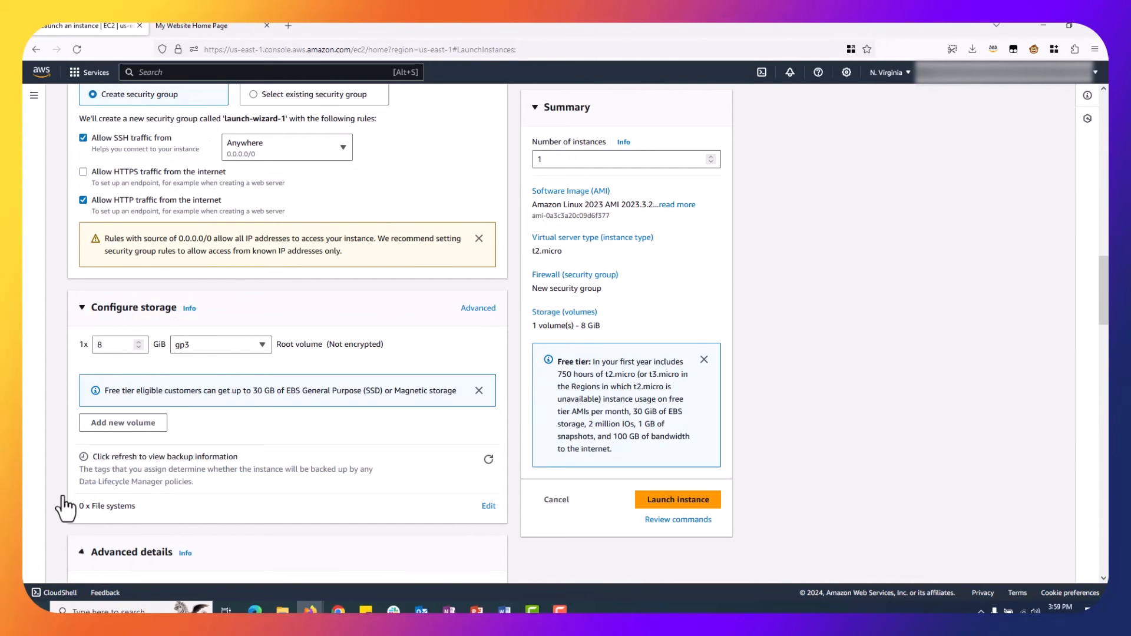
pyautogui.scroll(-3)
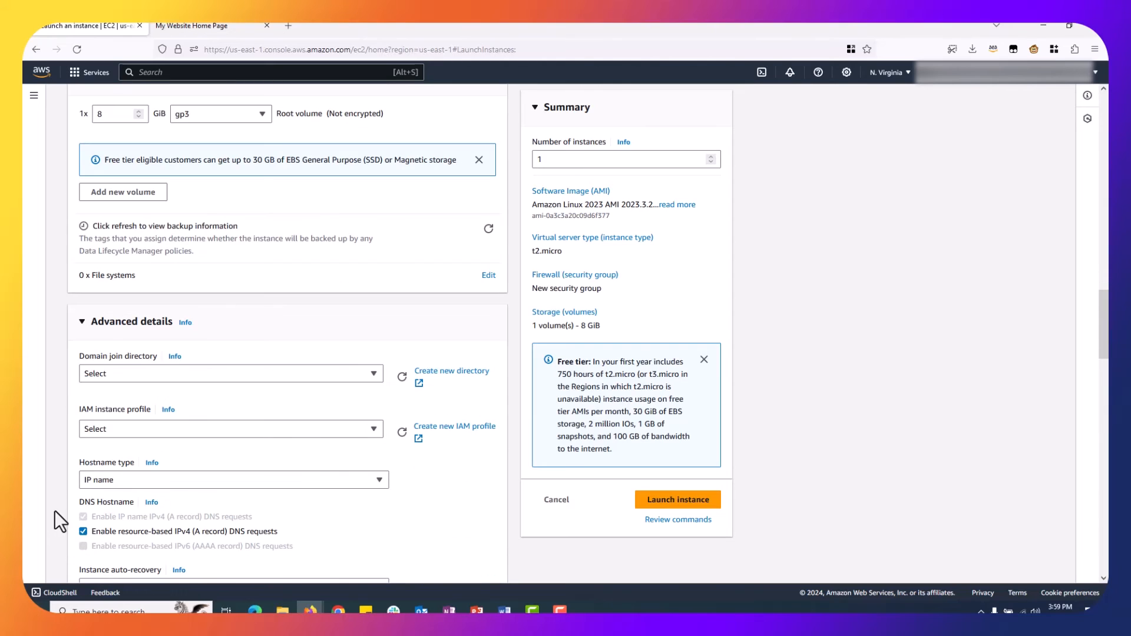
pyautogui.scroll(-3)
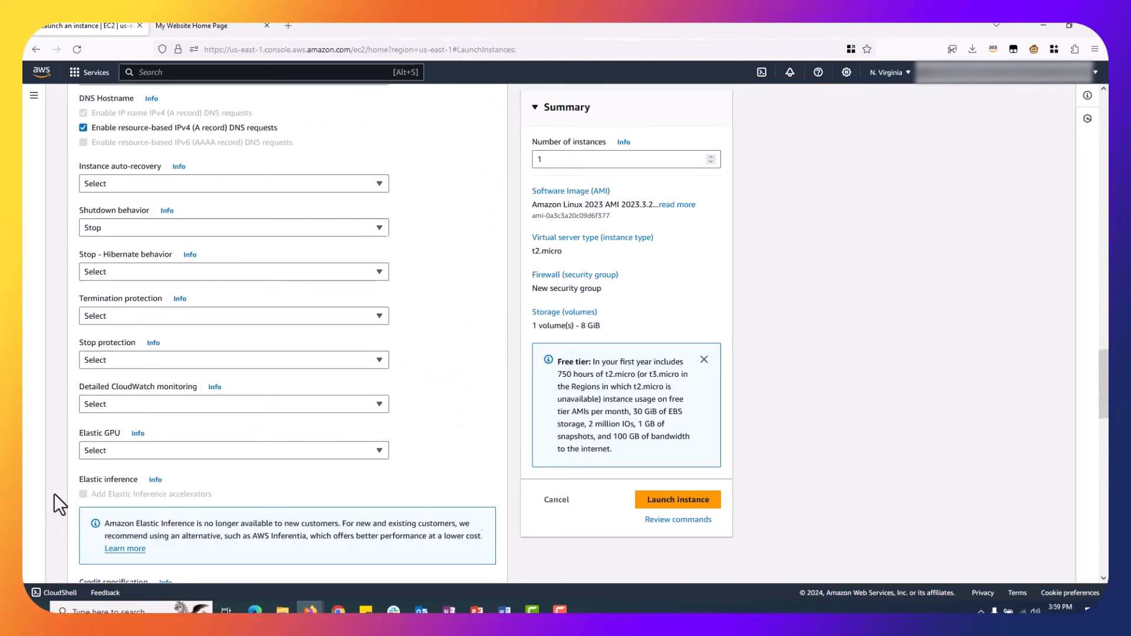
pyautogui.scroll(-3)
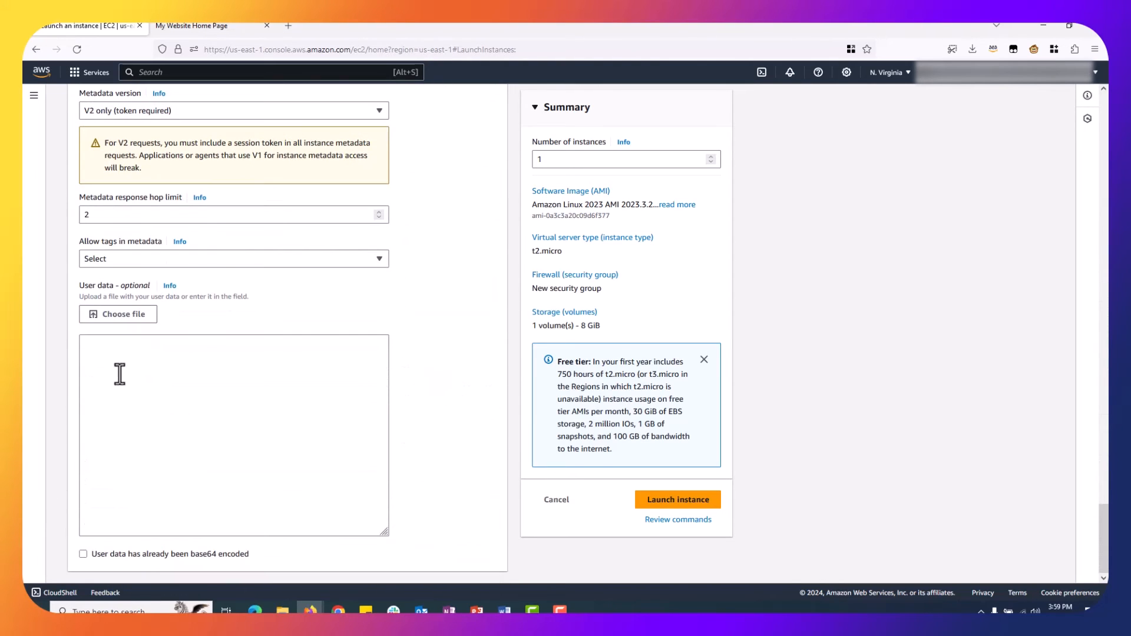
pyautogui.moveTo(273, 334)
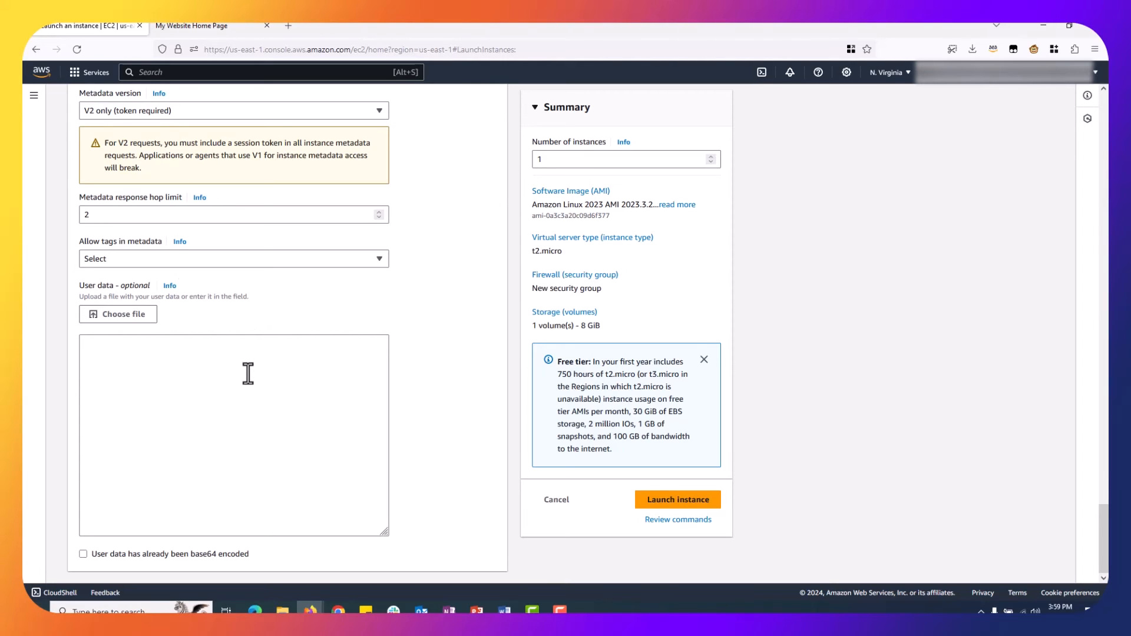
pyautogui.click(217, 433)
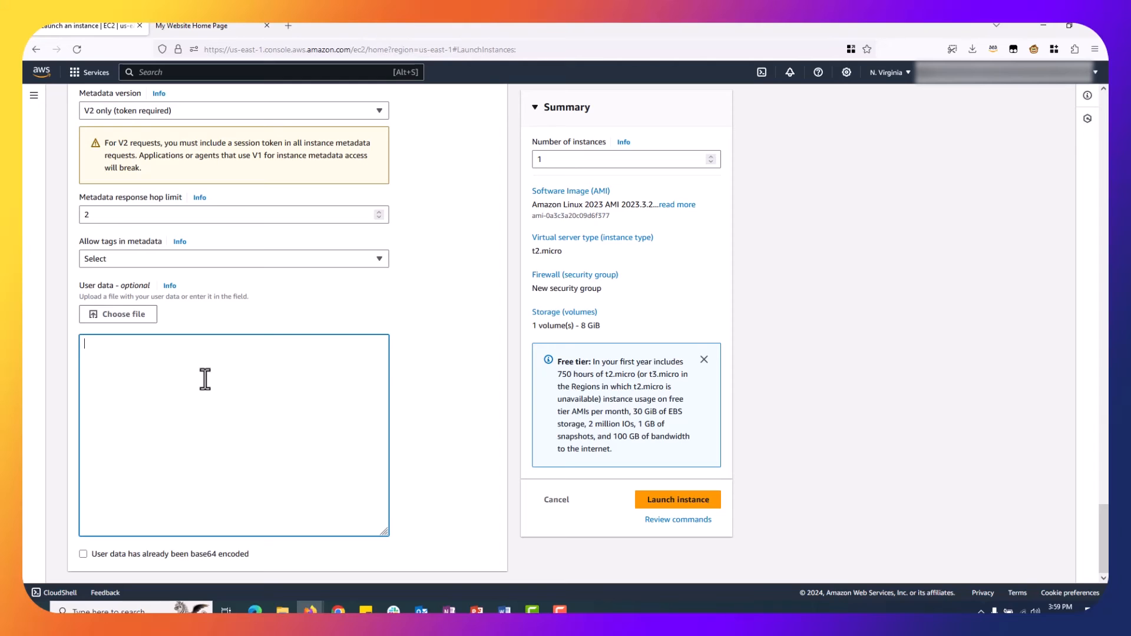
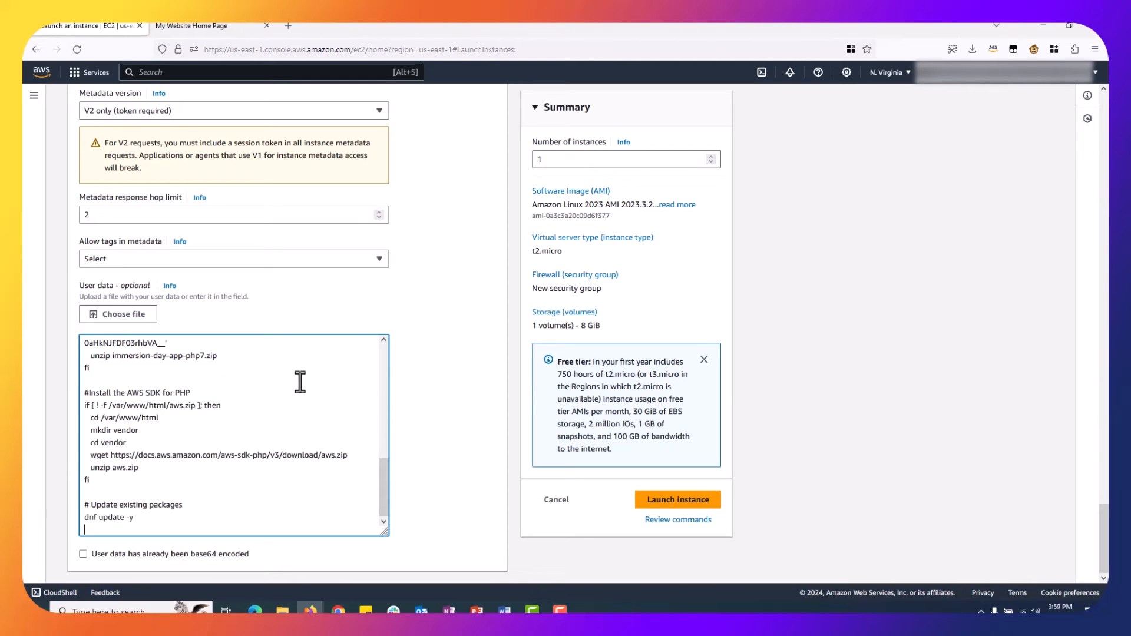
# Finish the LAMP install script in User data, review it, and launch the instance
pyautogui.scroll(3)
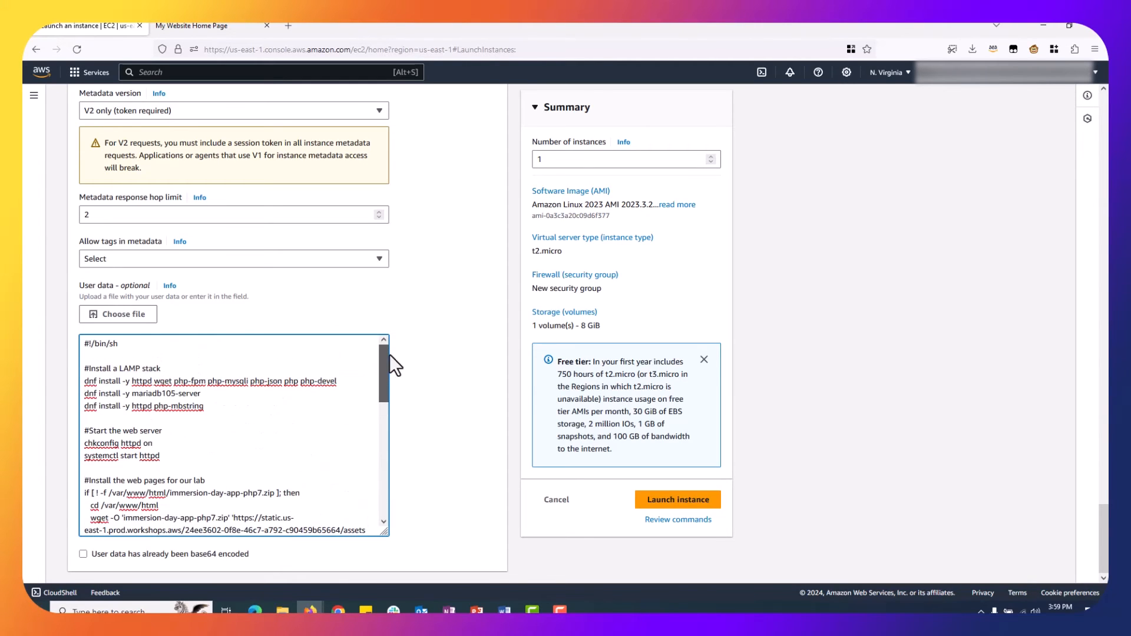
pyautogui.moveTo(283, 354)
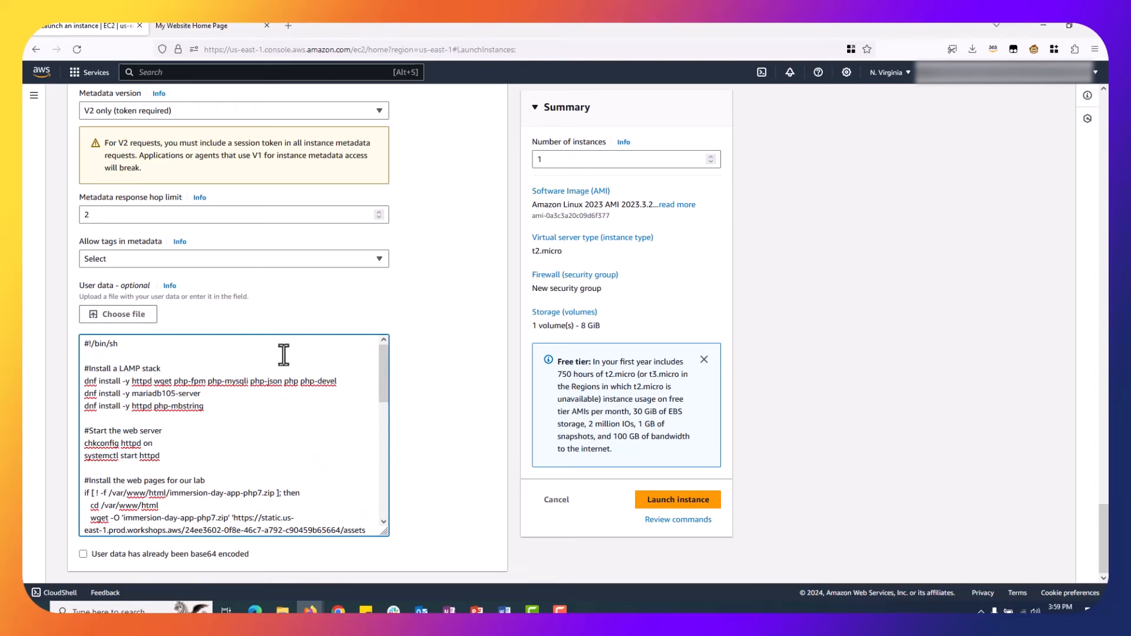
pyautogui.moveTo(222, 393)
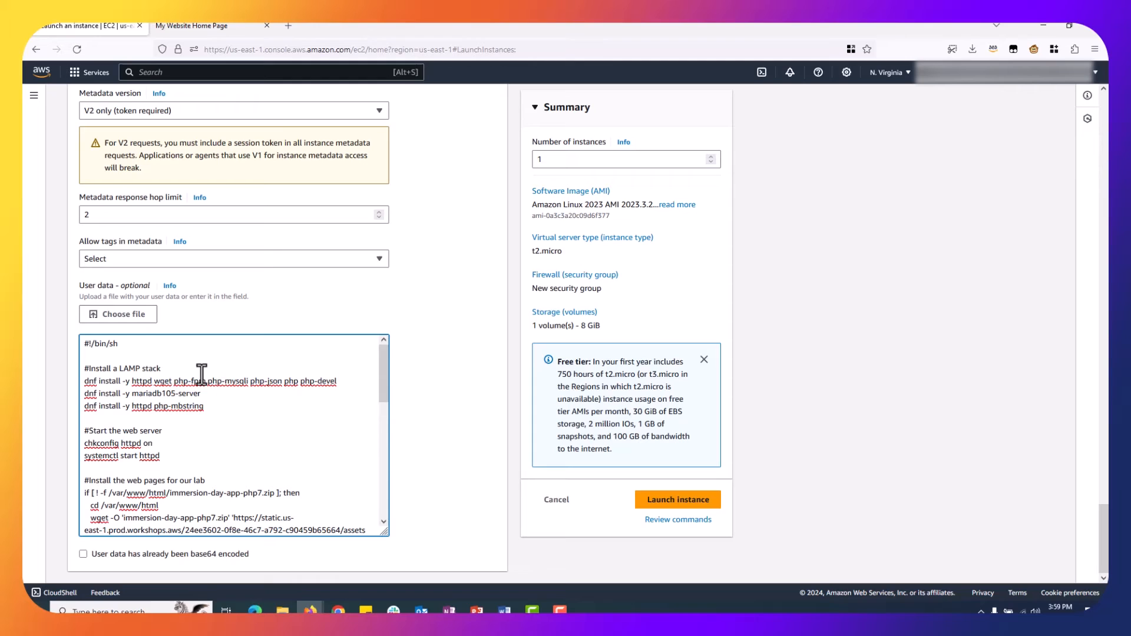
pyautogui.scroll(-3)
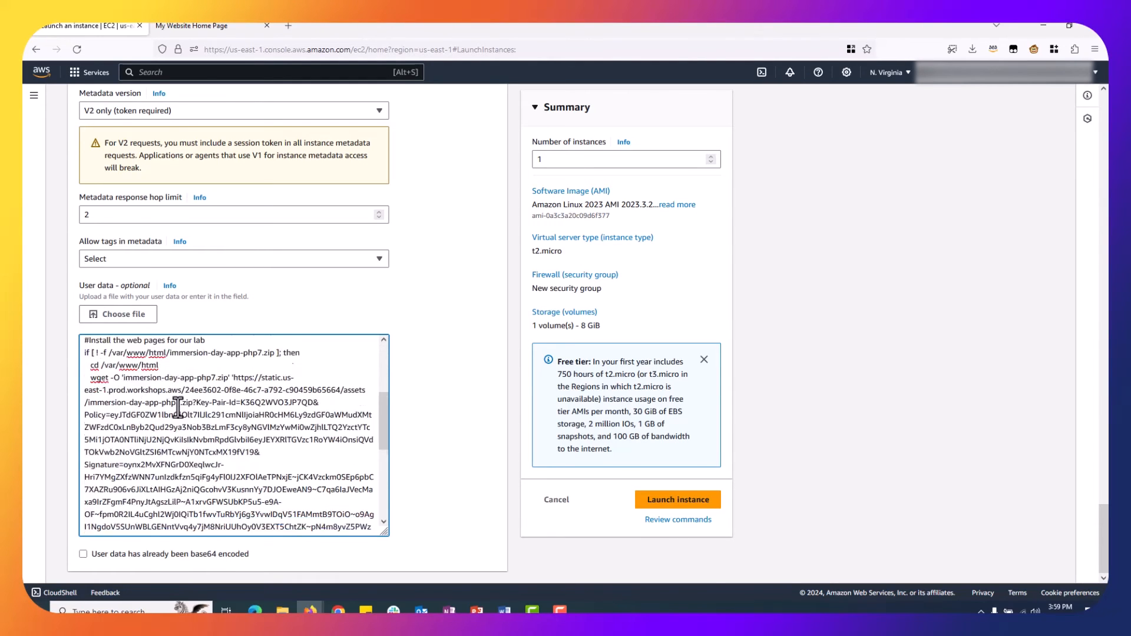
pyautogui.scroll(-3)
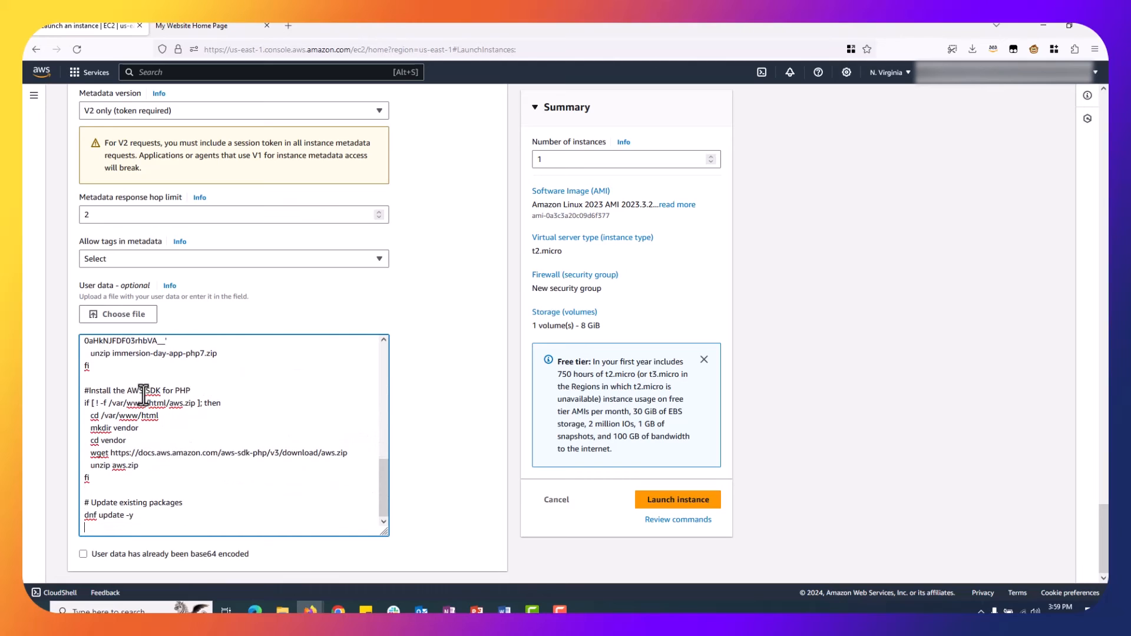
pyautogui.moveTo(318, 569)
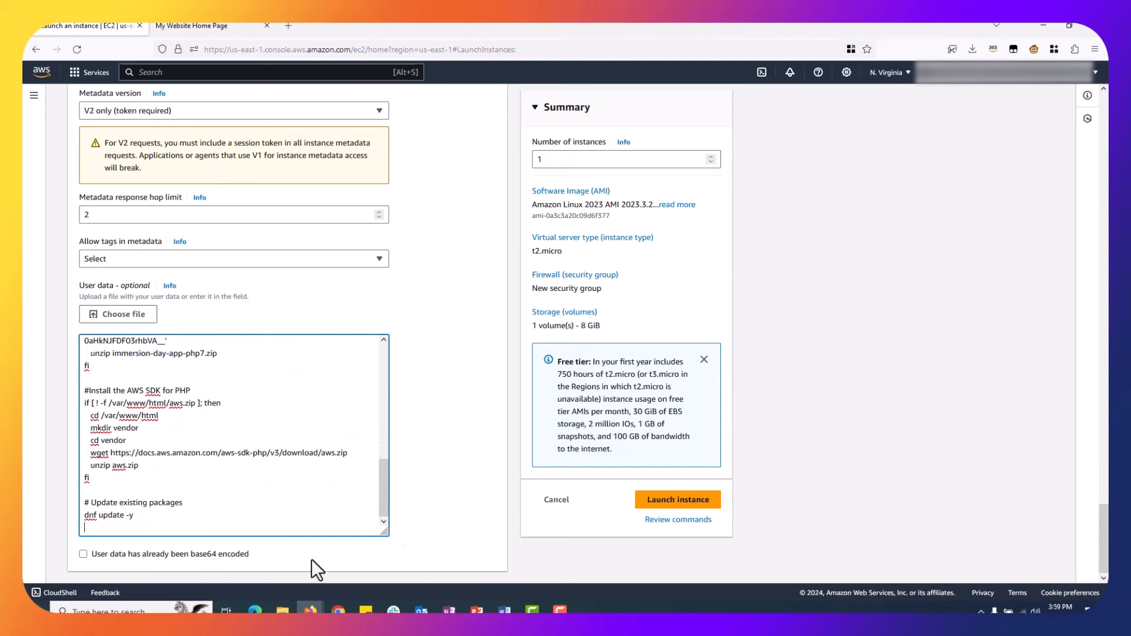
pyautogui.moveTo(450, 406)
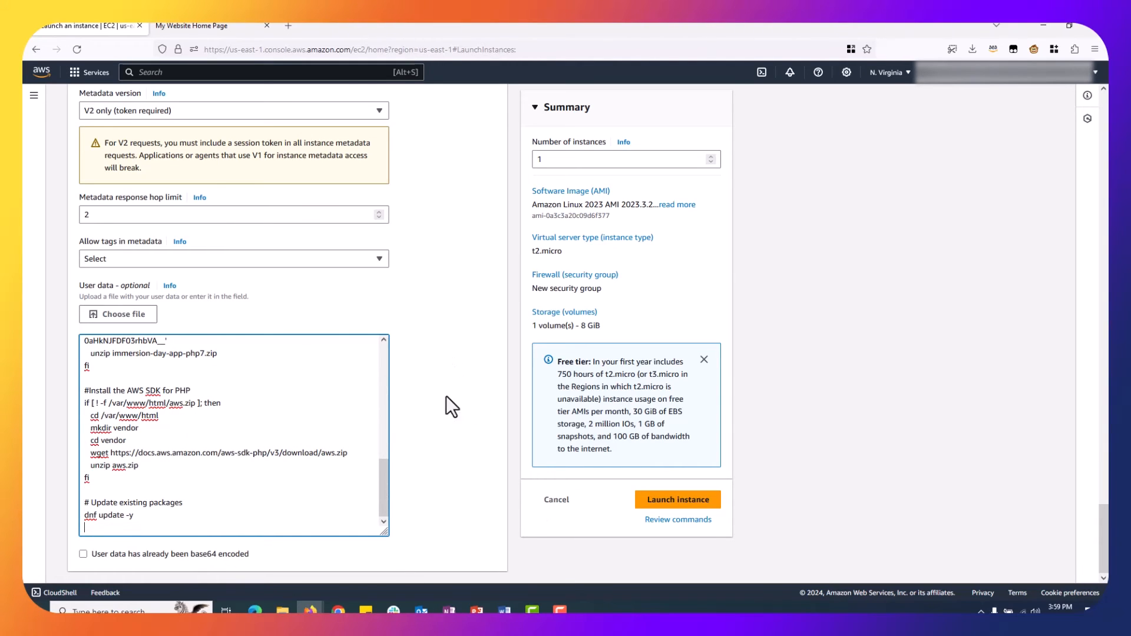
pyautogui.moveTo(677, 499)
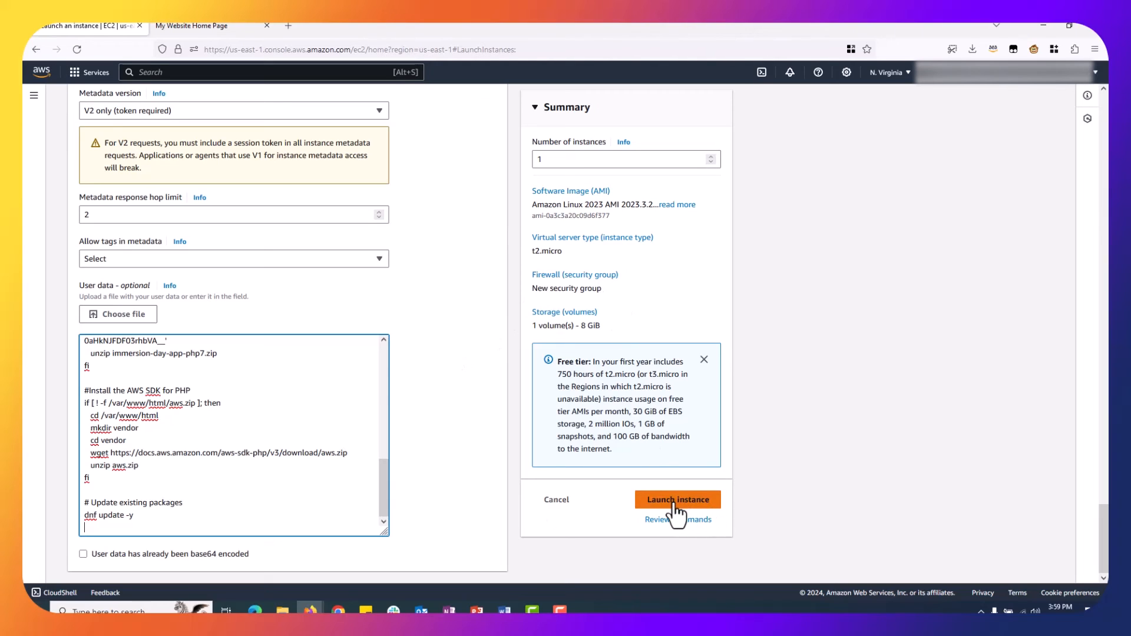
pyautogui.moveTo(845, 480)
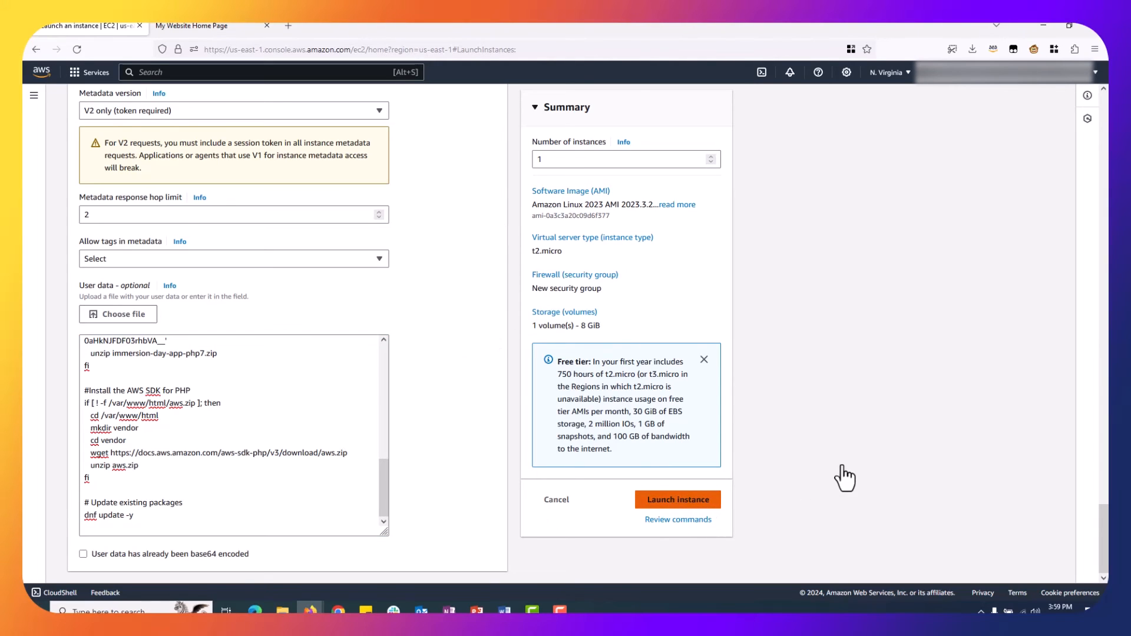
pyautogui.click(677, 499)
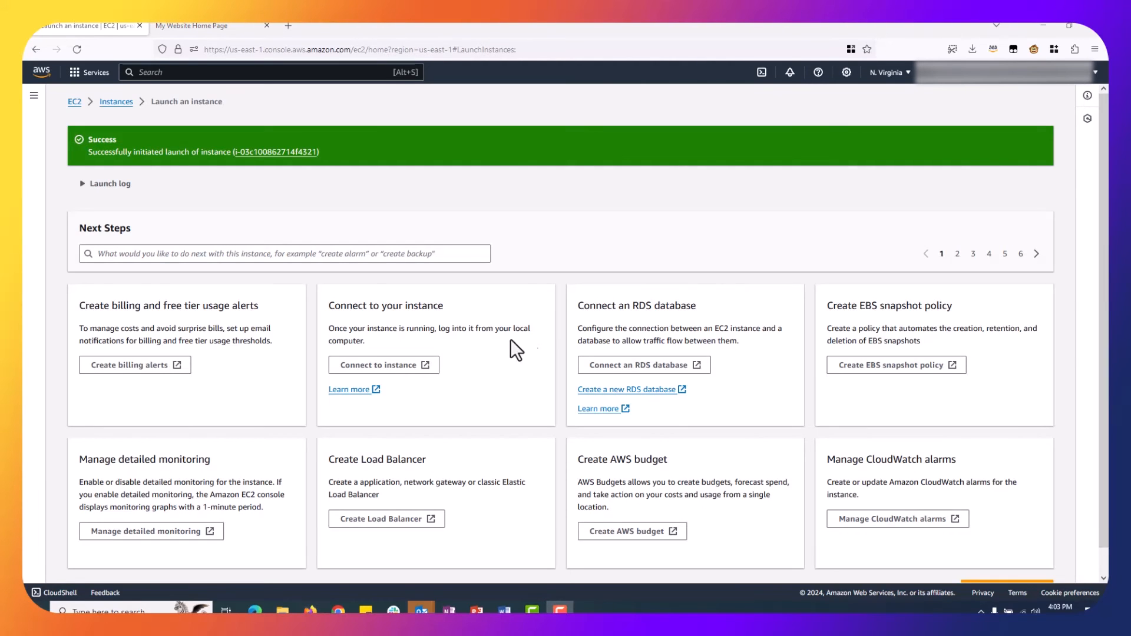
pyautogui.moveTo(309, 189)
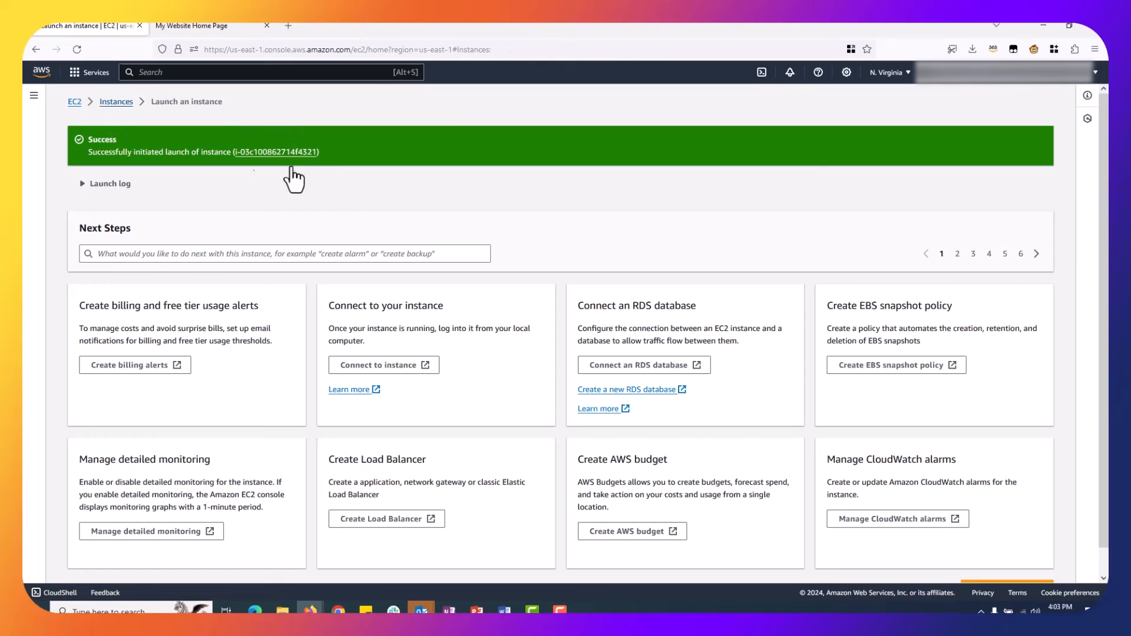
# Show the running WebServerforAnant instance in the Instances list and select it
pyautogui.click(115, 101)
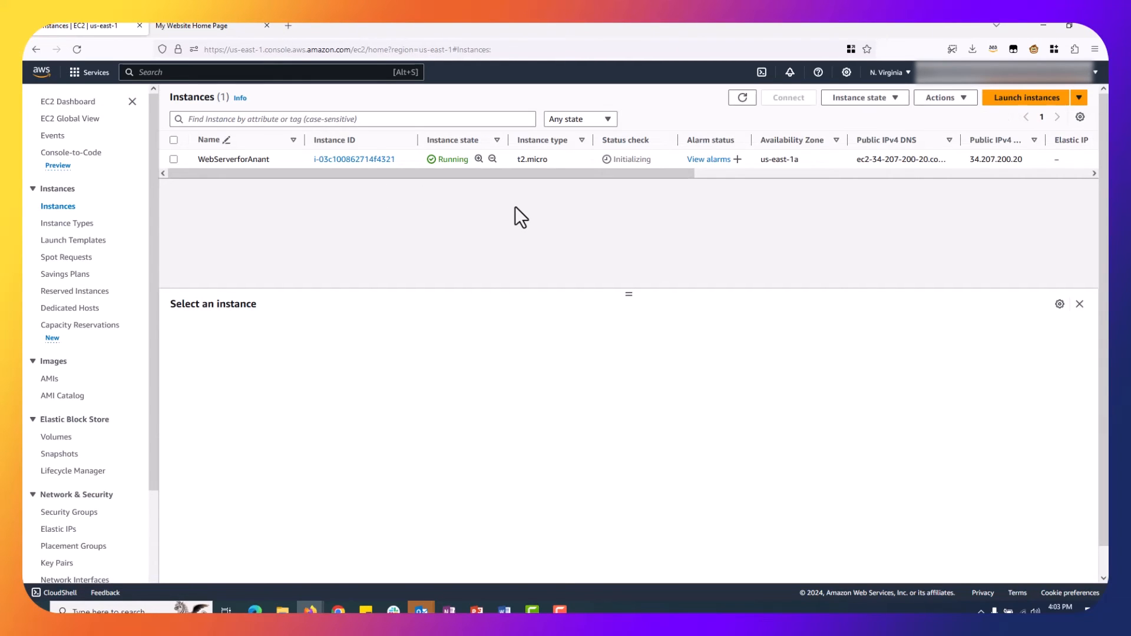
pyautogui.moveTo(177, 173)
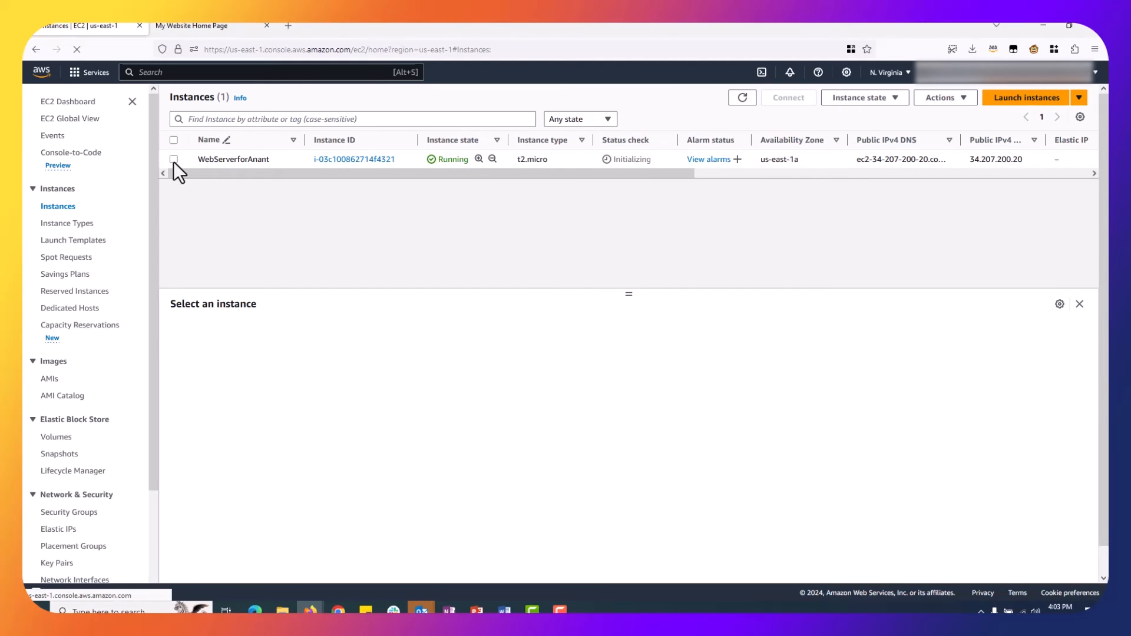
pyautogui.click(173, 159)
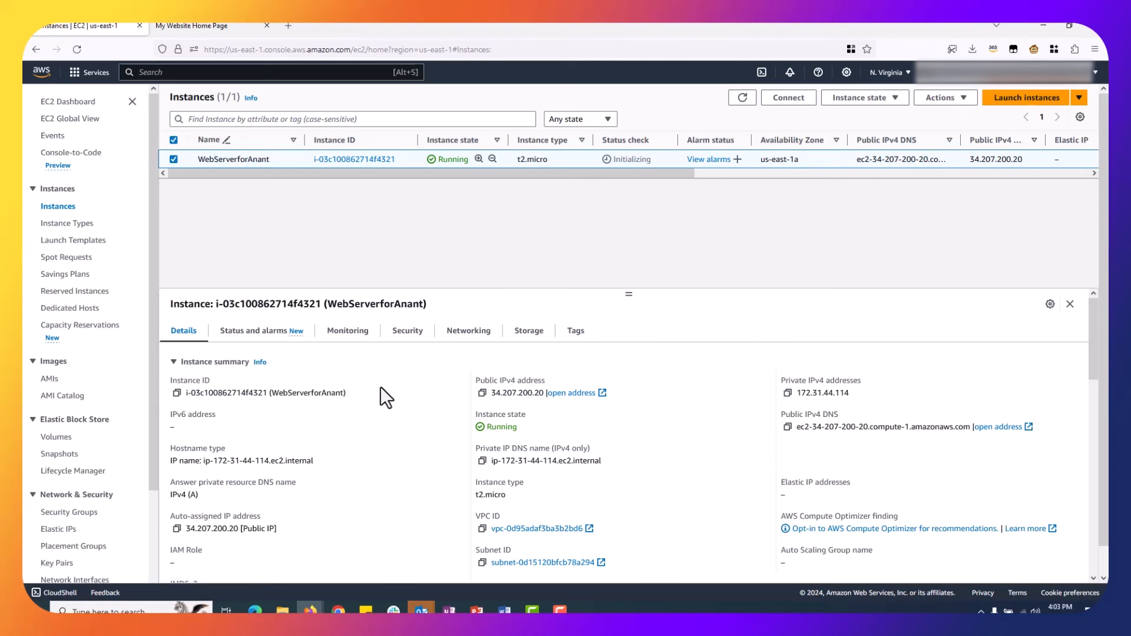
pyautogui.moveTo(505, 400)
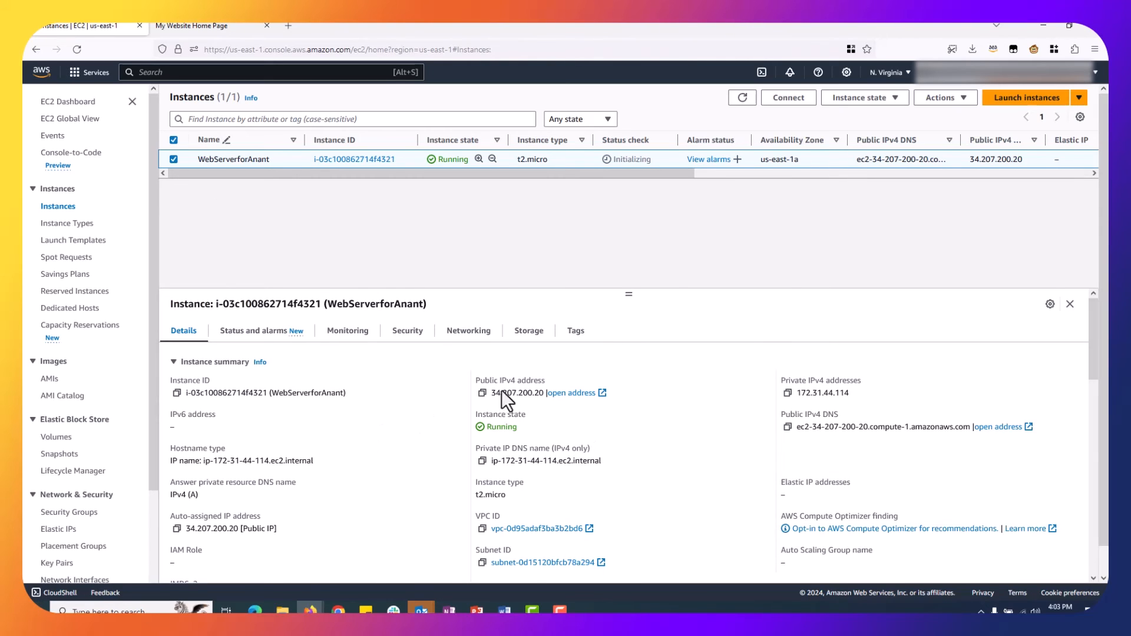
pyautogui.moveTo(860, 398)
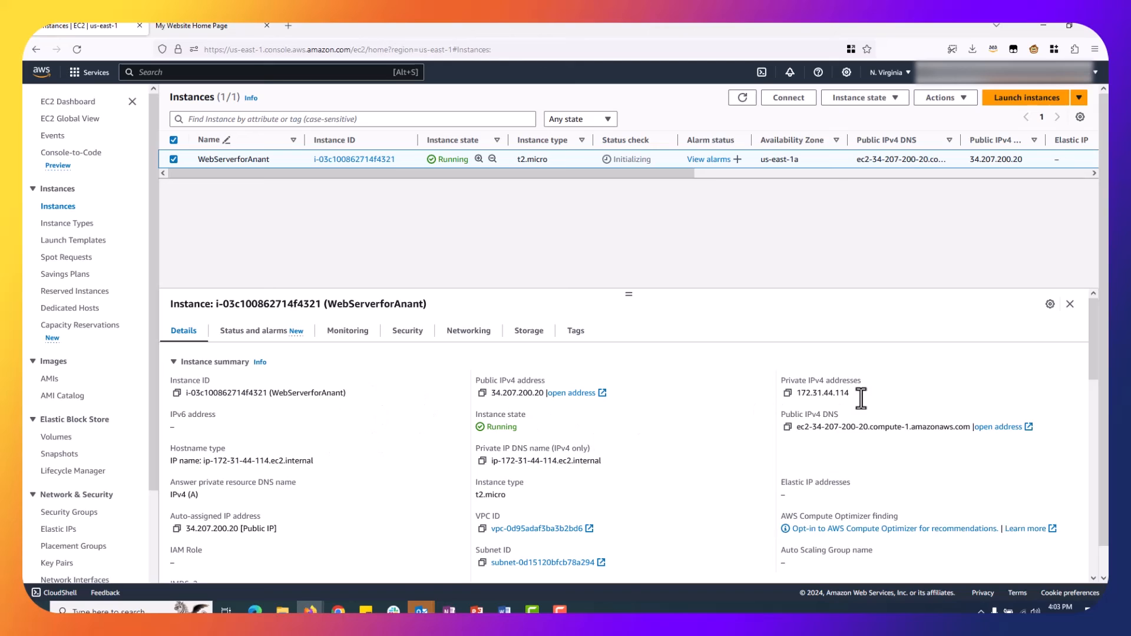
pyautogui.moveTo(498, 404)
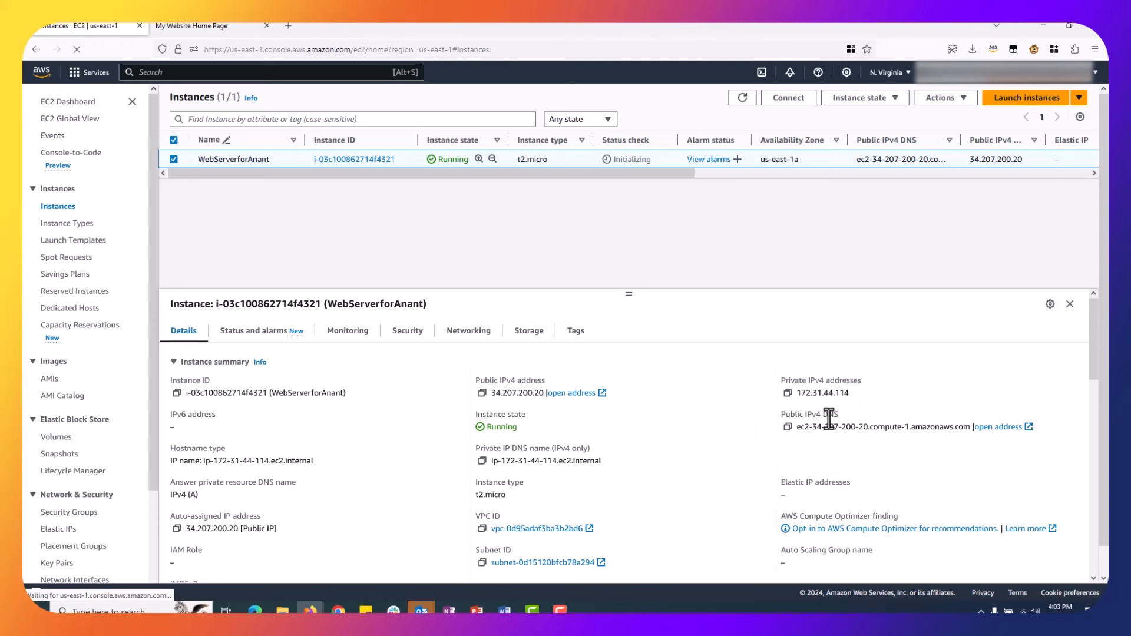
pyautogui.moveTo(788, 433)
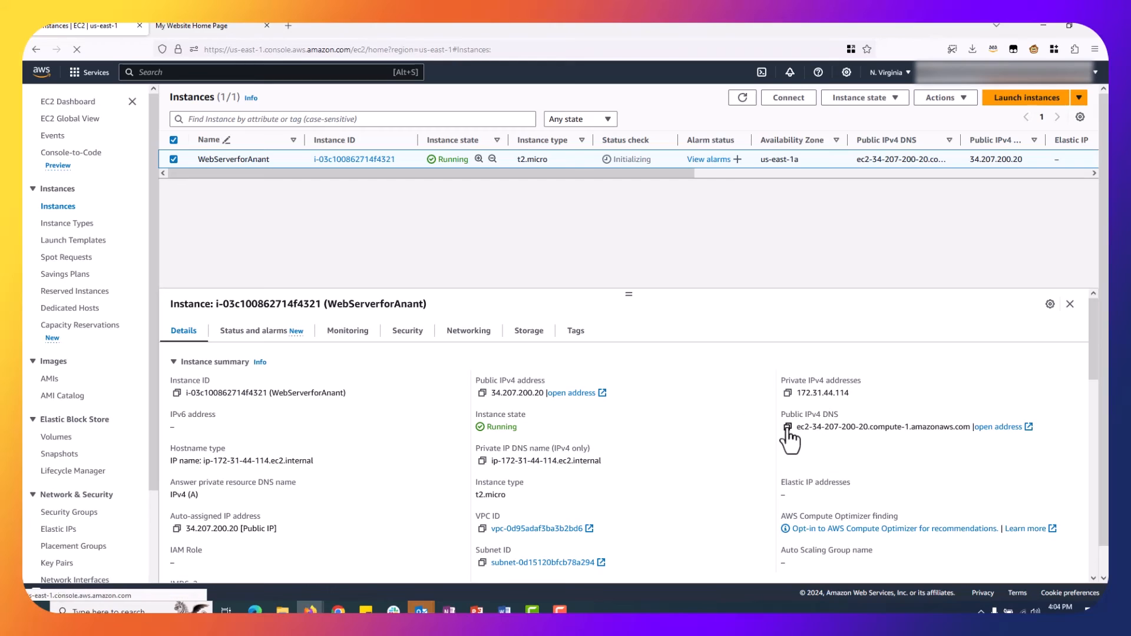
# Copy the instance's public IPv4 DNS and start a new browser tab
pyautogui.click(788, 427)
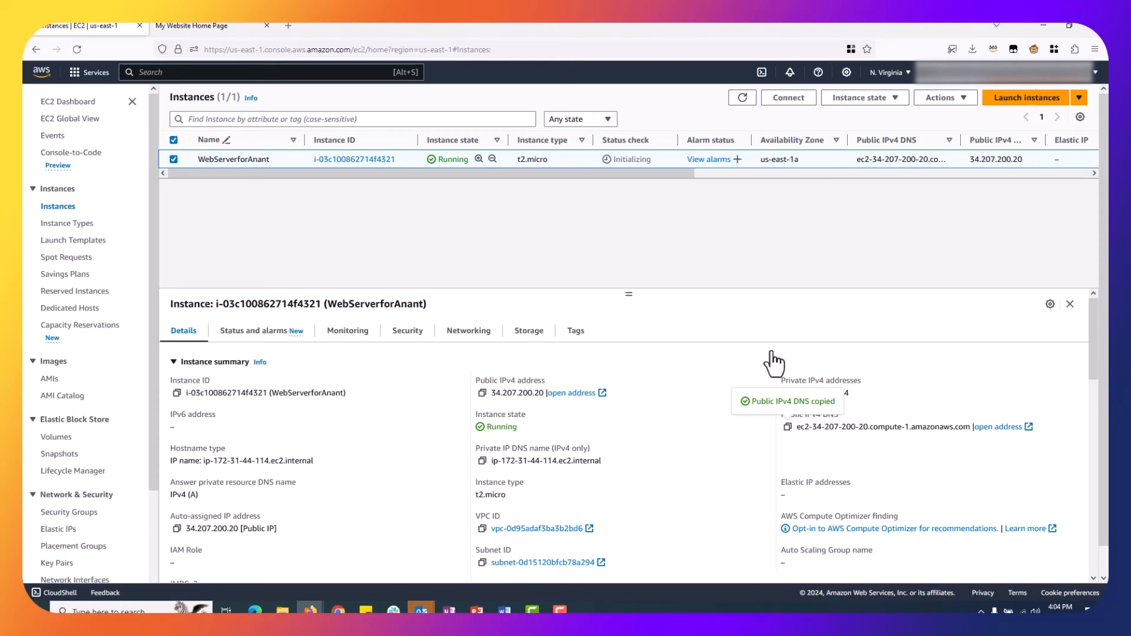
pyautogui.moveTo(287, 26)
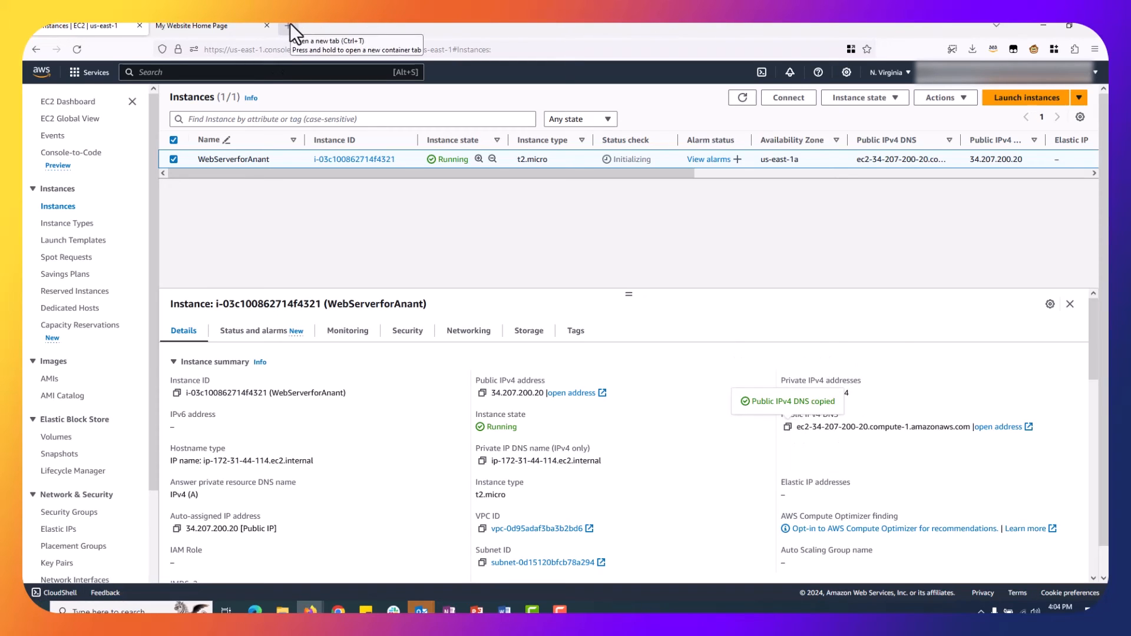
pyautogui.click(285, 25)
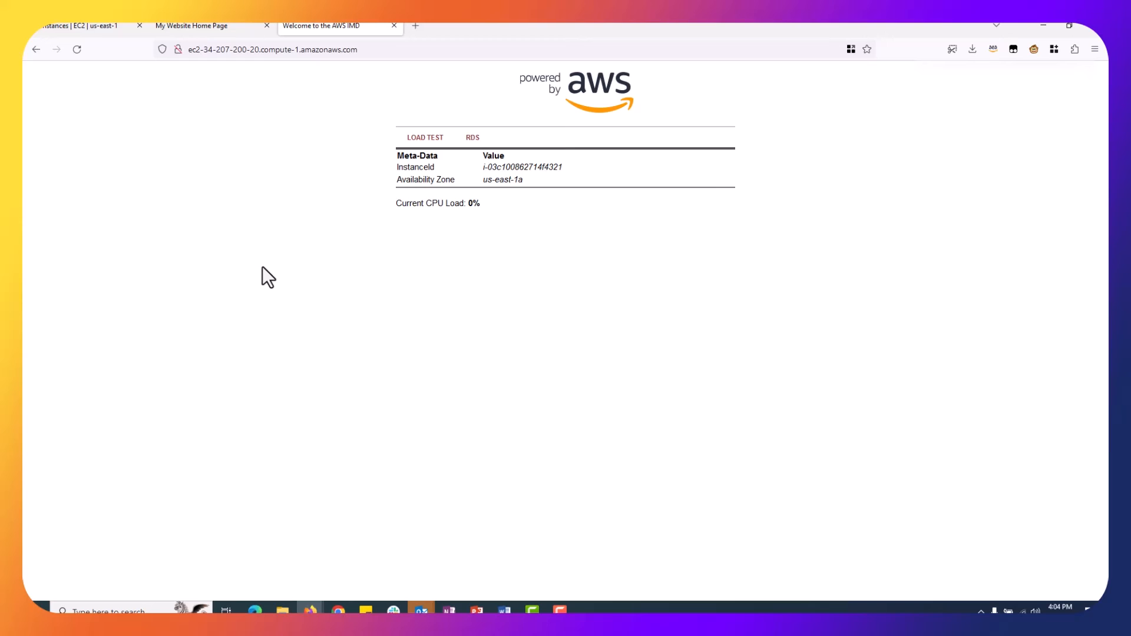
pyautogui.moveTo(289, 114)
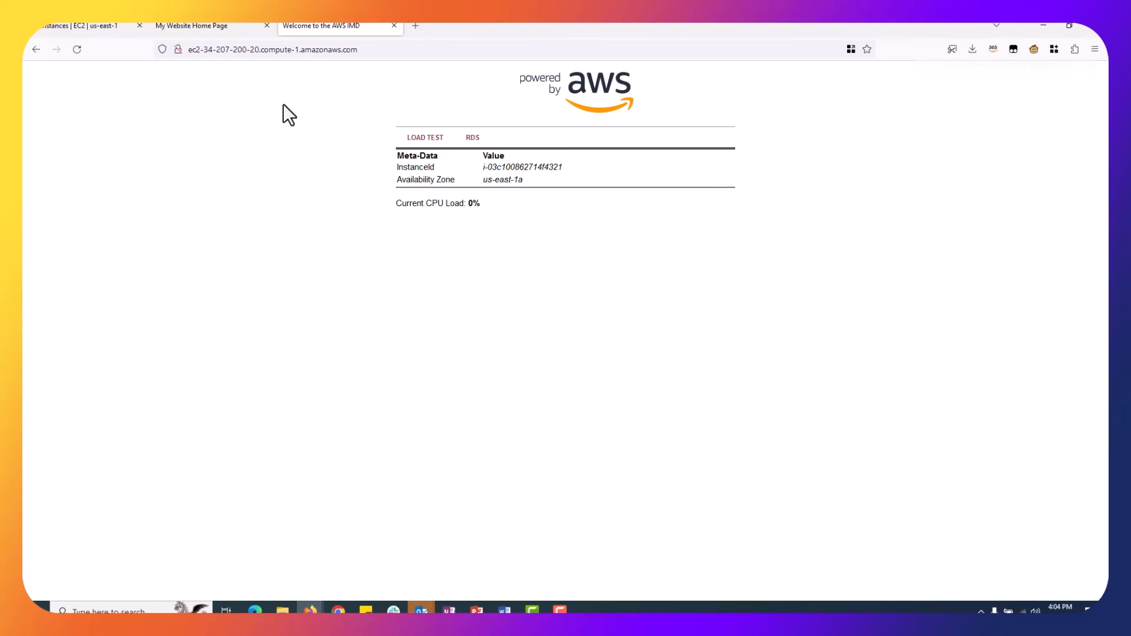
# Load the copied public DNS in the address bar to show the server's metadata page
pyautogui.click(72, 25)
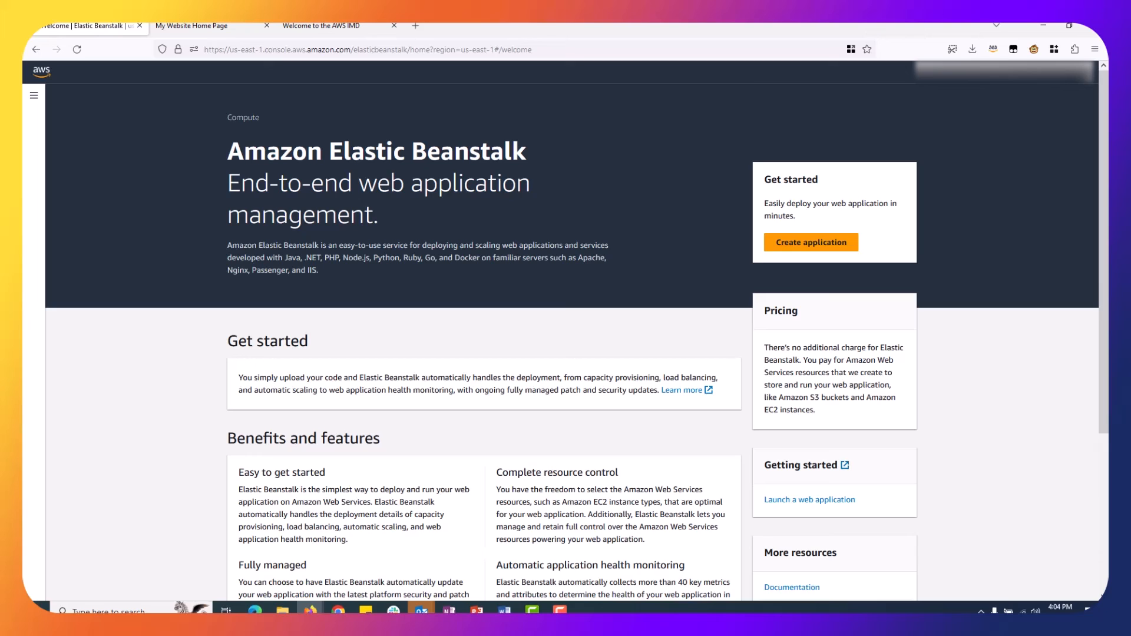
# Return to Console Home and begin searching for Lightsail
pyautogui.click(41, 71)
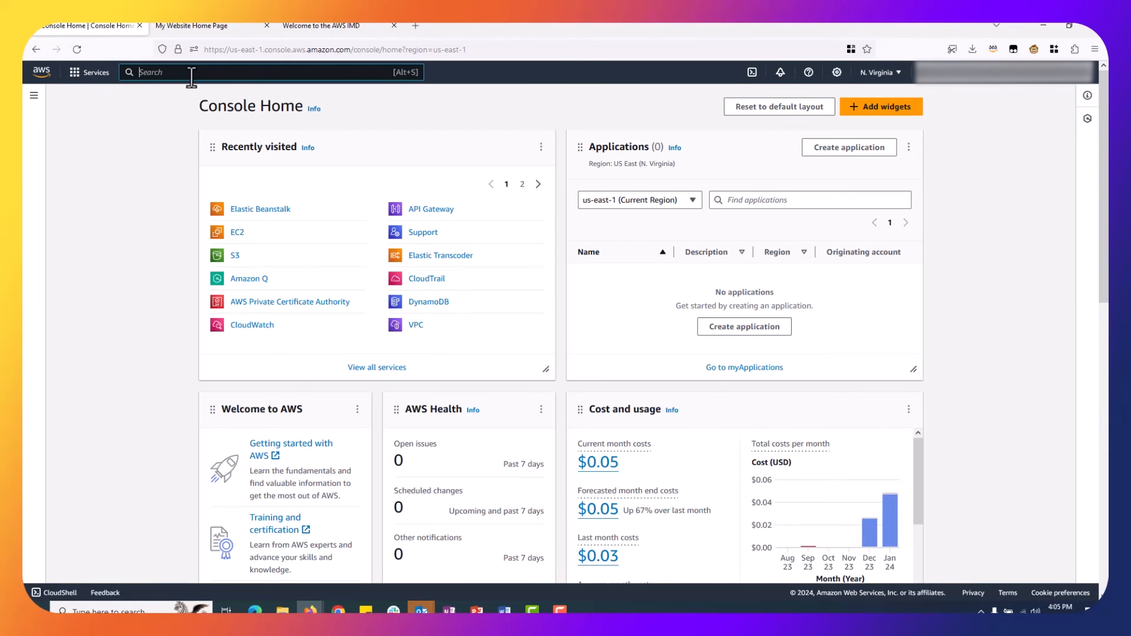
pyautogui.write('ti')
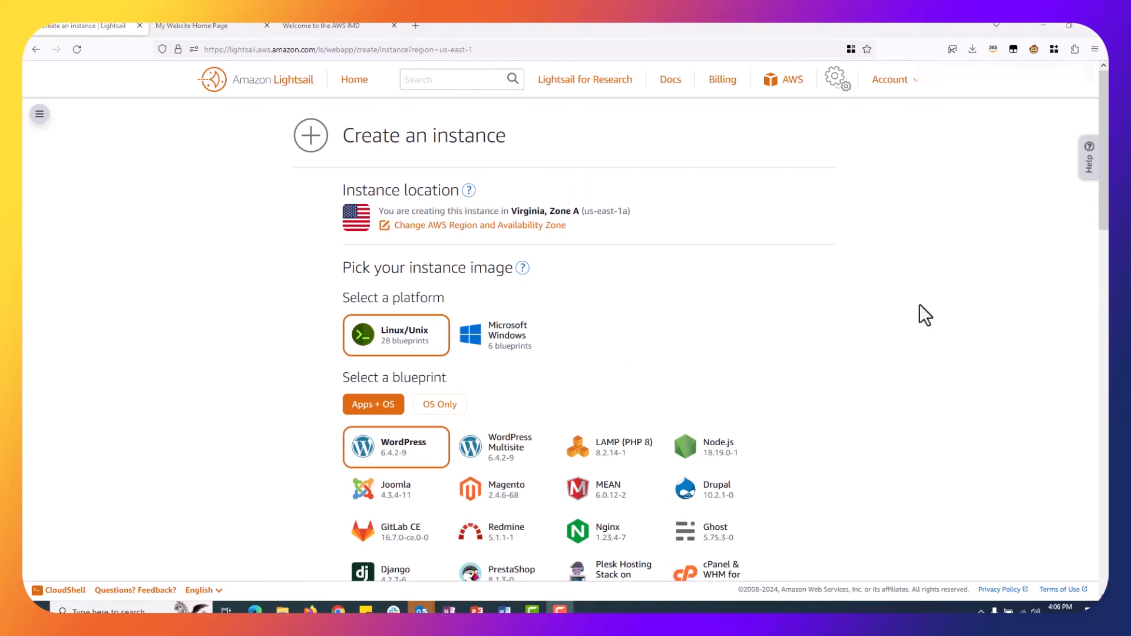
pyautogui.moveTo(778, 354)
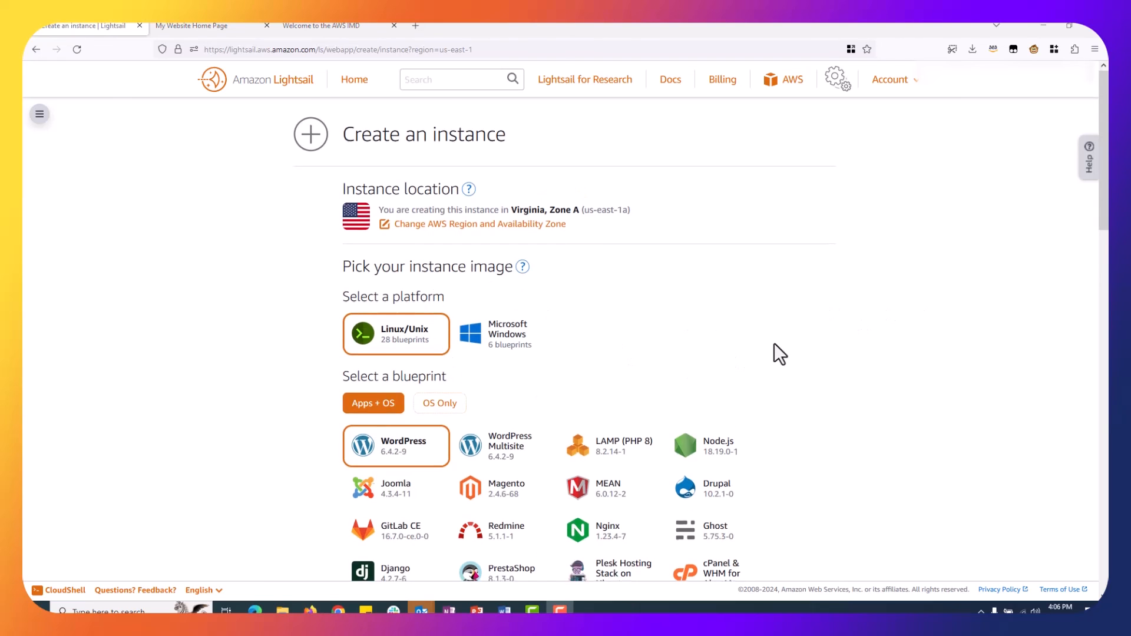
# Review Lightsail's Create an instance page down to plans, then open the AWS console in a new tab
pyautogui.scroll(-3)
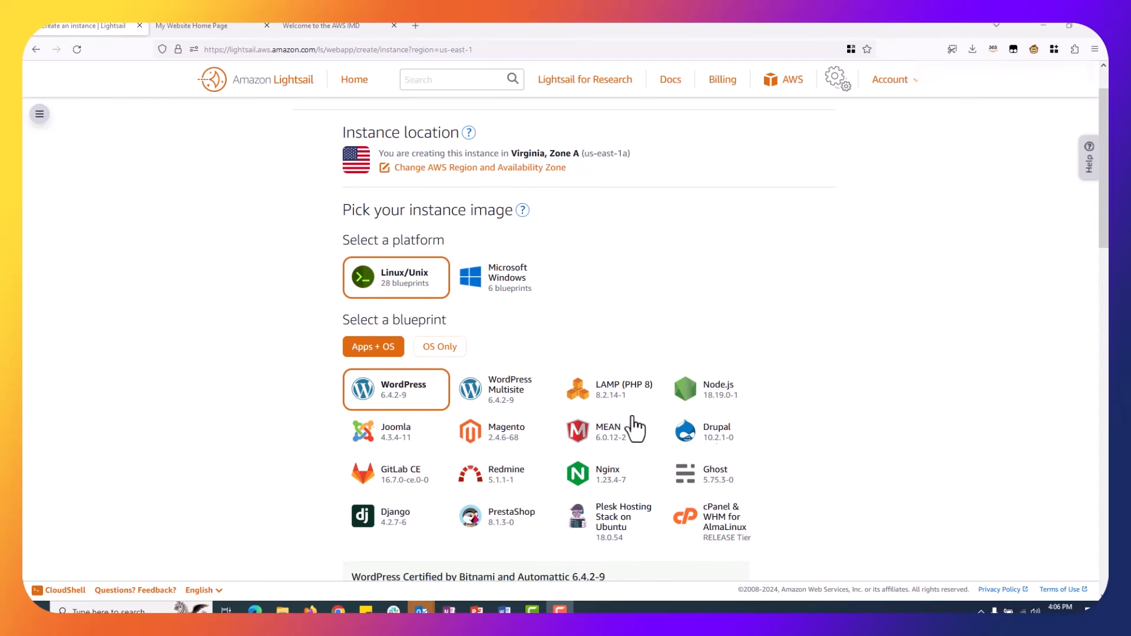
pyautogui.scroll(-3)
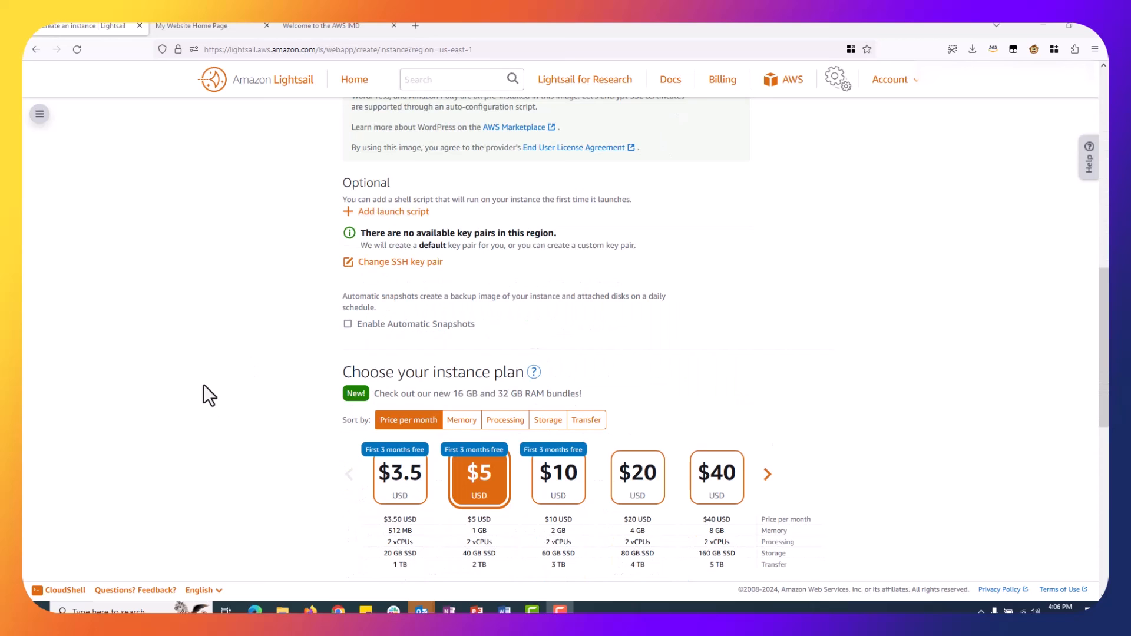
pyautogui.scroll(-3)
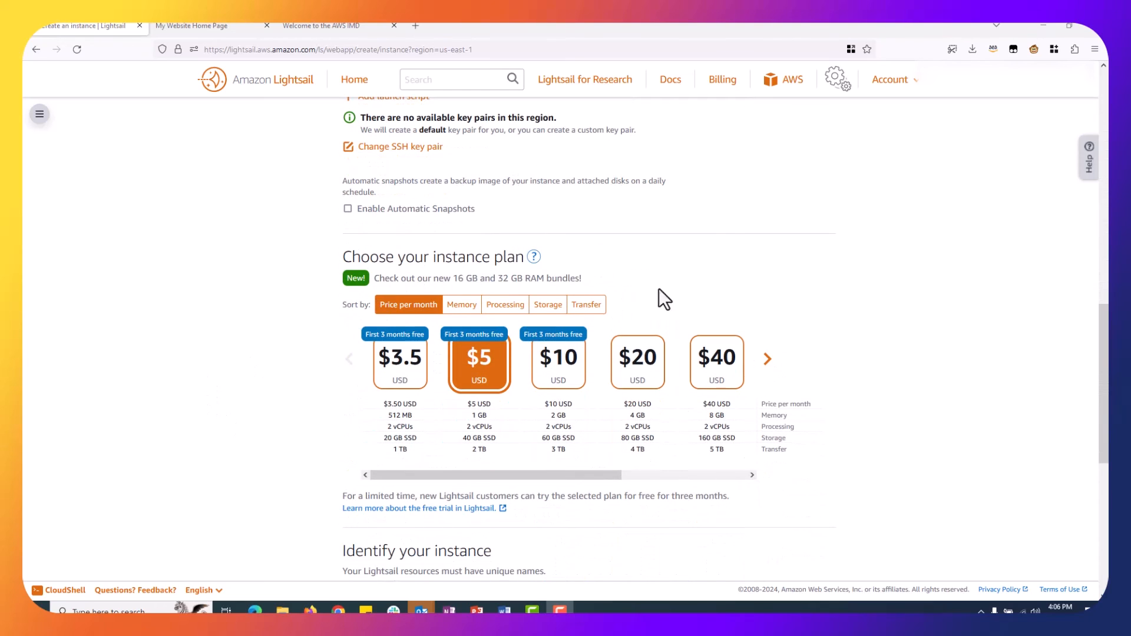
pyautogui.scroll(-3)
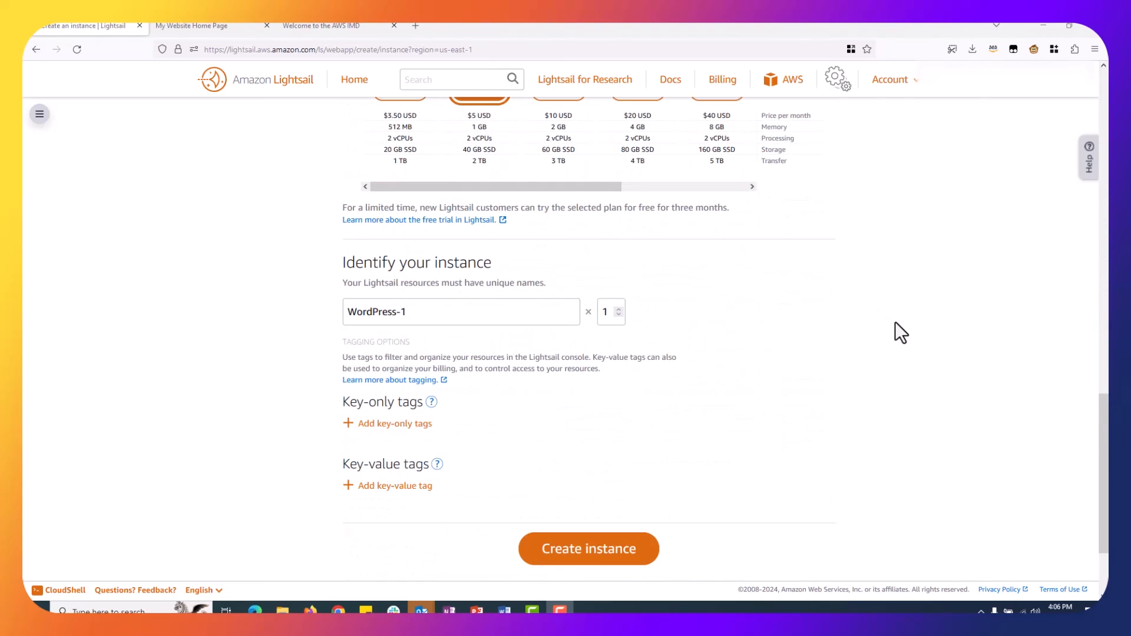
pyautogui.moveTo(790, 448)
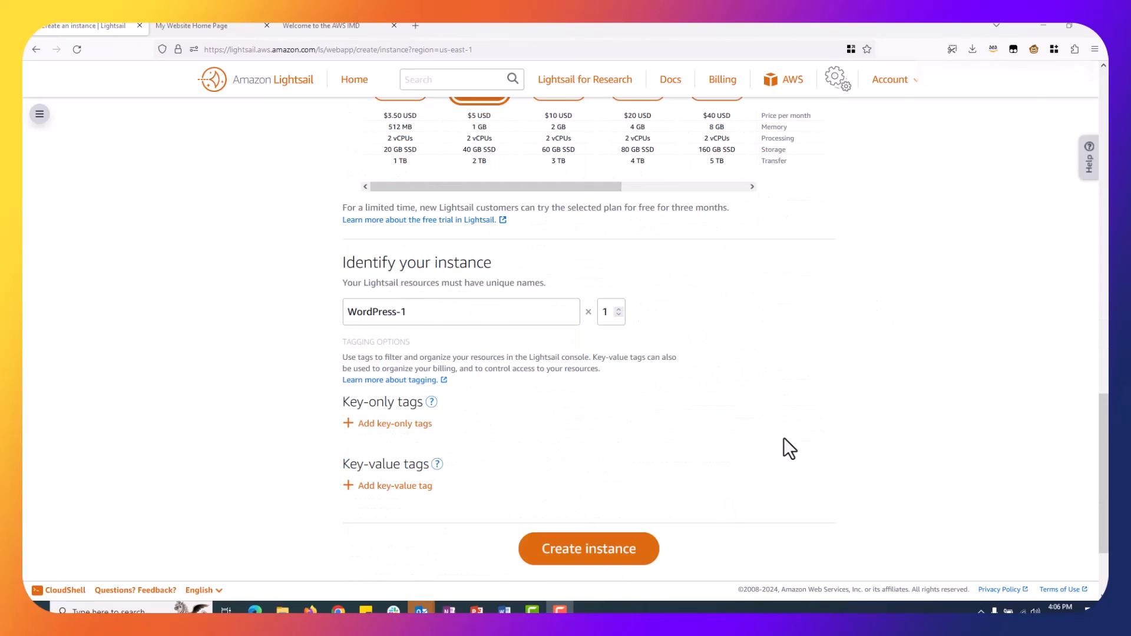
pyautogui.scroll(3)
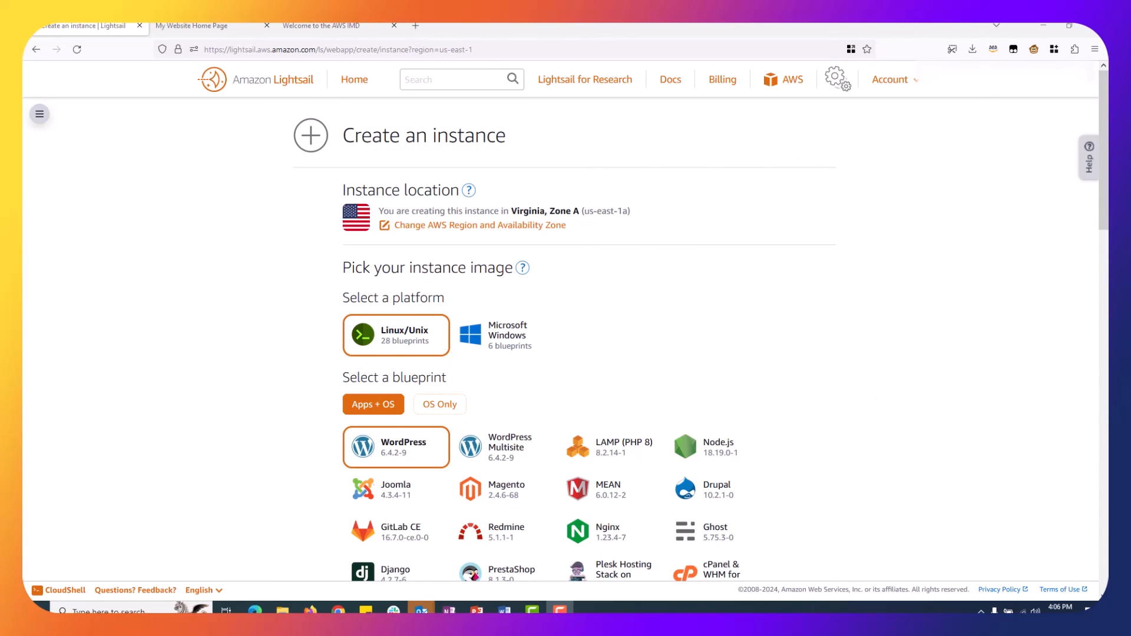
pyautogui.moveTo(987, 198)
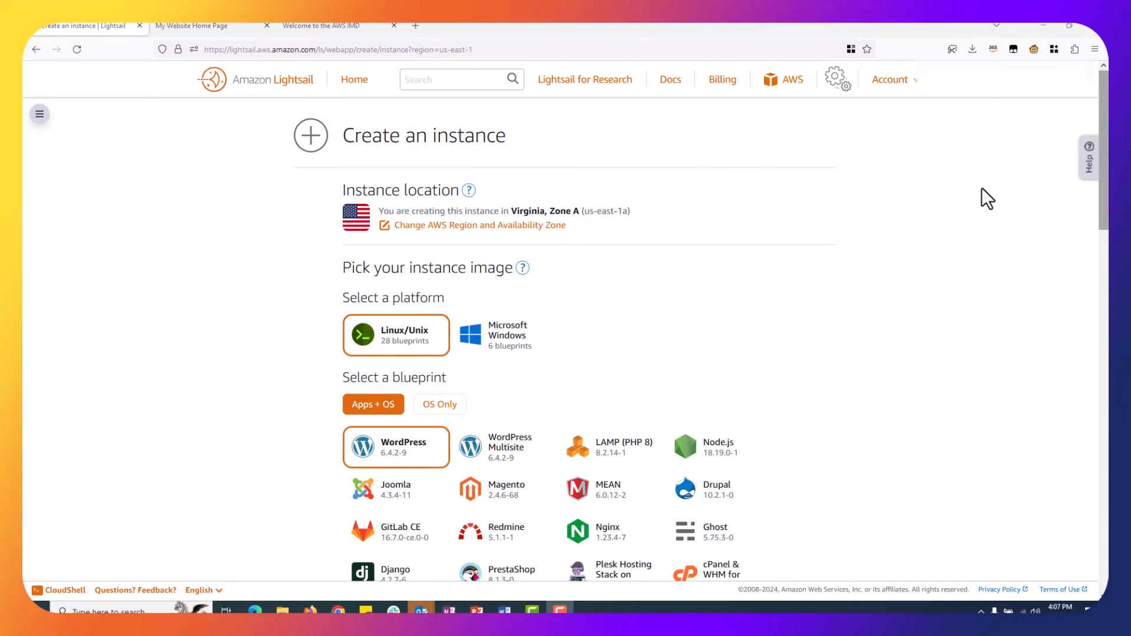
pyautogui.moveTo(792, 94)
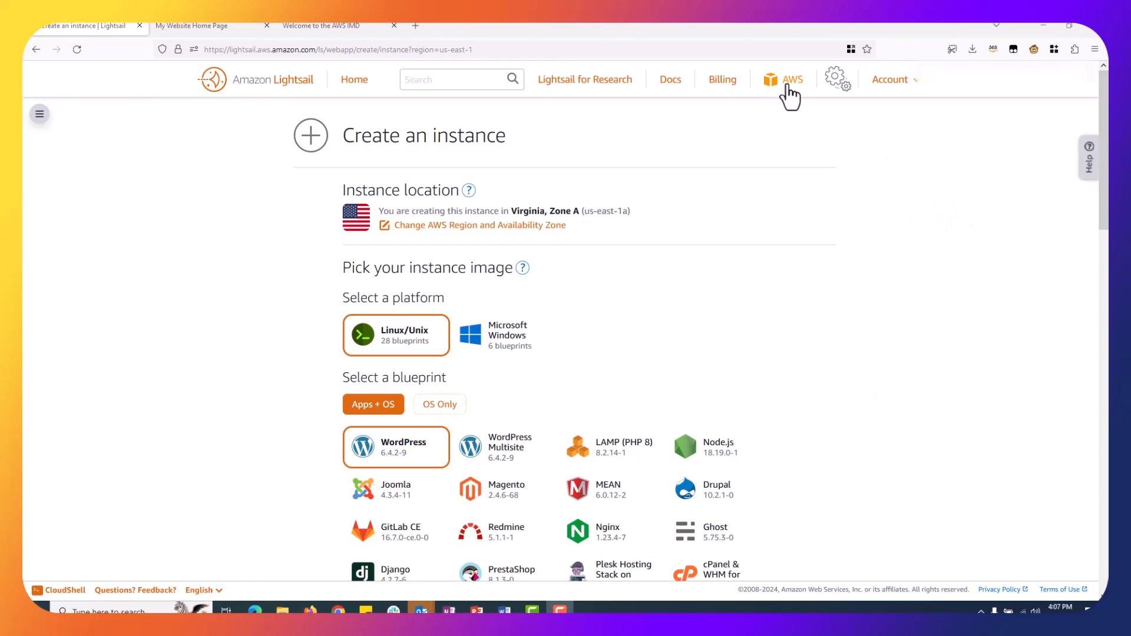
pyautogui.click(785, 79)
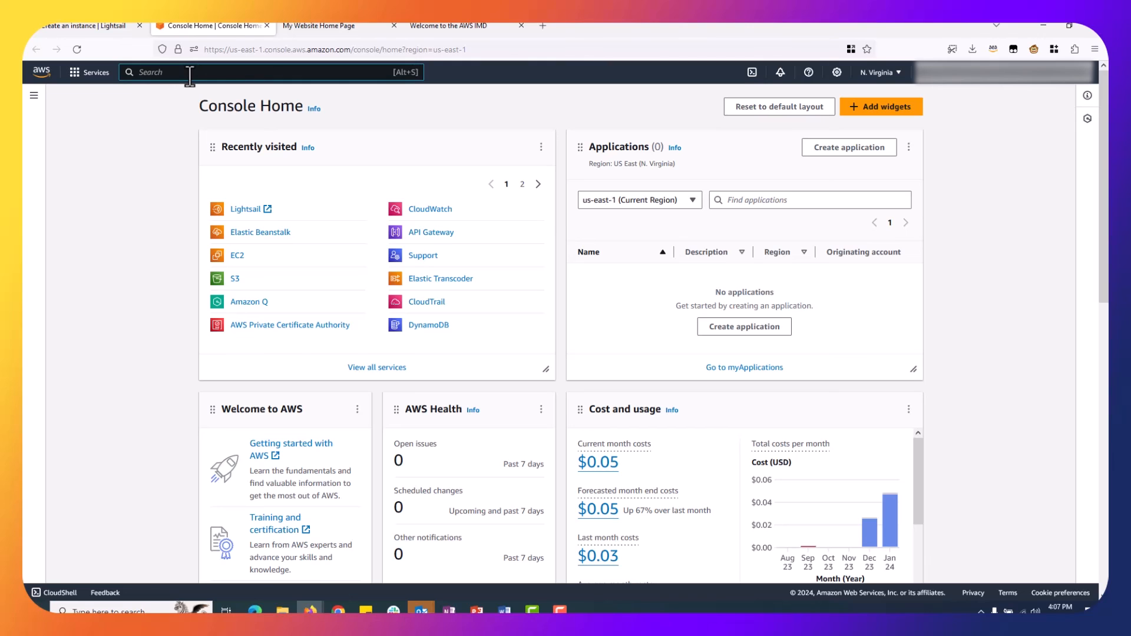
# Search for Amplify and view the AWS Amplify welcome page
pyautogui.write('aws-PCA')
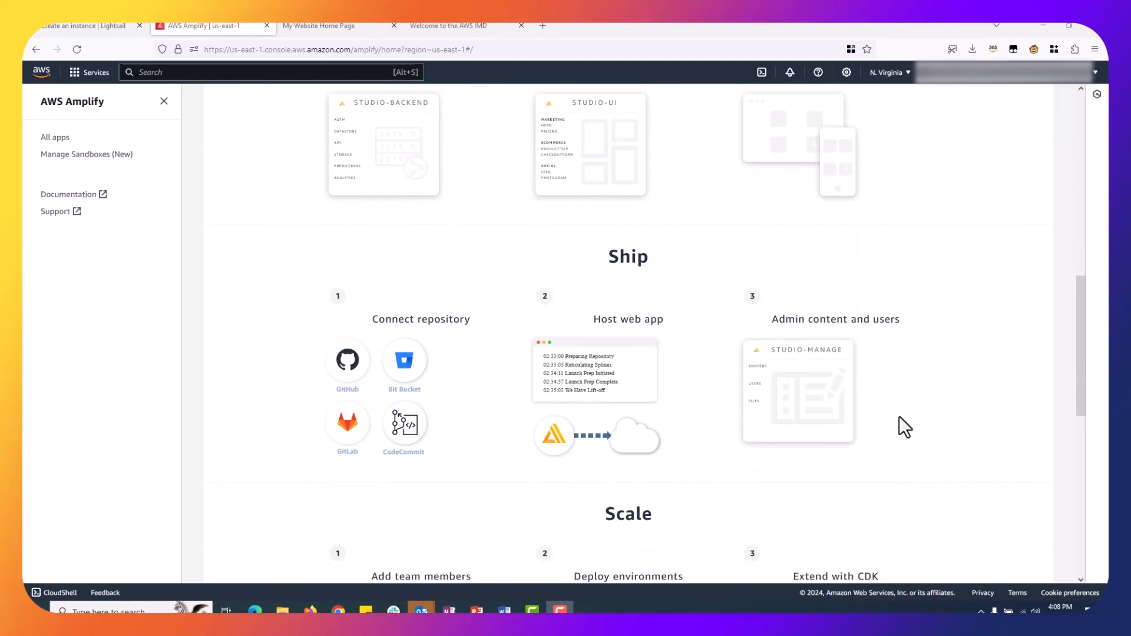
pyautogui.scroll(3)
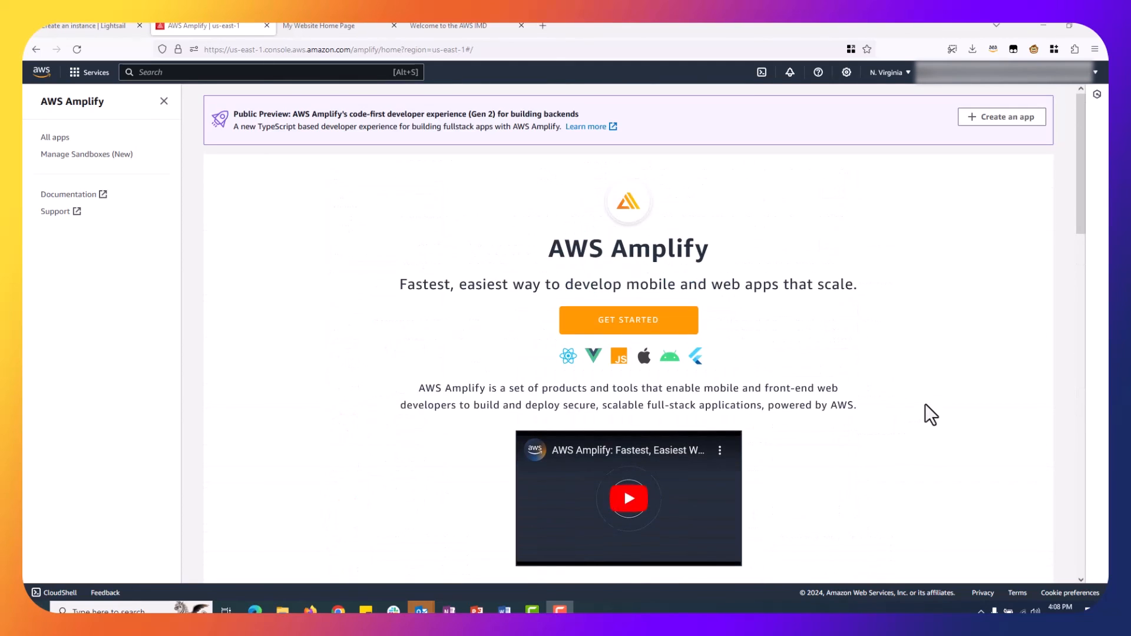
pyautogui.moveTo(1000, 305)
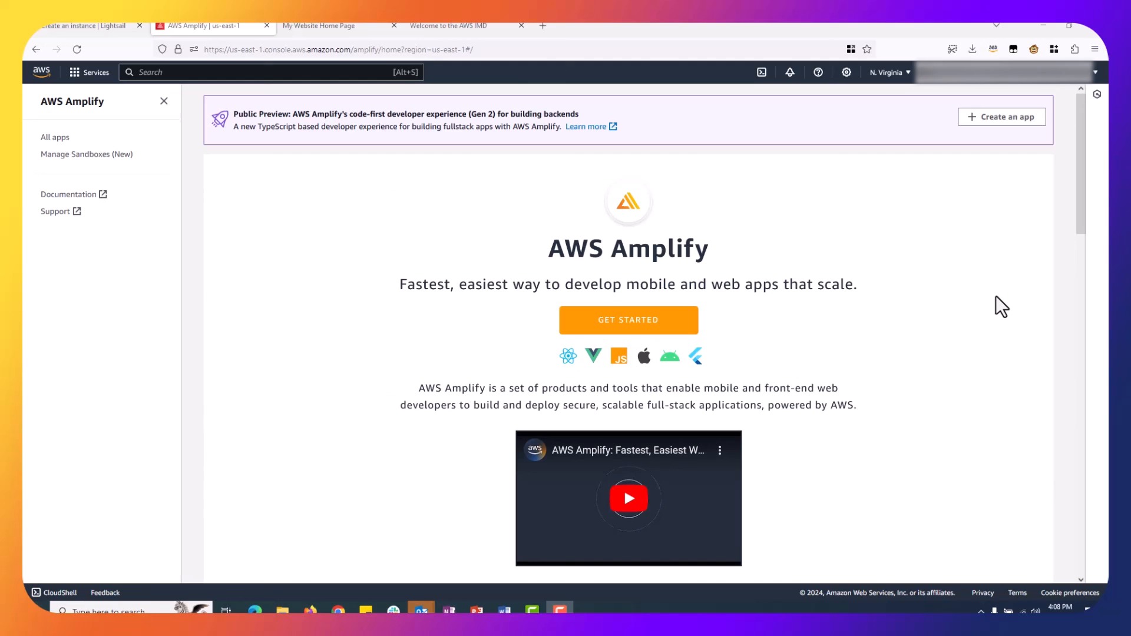